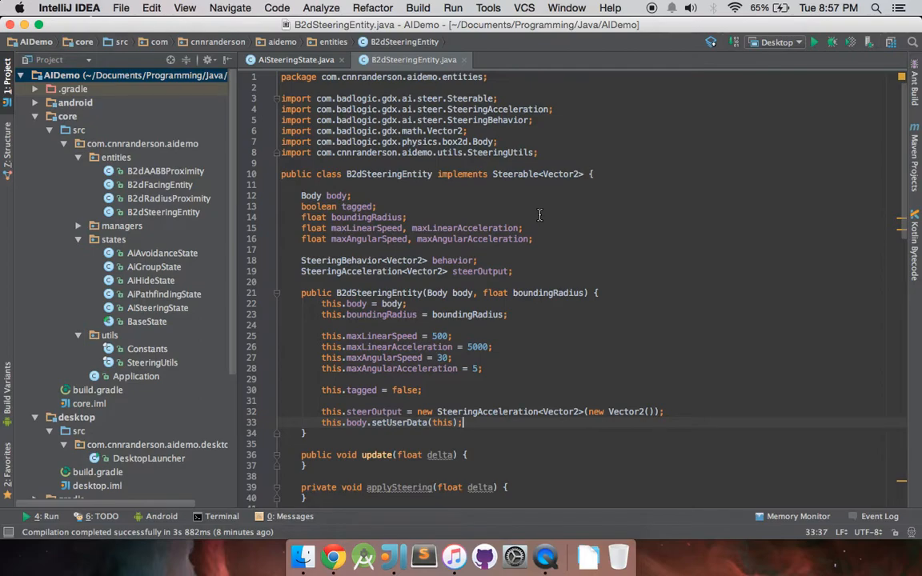
{"action": "mouse_move", "coordinate": [536, 226]}
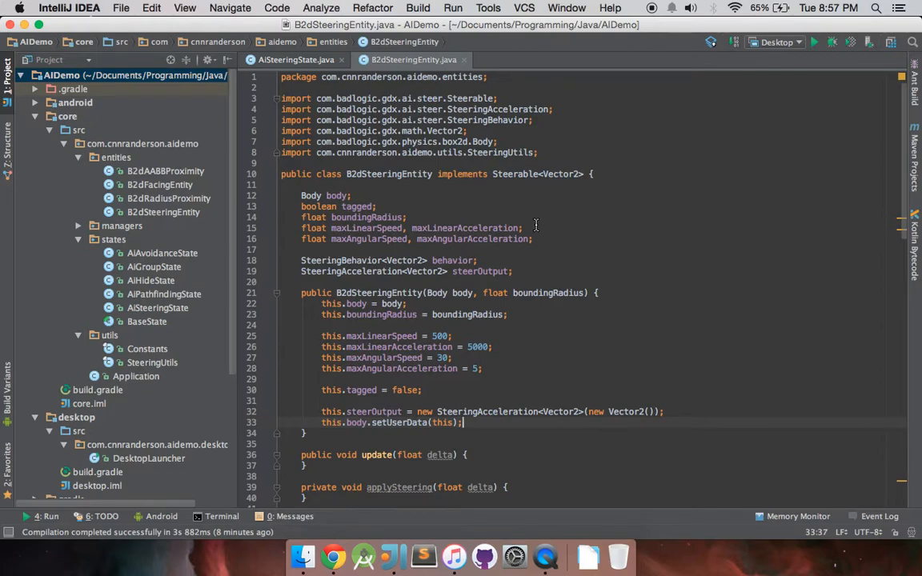
{"action": "mouse_move", "coordinate": [590, 236]}
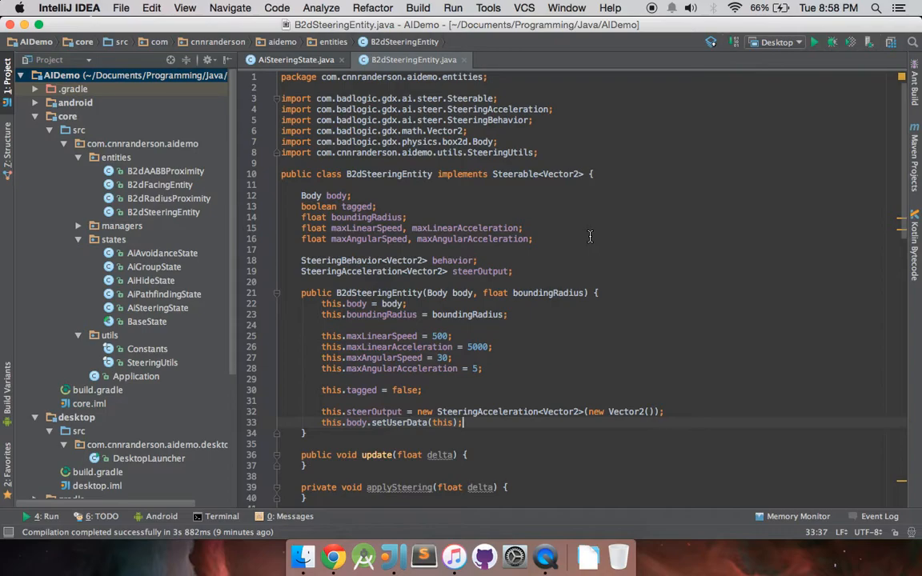
Step: Scroll down through B2dSteeringEntity to reach the update(float delta) method
{"action": "scroll", "scroll_direction": "down", "scroll_amount": 3}
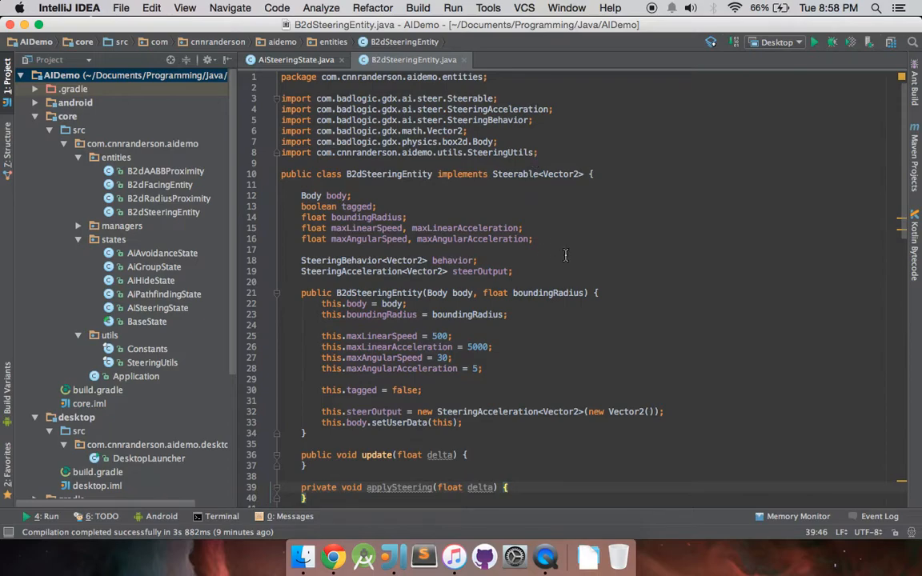
{"action": "scroll", "scroll_direction": "down", "scroll_amount": 3}
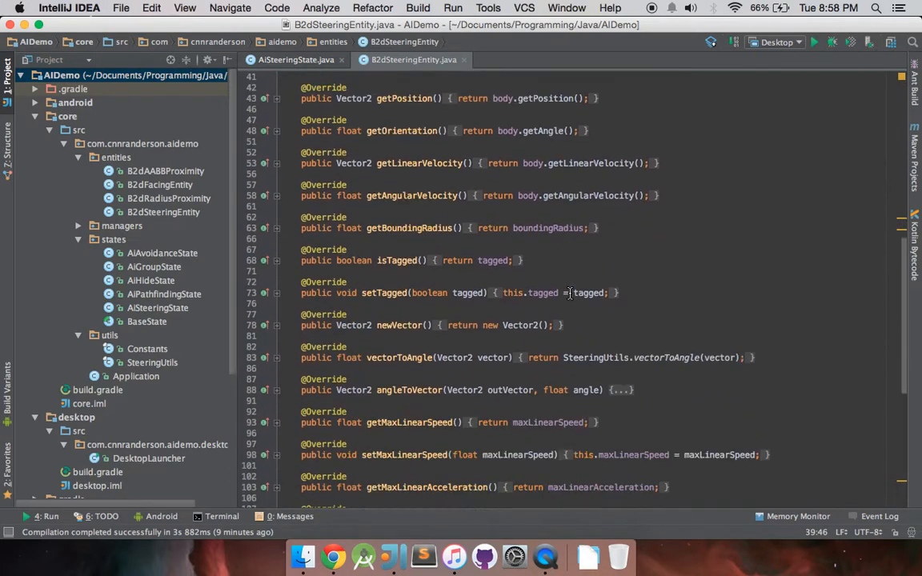
{"action": "scroll", "scroll_direction": "down", "scroll_amount": 3}
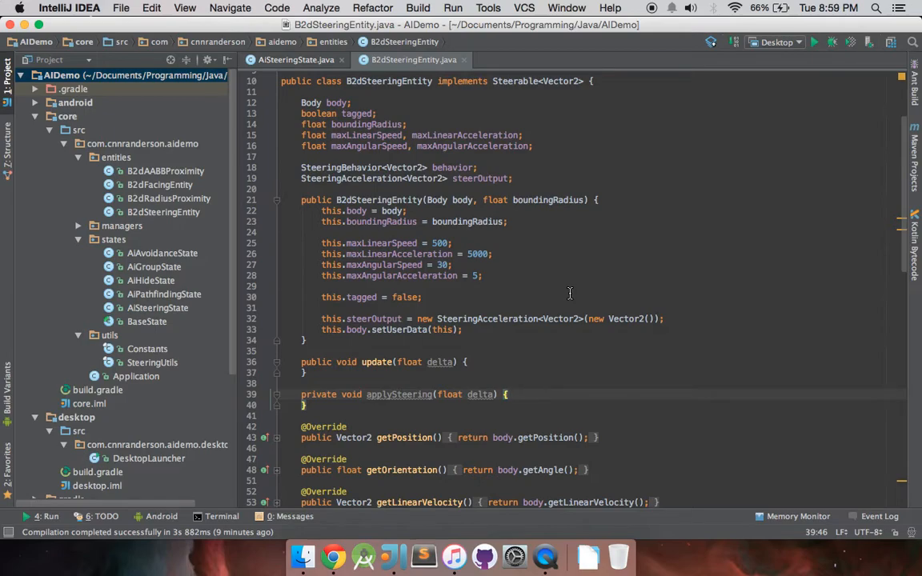
{"action": "mouse_move", "coordinate": [566, 306]}
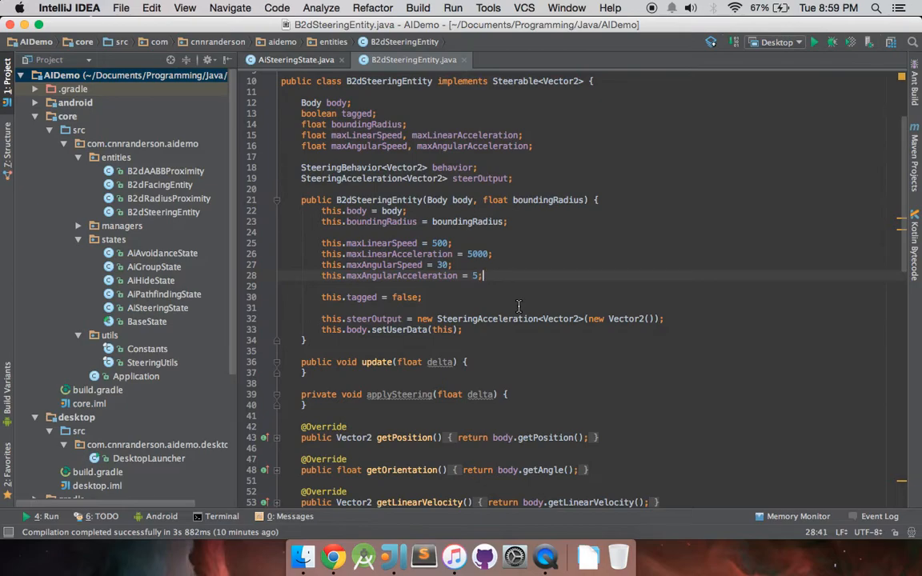
{"action": "mouse_move", "coordinate": [532, 320]}
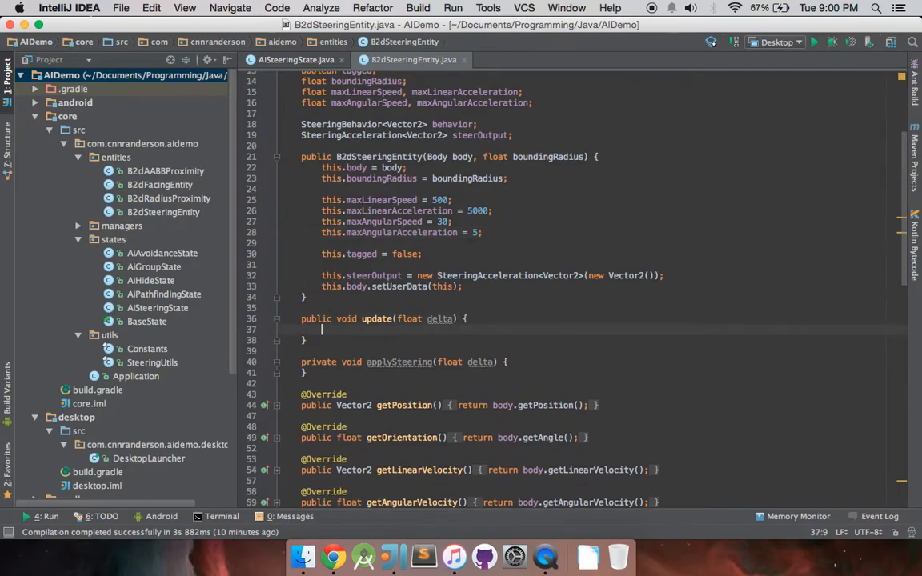
Step: Scroll through the class to reach the applySteering(float delta) method body
{"action": "scroll", "scroll_direction": "down", "scroll_amount": 3}
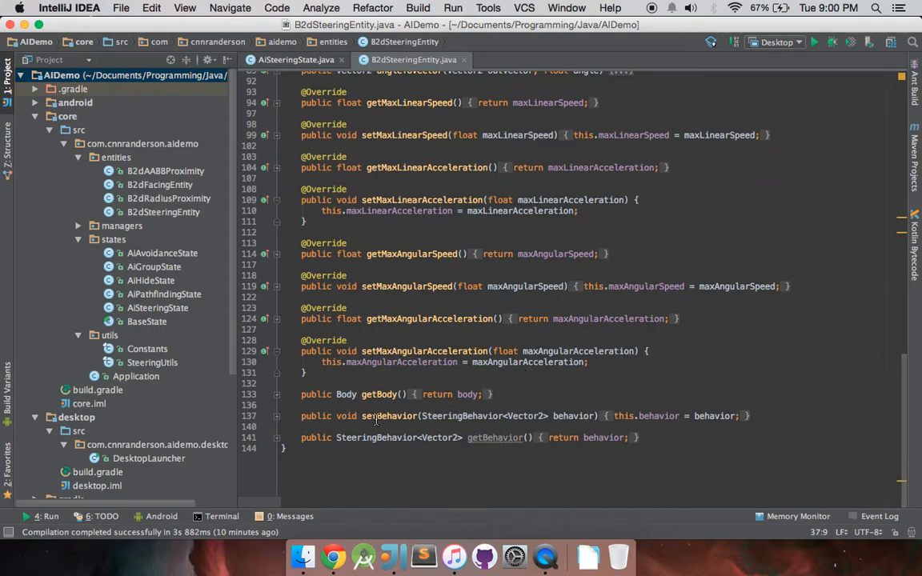
{"action": "mouse_move", "coordinate": [496, 437]}
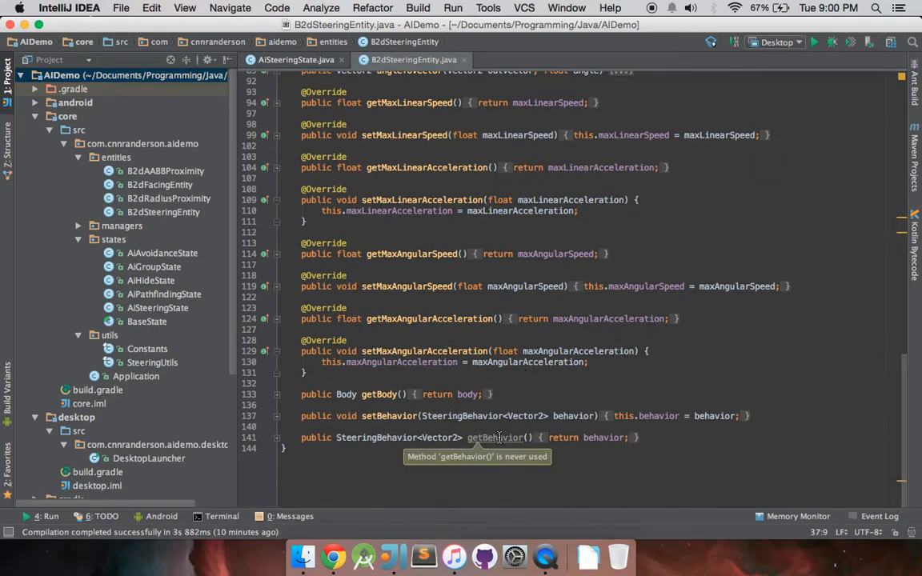
{"action": "mouse_move", "coordinate": [448, 416]}
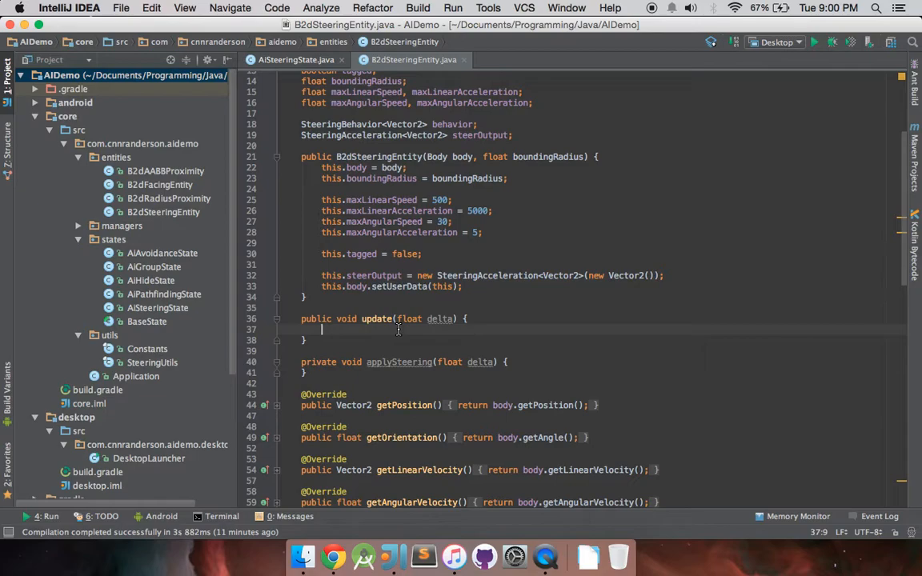
{"action": "scroll", "scroll_direction": "down", "scroll_amount": 3}
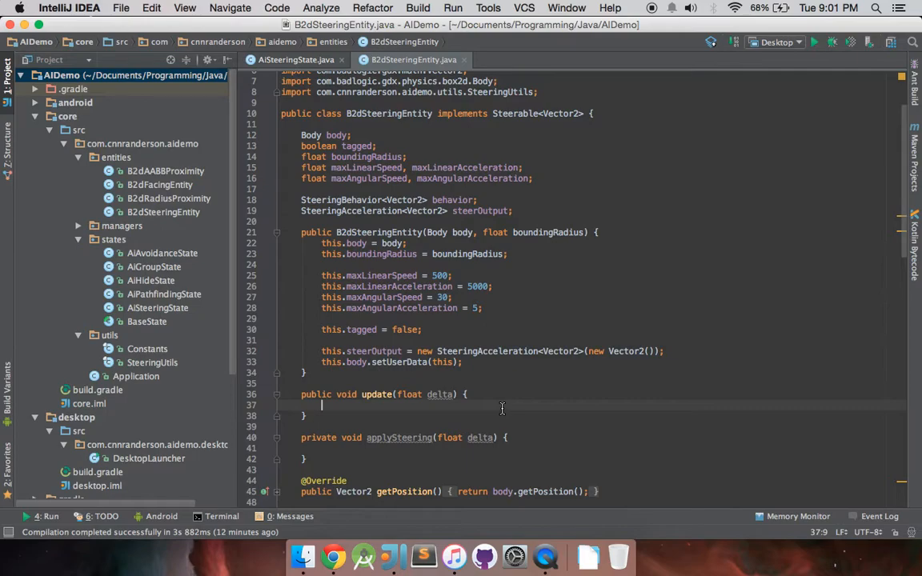
Step: Add if(behavior != null) to update, calling behavior.calculateSteering(steerOutput) inside it
{"action": "type", "text": "if(behavior"}
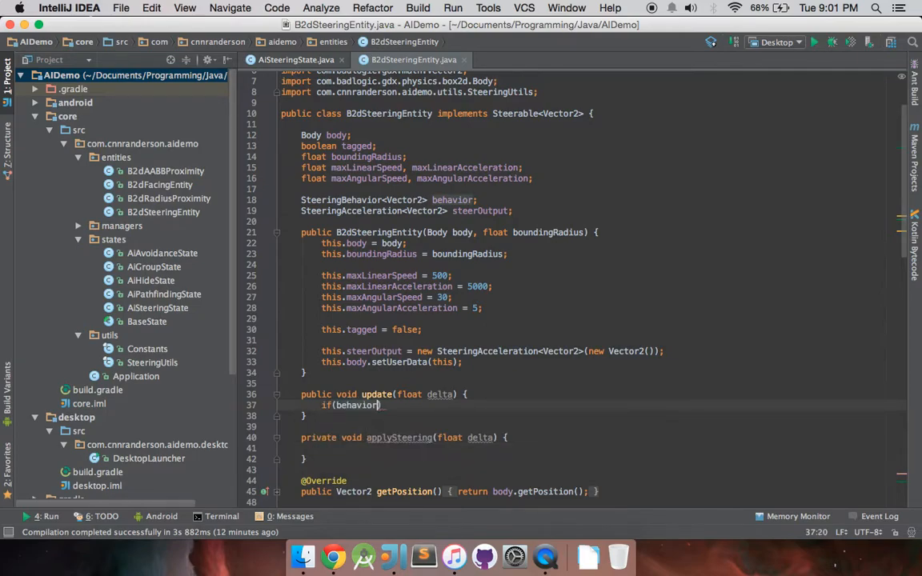
{"action": "type", "text": "!= null) {"}
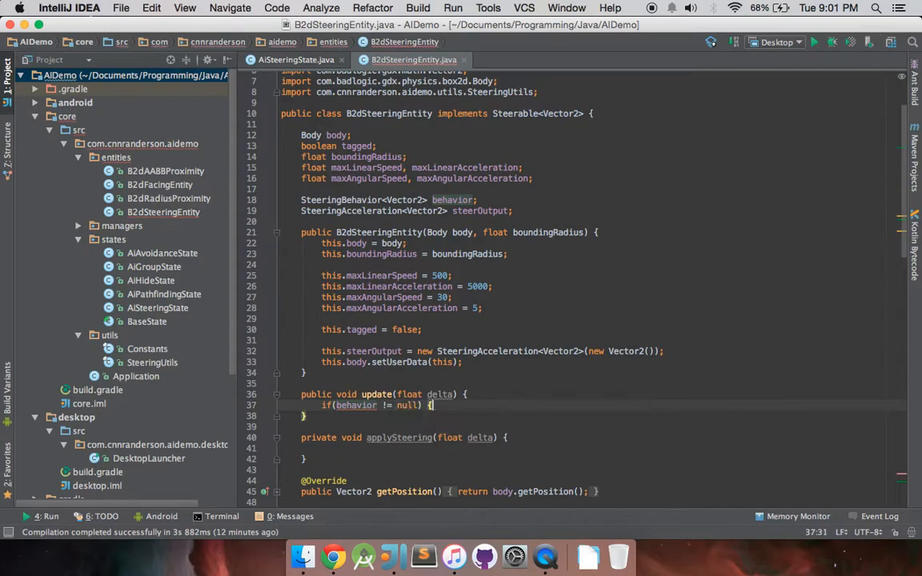
{"action": "key", "text": "enter"}
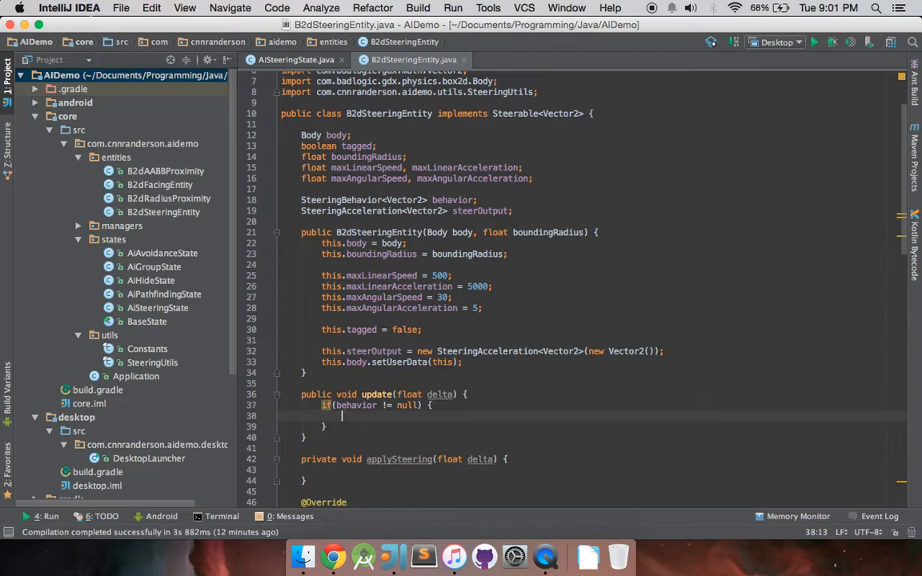
{"action": "type", "text": "bah"}
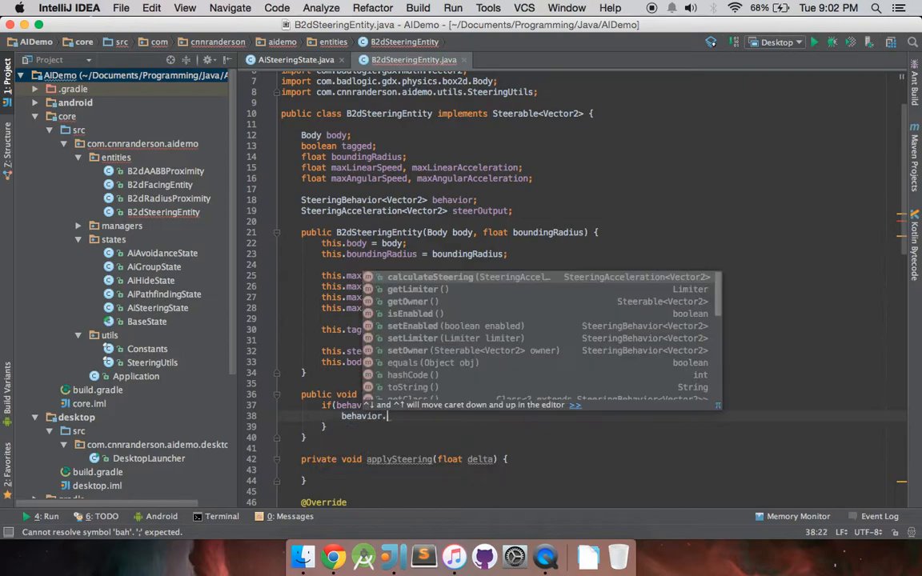
{"action": "type", "text": "calculateSteering(steerOutput);"}
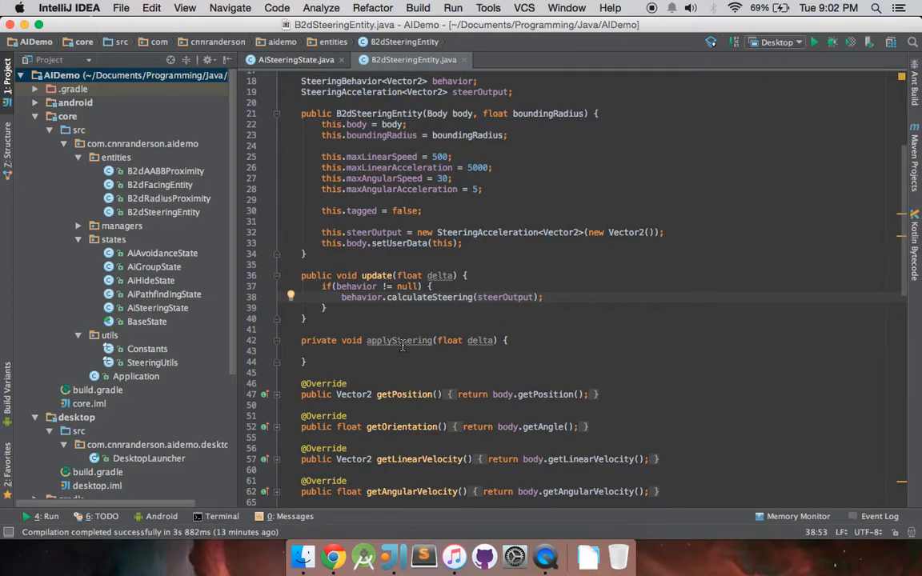
Step: Add applySteering(delta); after the calculateSteering call inside the null-check
{"action": "left_click", "coordinate": [391, 350]}
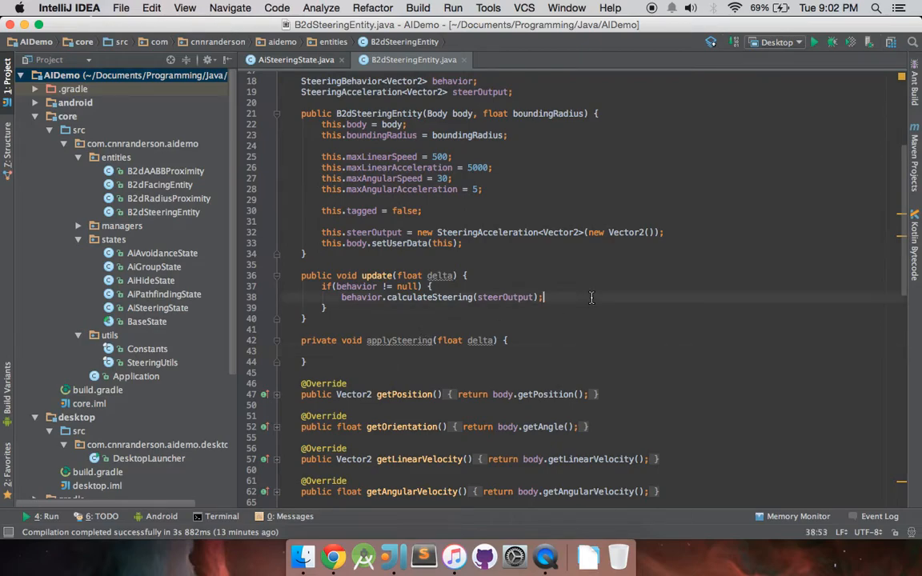
{"action": "type", "text": "ap"}
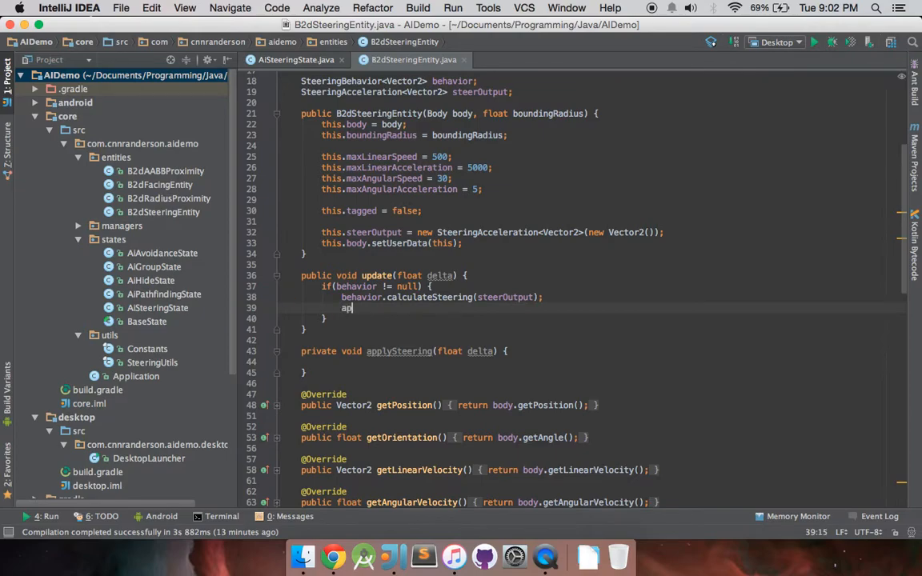
{"action": "type", "text": "plySteering(delta);"}
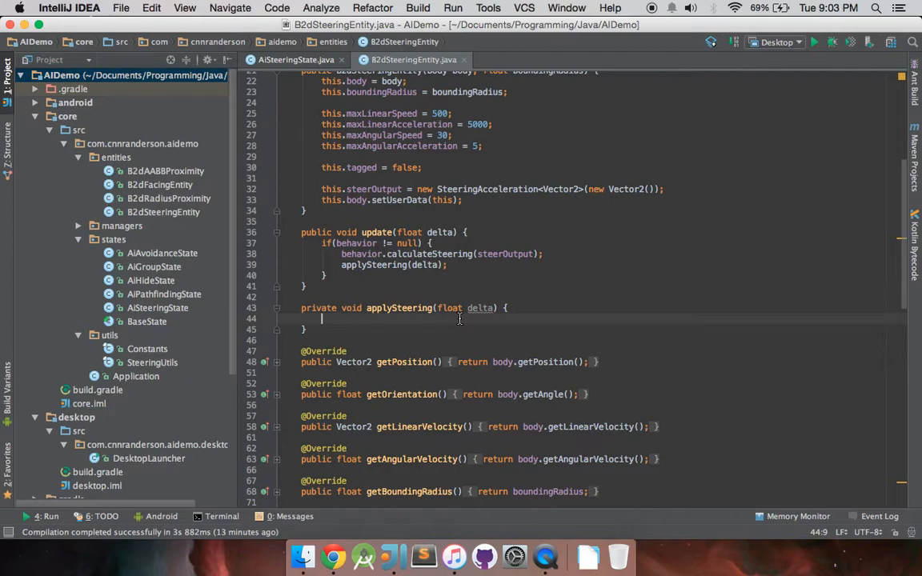
Step: Declare boolean anyAccelerations = false; at the start of applySteering
{"action": "type", "text": "boolean anyA"}
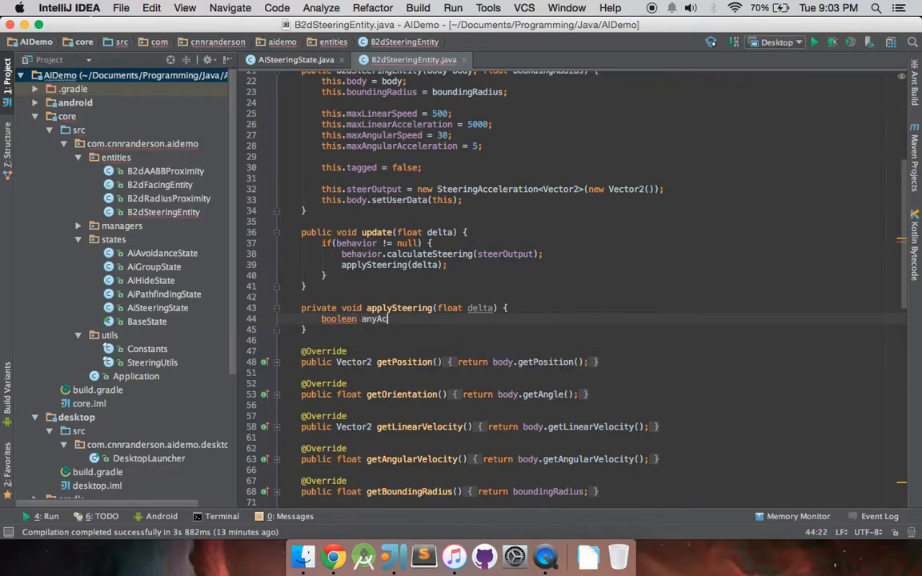
{"action": "type", "text": "c"}
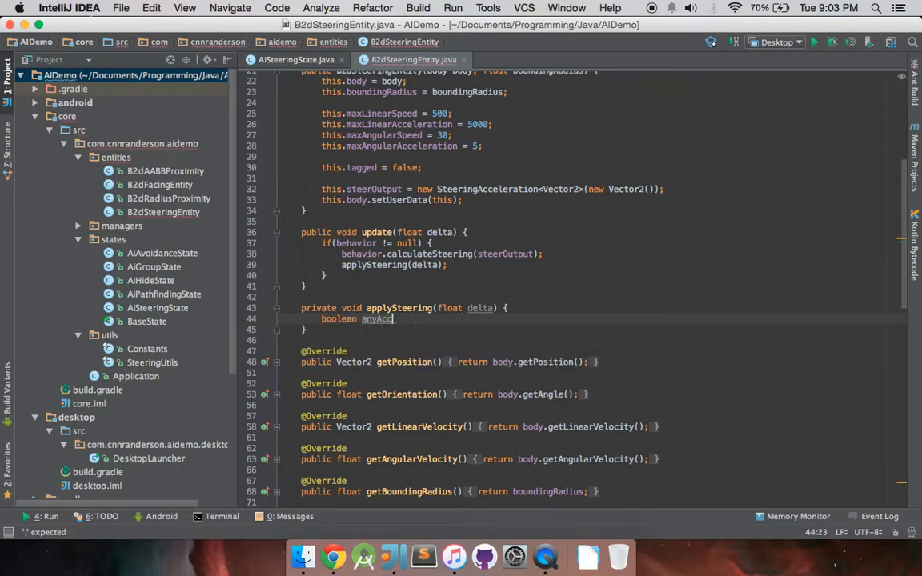
{"action": "type", "text": "elerations = false;"}
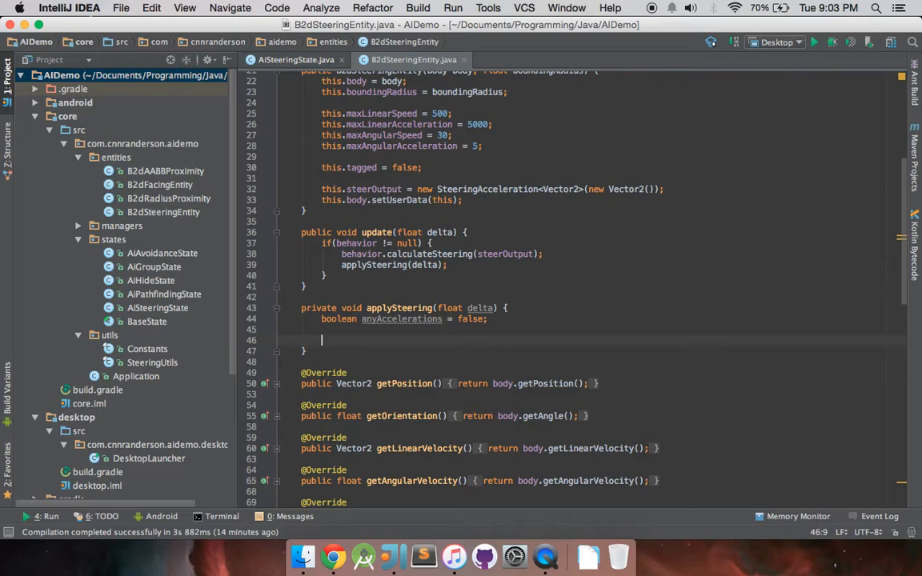
Step: Add if(!steerOutput.linear.isZero()) and start a Vector2 force declaration inside it
{"action": "type", "text": "i"}
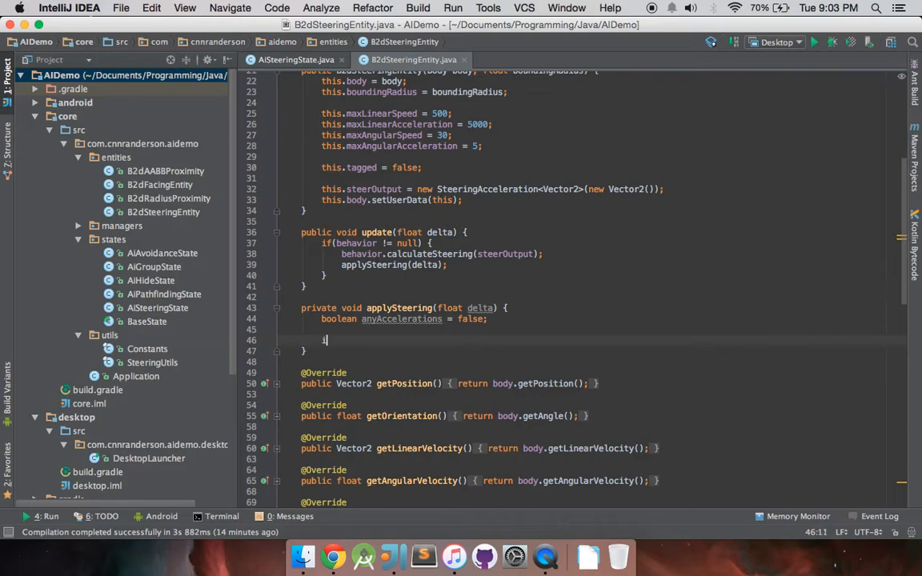
{"action": "type", "text": "if(!steerOutput"}
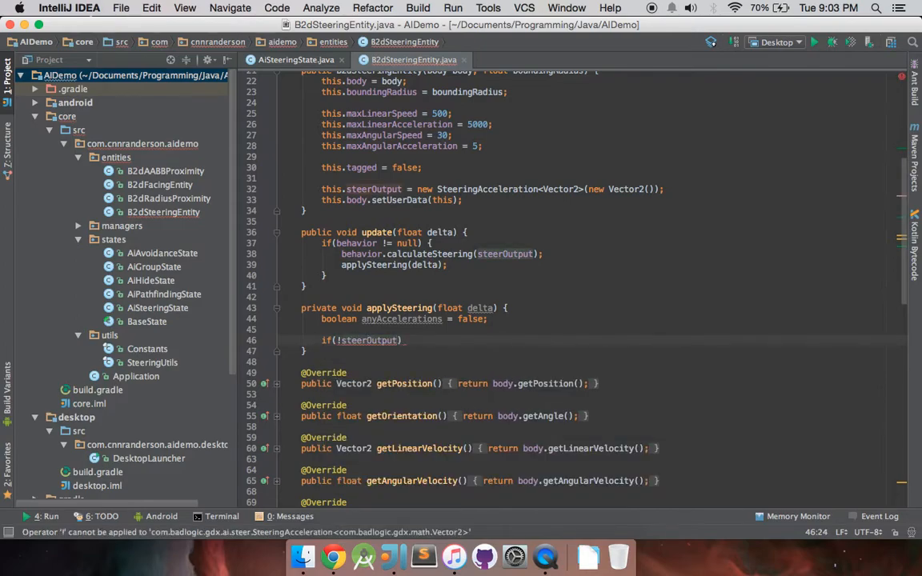
{"action": "type", "text": ".linear.isZero("}
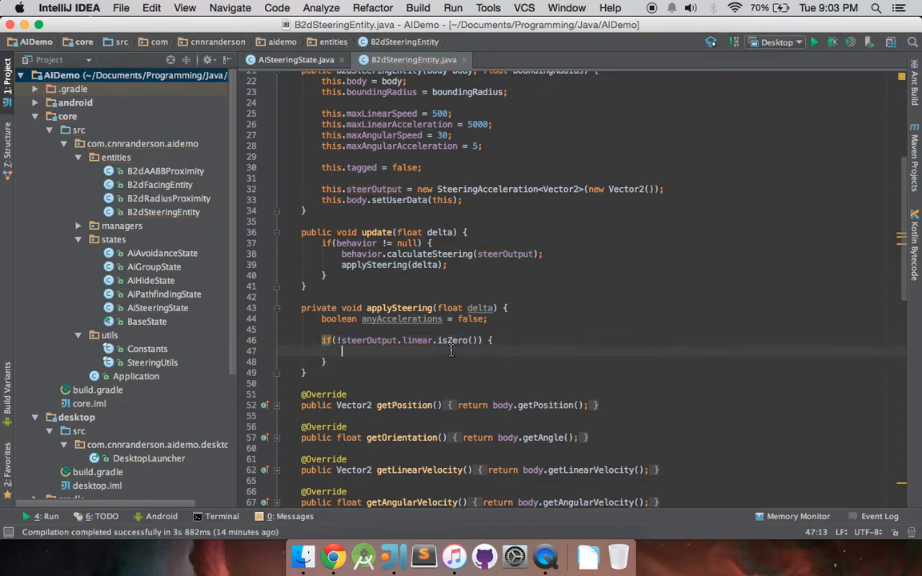
{"action": "mouse_move", "coordinate": [371, 352]}
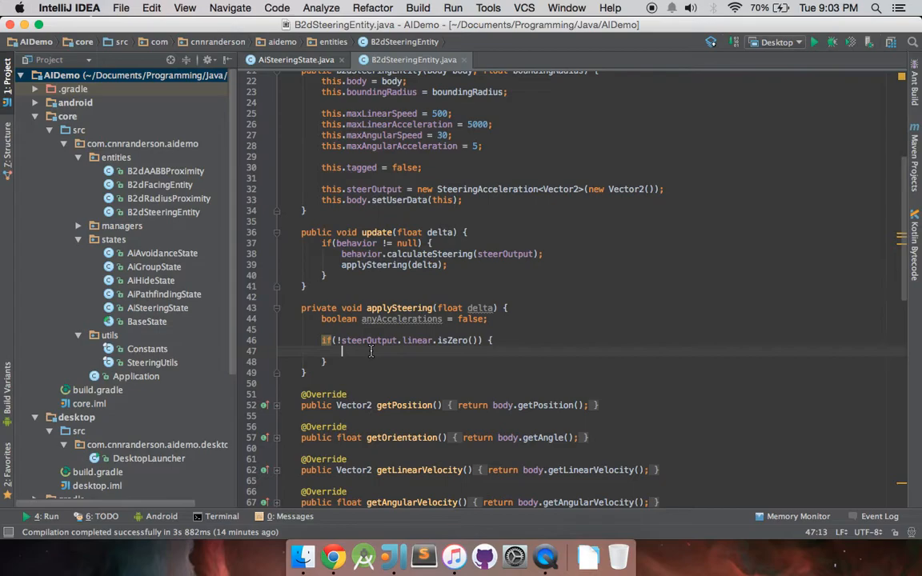
{"action": "type", "text": "Vector"}
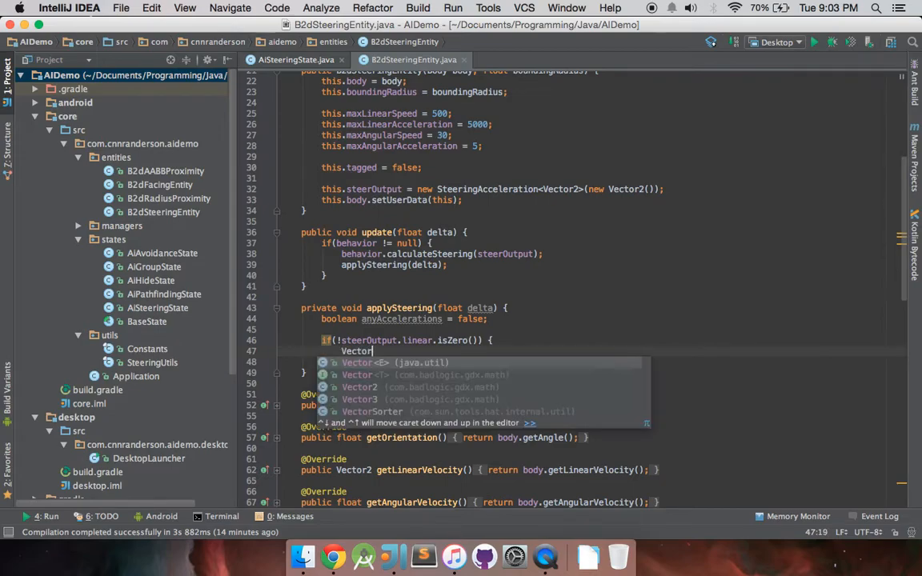
{"action": "type", "text": "force"}
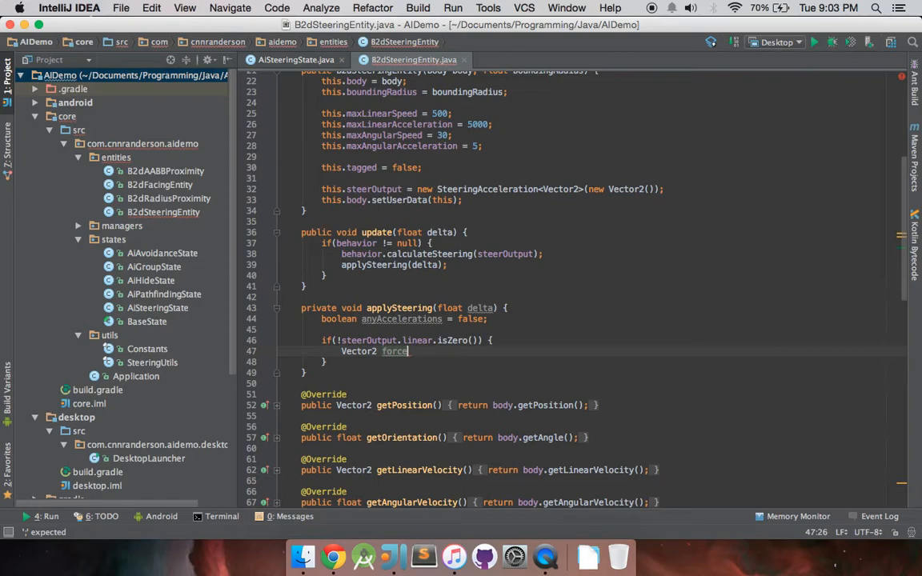
Step: Complete the line as Vector2 force = steerOutput.linear.scl(delta);
{"action": "type", "text": "= steer"}
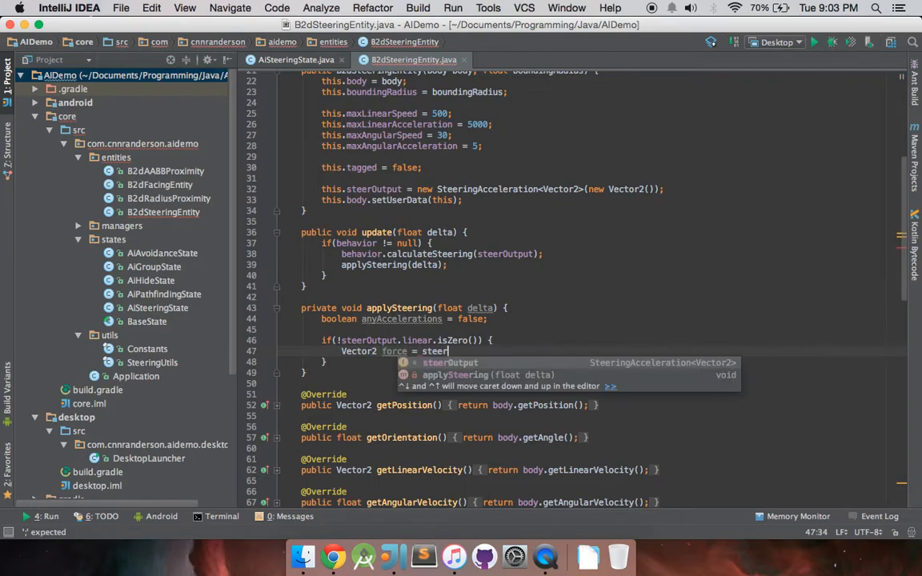
{"action": "type", "text": ".linear.s"}
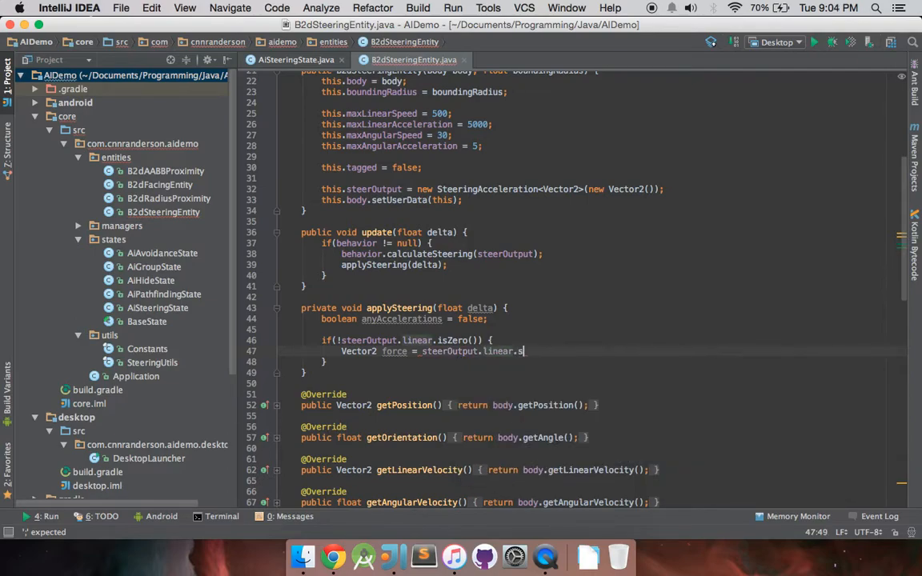
{"action": "type", "text": "cl(delta)"}
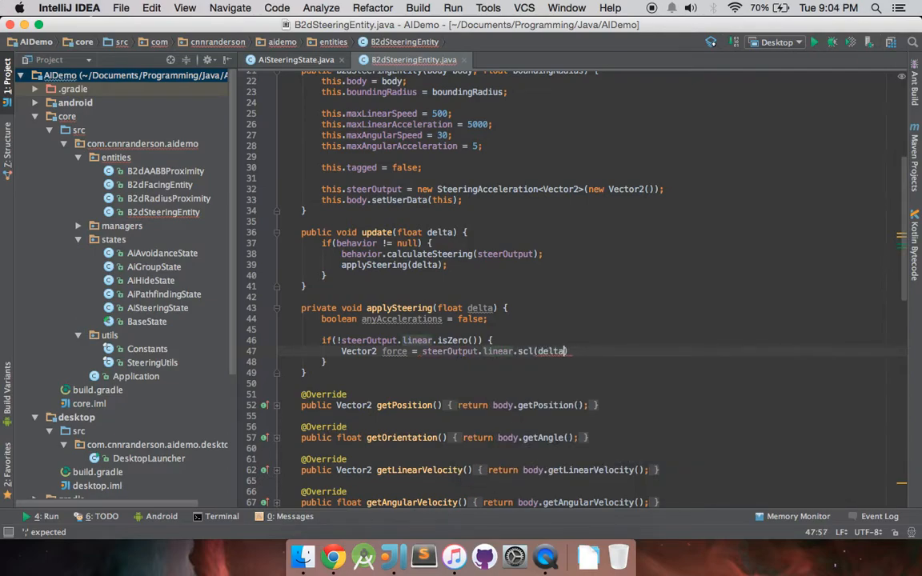
{"action": "type", "text": ";"}
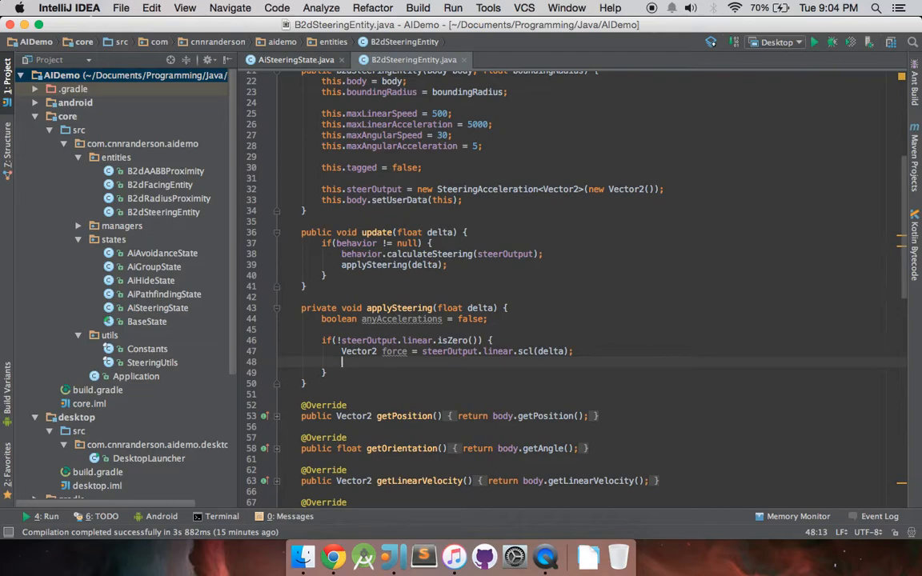
Step: Add body.applyForceToCenter(force, true); and anyAccelerations = true; inside the non-zero block
{"action": "type", "text": "body"}
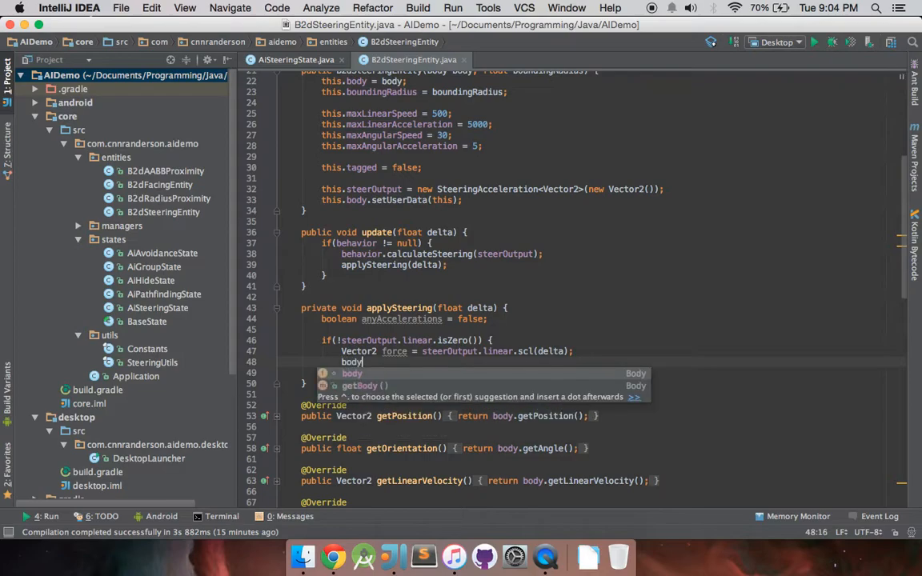
{"action": "type", "text": ".applyForceToCenter();"}
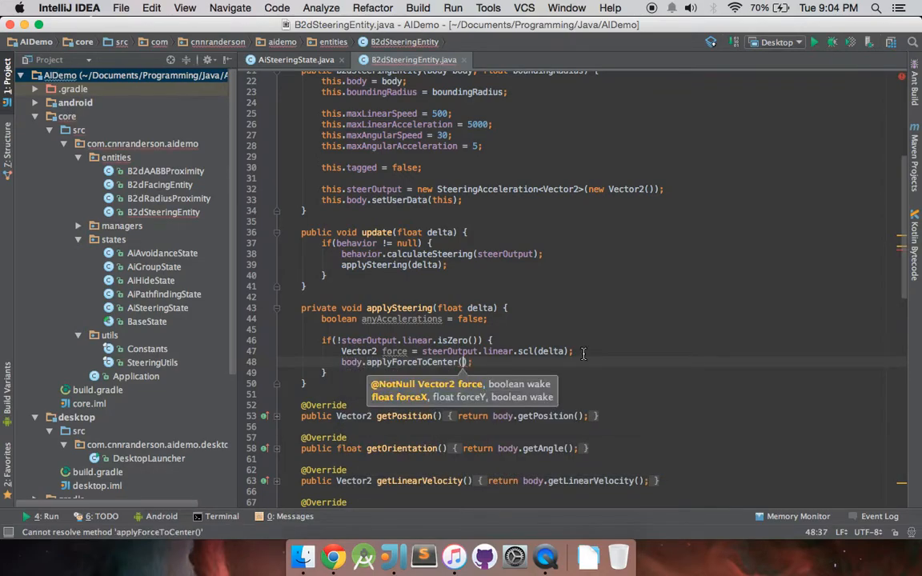
{"action": "type", "text": "force, true"}
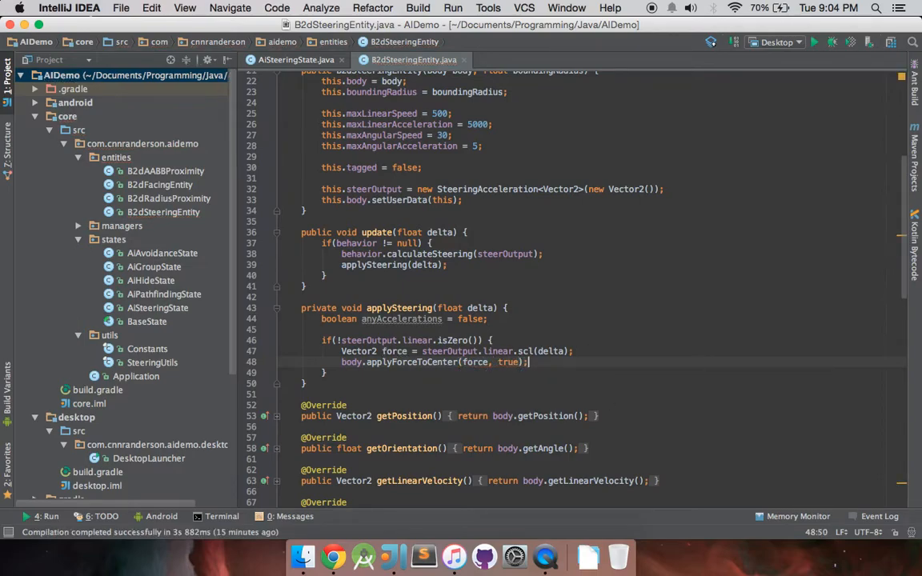
{"action": "type", "text": "an"}
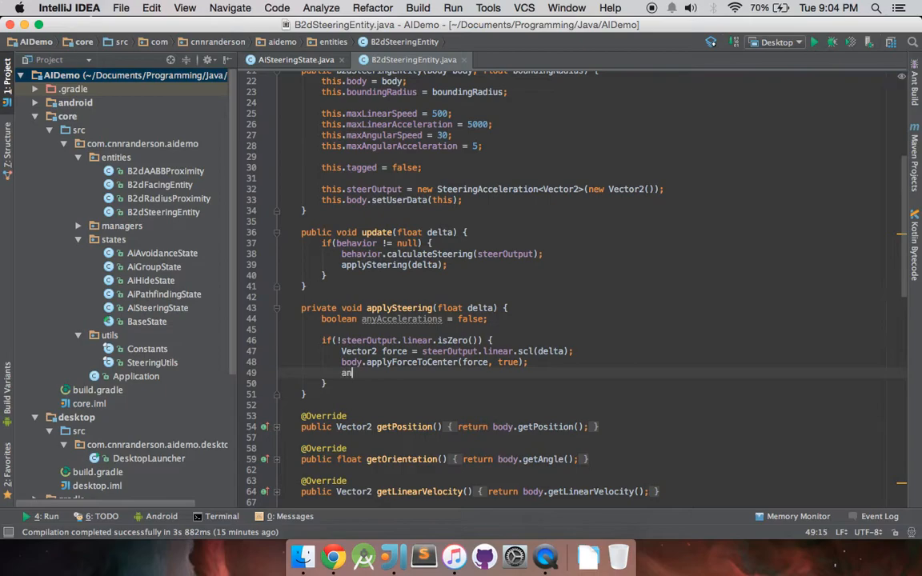
{"action": "type", "text": "yAccelerations"}
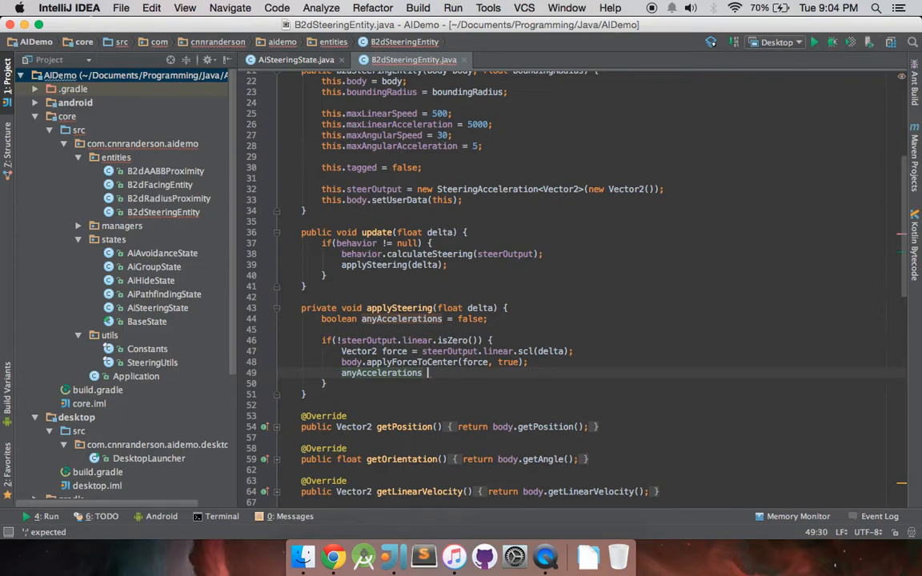
{"action": "type", "text": "= true;"}
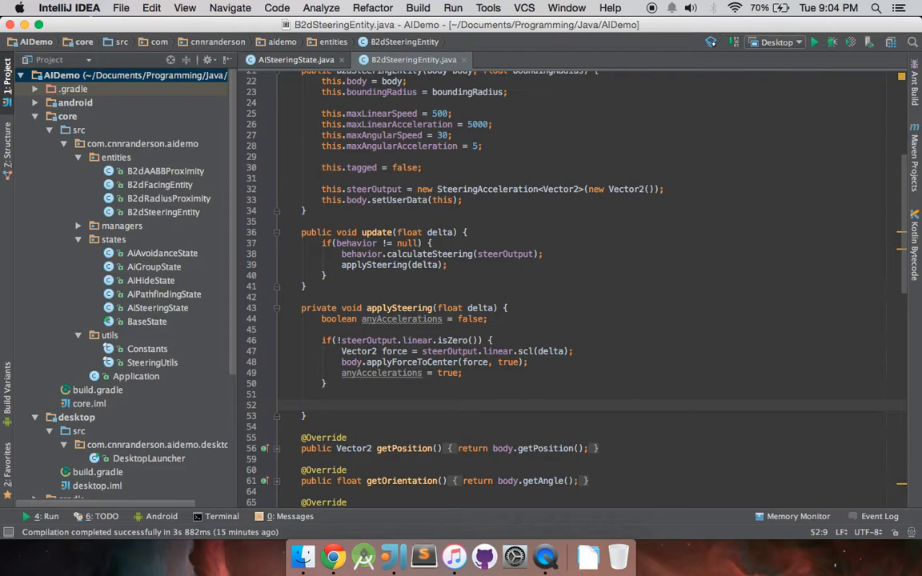
{"action": "mouse_move", "coordinate": [569, 185]}
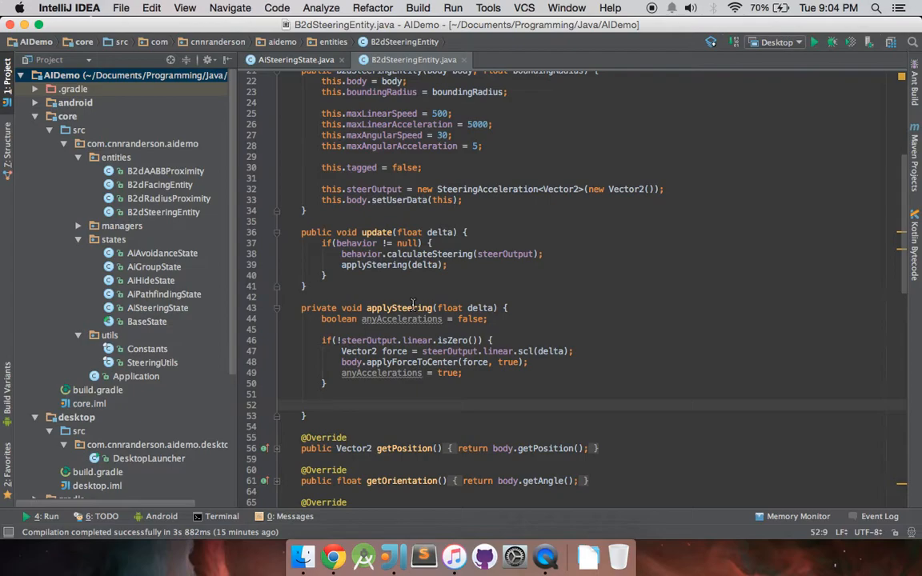
Step: Add if(anyAccelerations) storing body.getLinearVelocity() as velocity and velocity.len2() as currentSpeedSquare
{"action": "type", "text": "if(anyA"}
{"action": "type", "text": "V"}
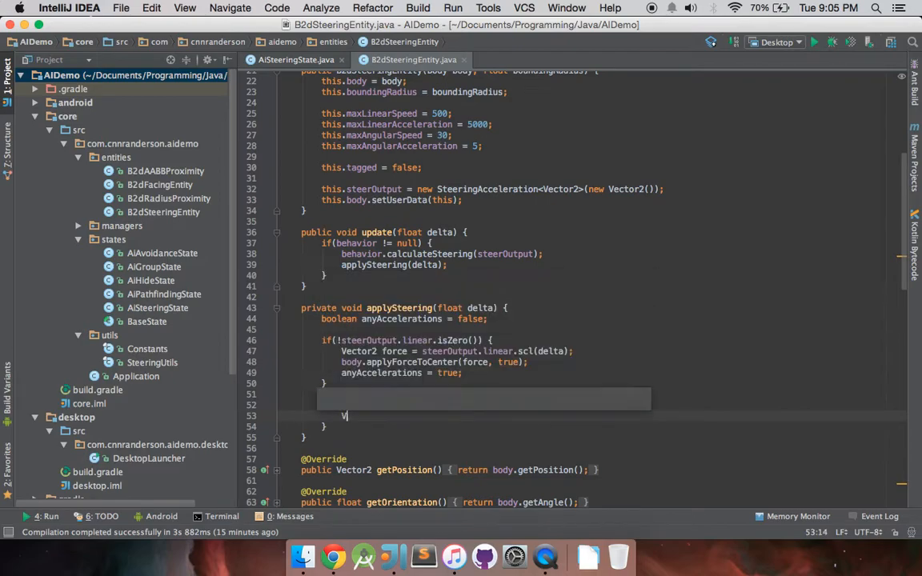
{"action": "type", "text": "ector2"}
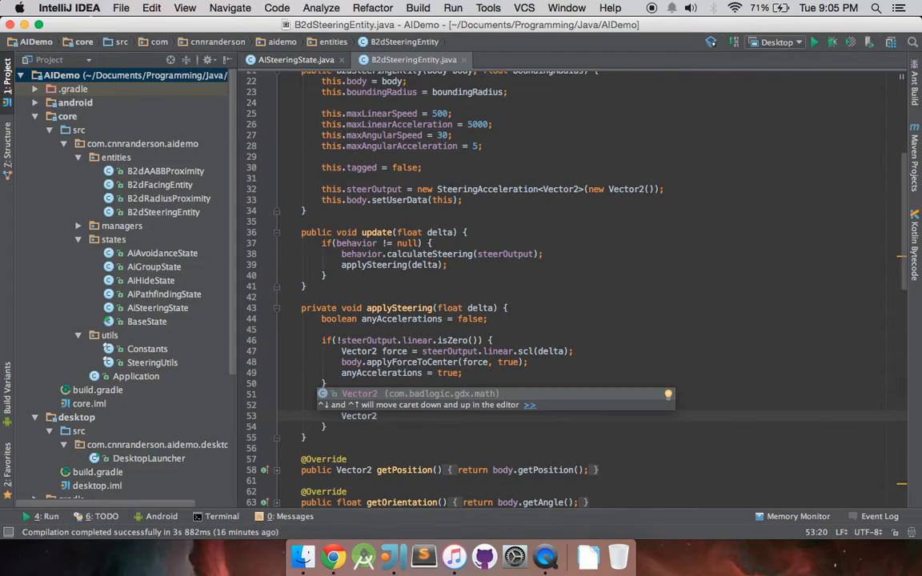
{"action": "type", "text": "velcoty"}
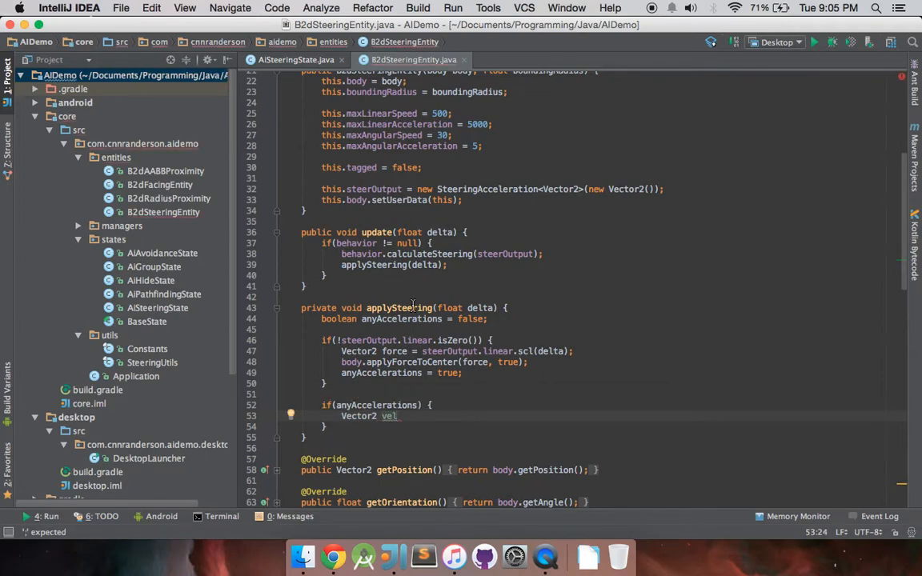
{"action": "type", "text": "ocity = body.getLinearVelocity();"}
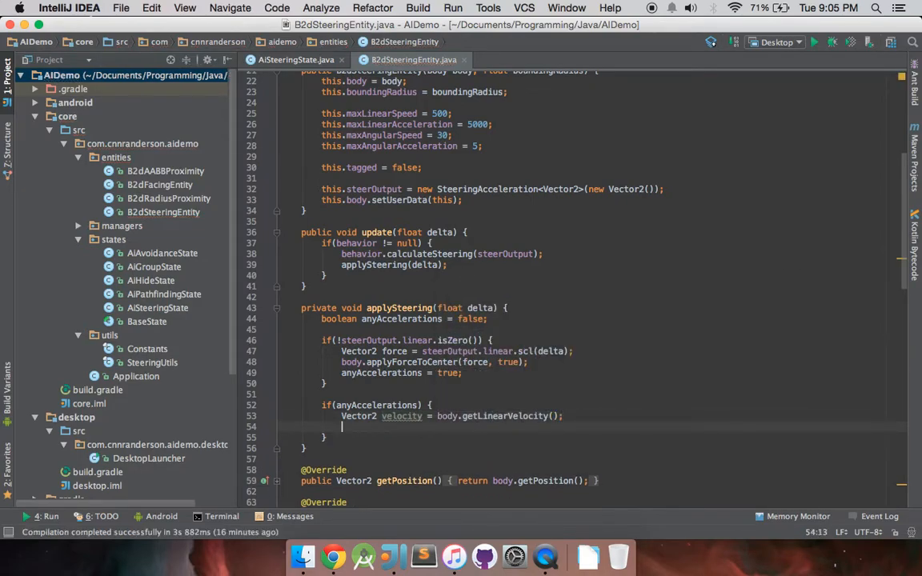
{"action": "type", "text": "float curre"}
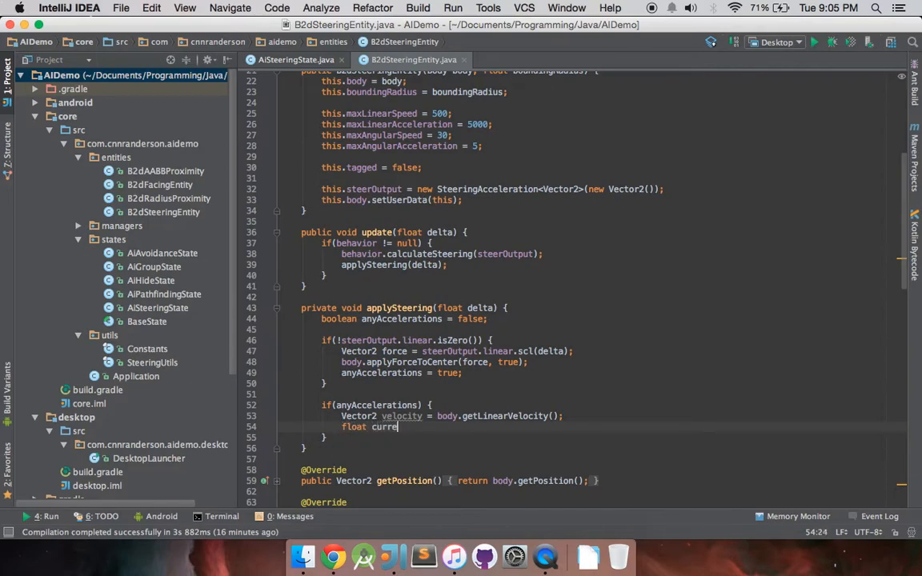
{"action": "type", "text": "ntSpeedSquare = v"}
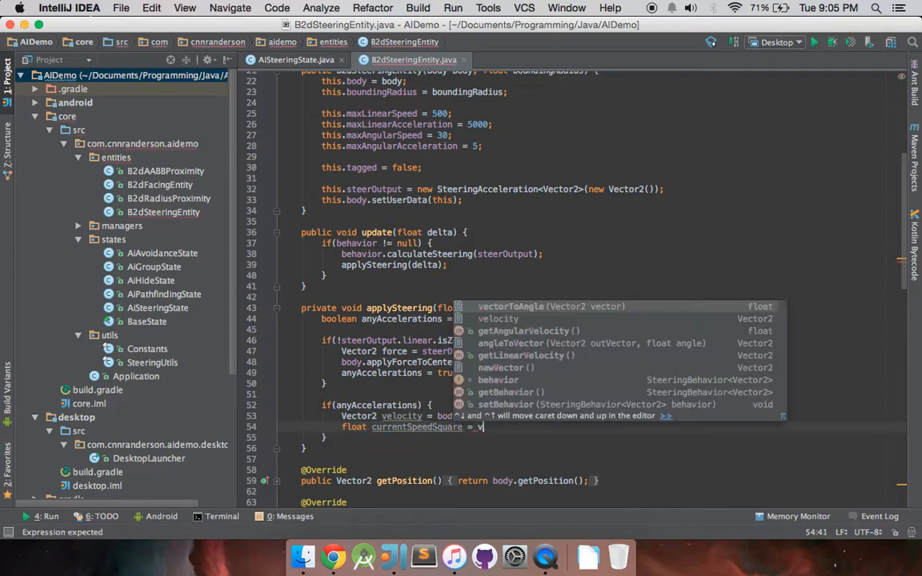
{"action": "type", "text": "elocity.len2();"}
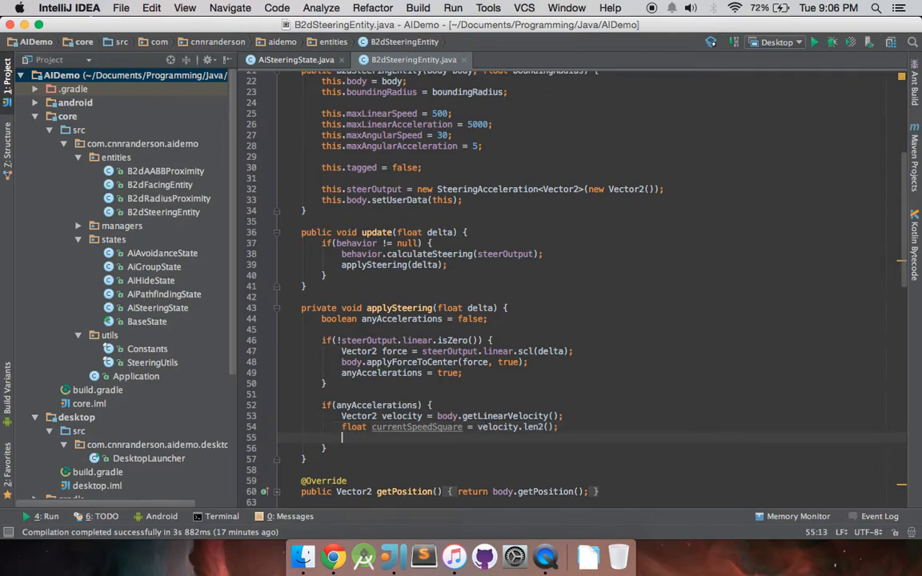
Step: Add if(currentSpeedSquare > maxLinearSpeed * maxLinearSpeed) rescaling velocity by maxLinearSpeed / sqrt(currentSpeedSquare)
{"action": "type", "text": "if("}
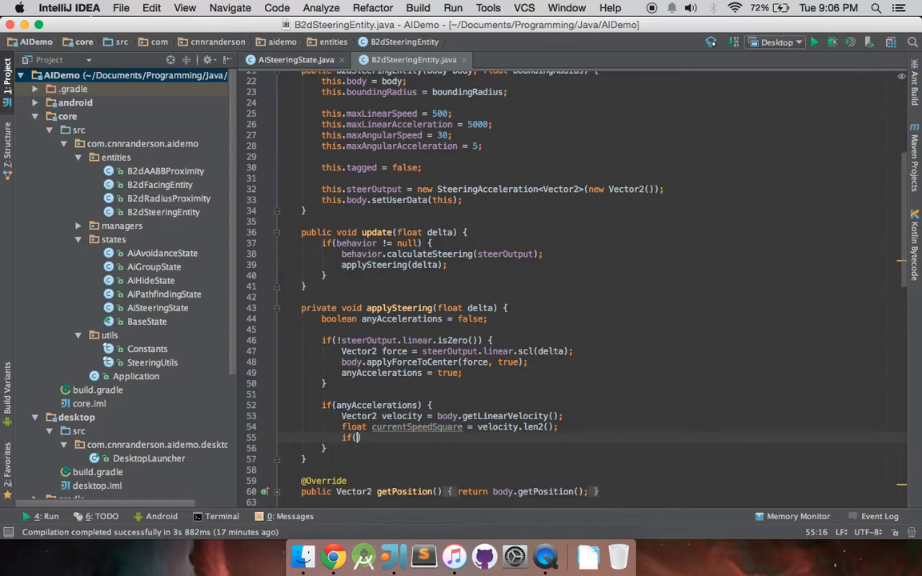
{"action": "type", "text": "currentSpeedSquare >"}
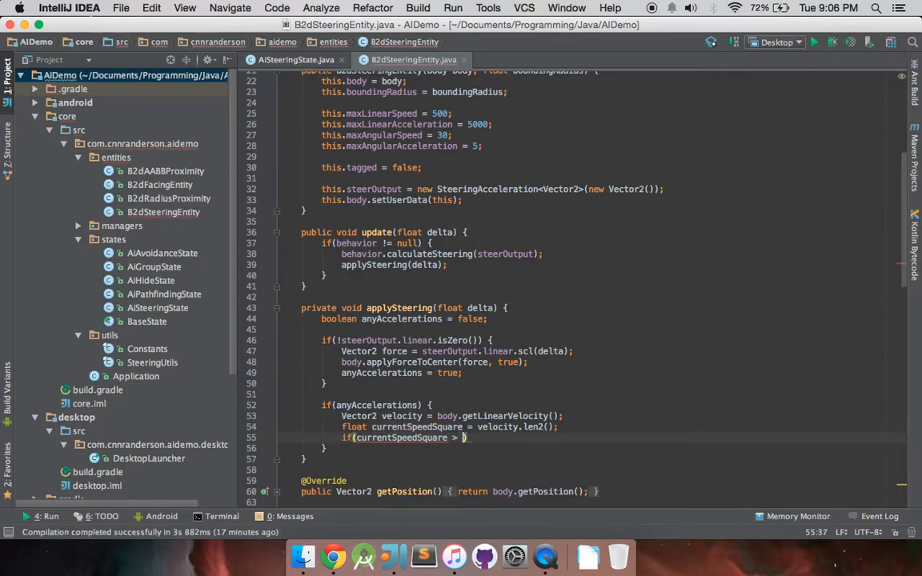
{"action": "type", "text": "maxLinearSpeed * maxLinearSpeed"}
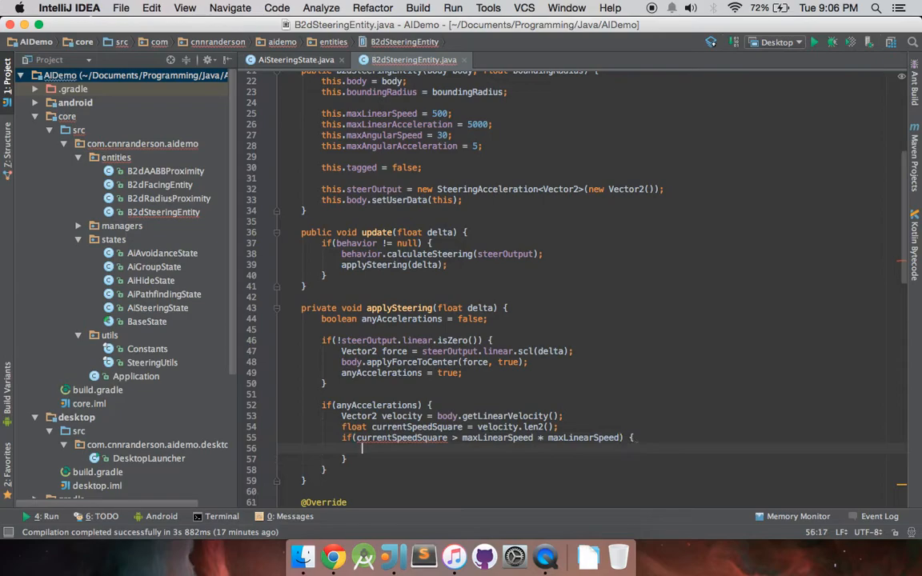
{"action": "type", "text": "body.setLinearVelocity();"}
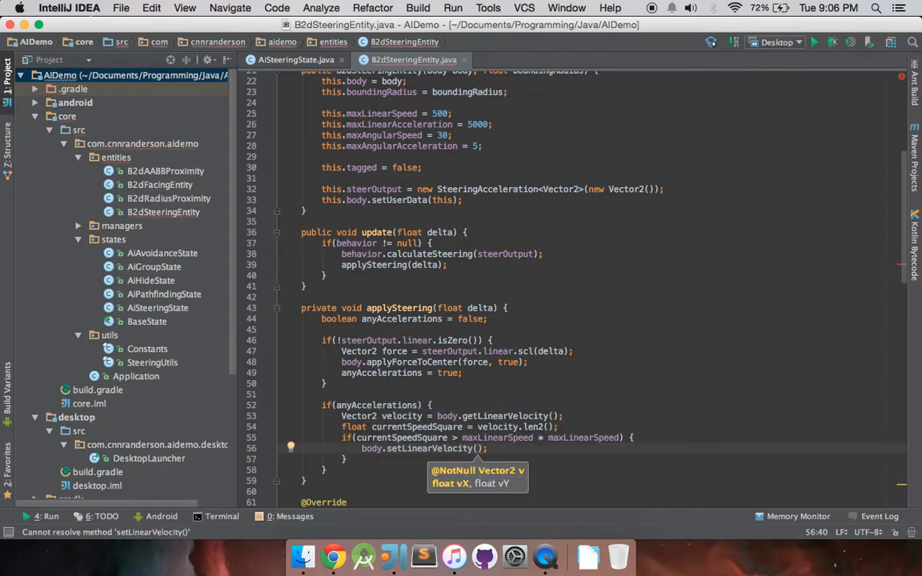
{"action": "type", "text": "vel"}
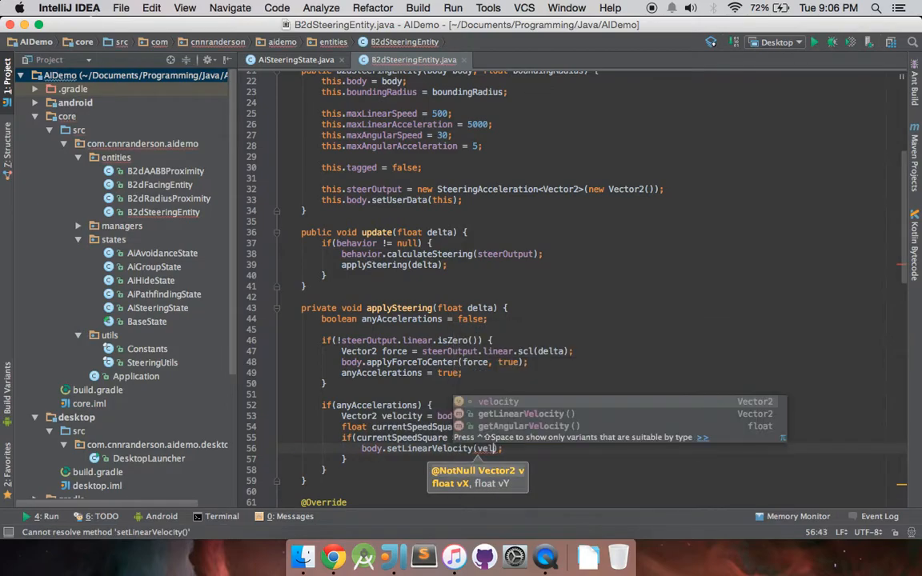
{"action": "type", "text": ".scl"}
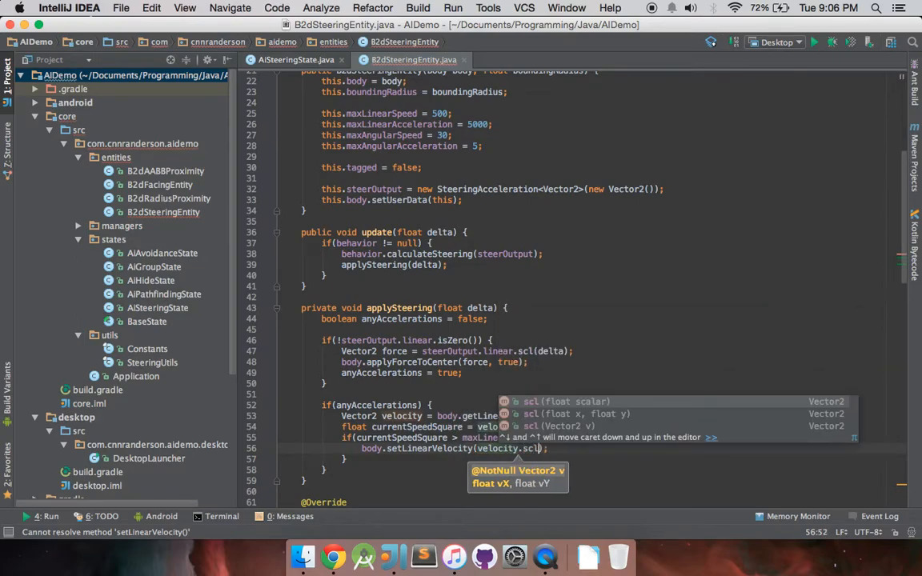
{"action": "type", "text": "maxLinearSpeed / ("}
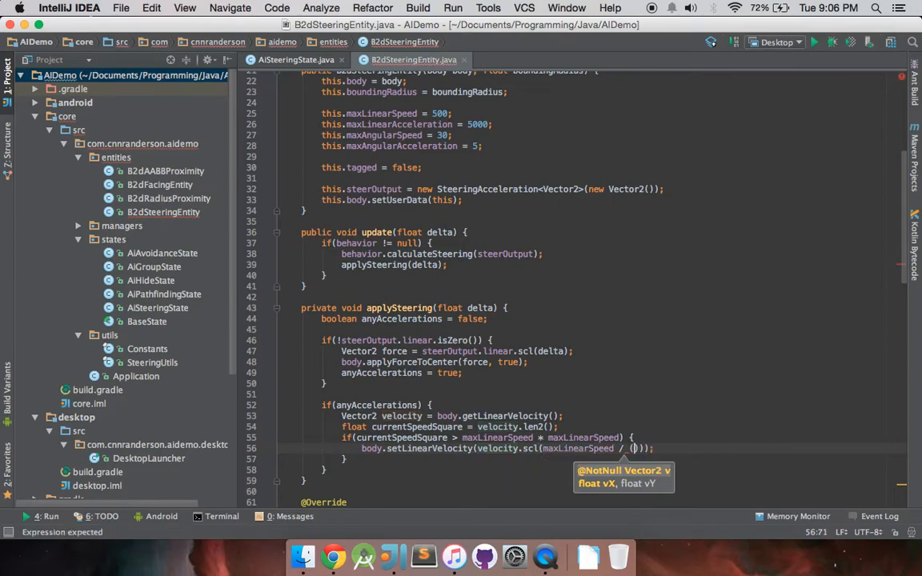
{"action": "type", "text": "(float) Math.sqrt("}
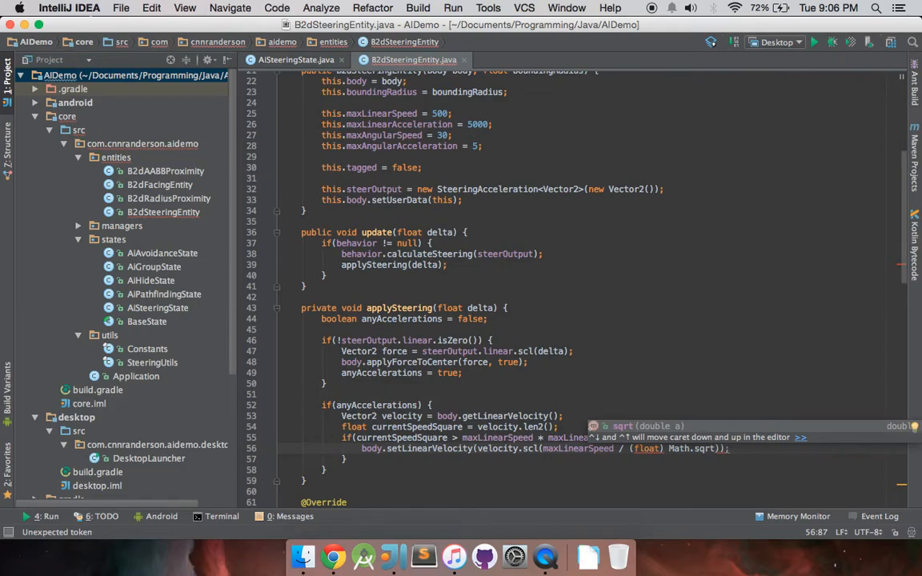
{"action": "type", "text": "currentSpeedSquare"}
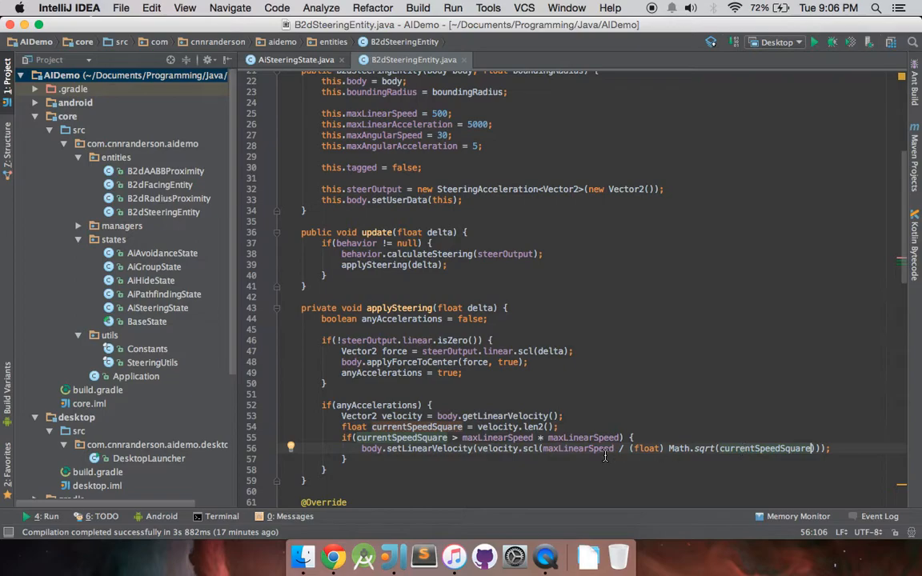
{"action": "mouse_move", "coordinate": [576, 448]}
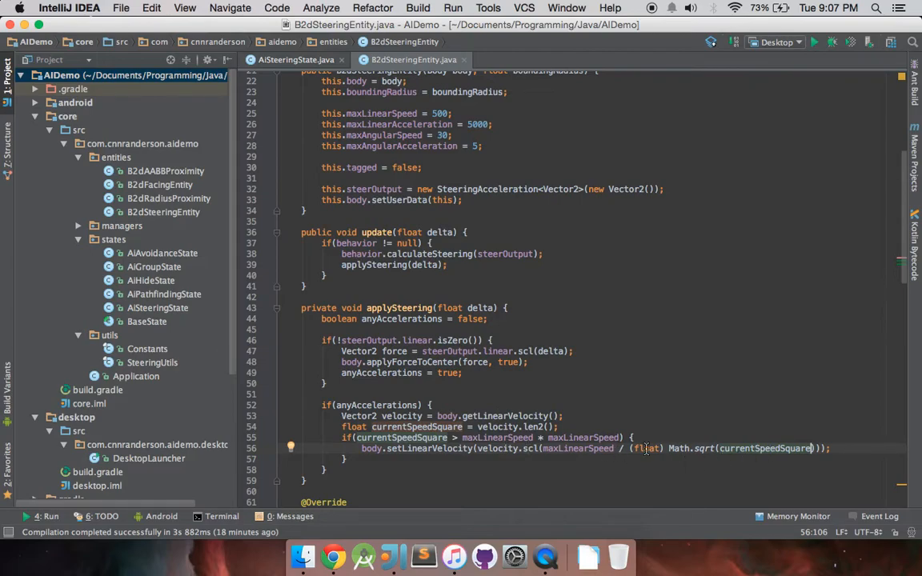
Step: Run the Desktop configuration to open the AI Demo v0.1 window
{"action": "scroll", "scroll_direction": "down", "scroll_amount": 3}
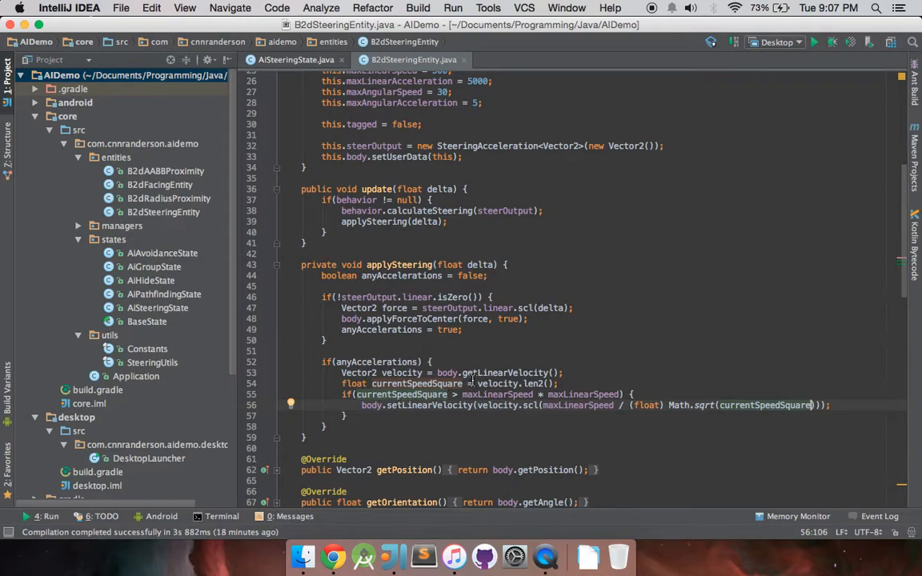
{"action": "mouse_move", "coordinate": [577, 381]}
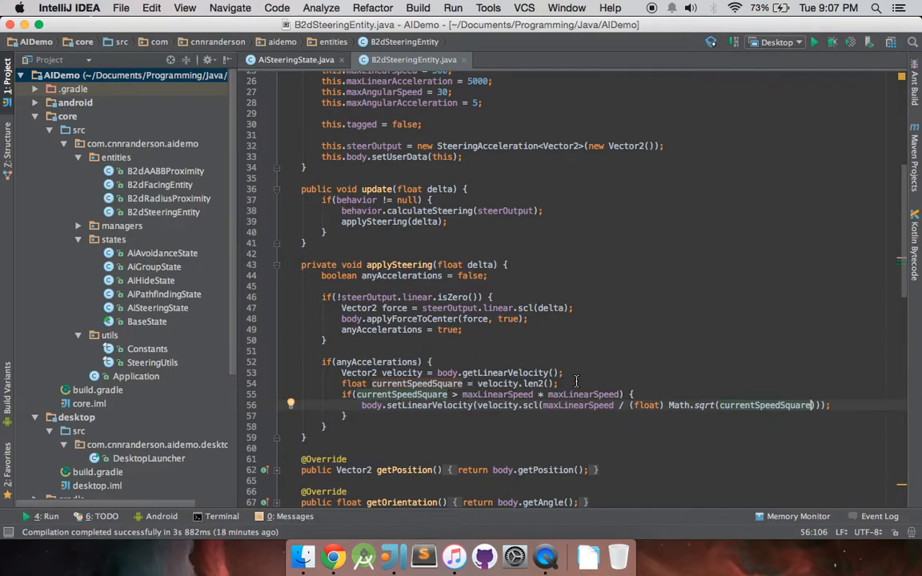
{"action": "mouse_move", "coordinate": [378, 408]}
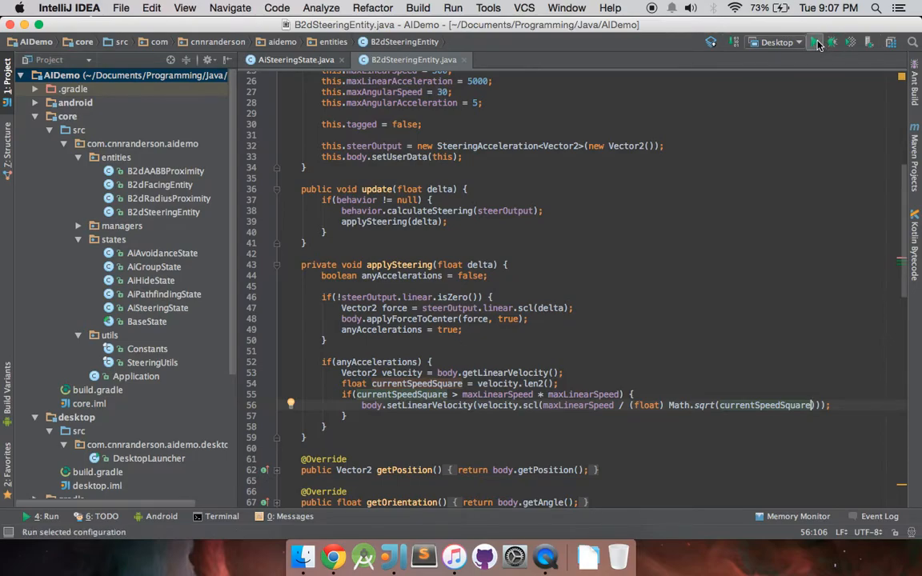
{"action": "left_click", "coordinate": [814, 41]}
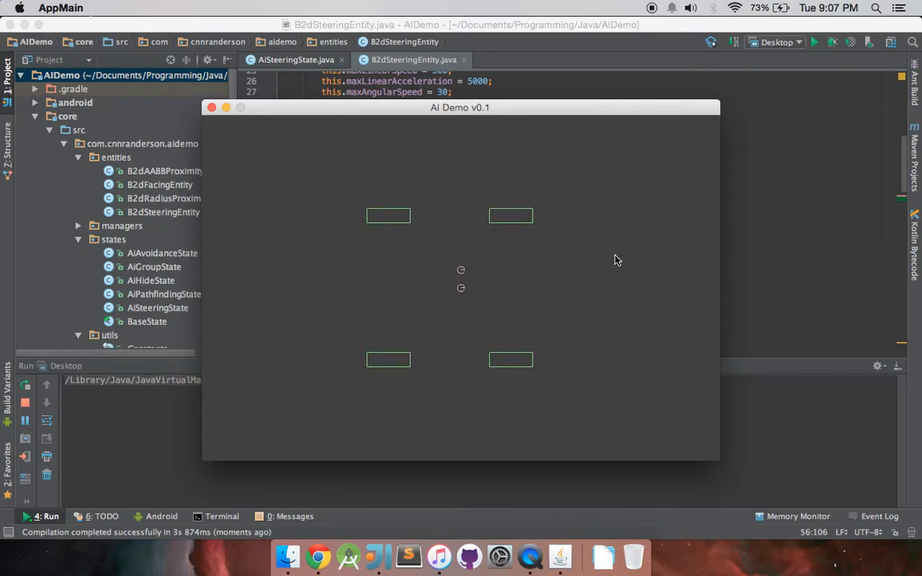
{"action": "mouse_move", "coordinate": [288, 160]}
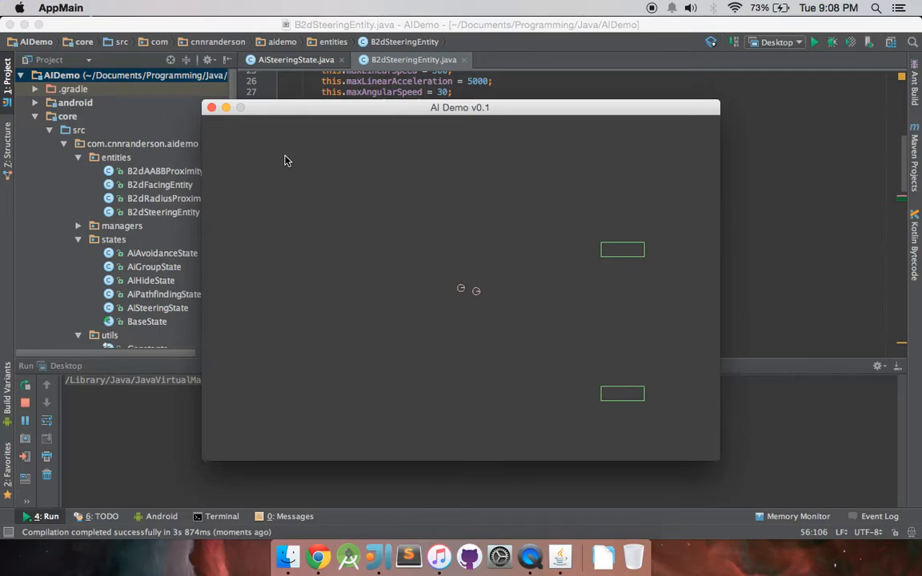
{"action": "mouse_move", "coordinate": [486, 305]}
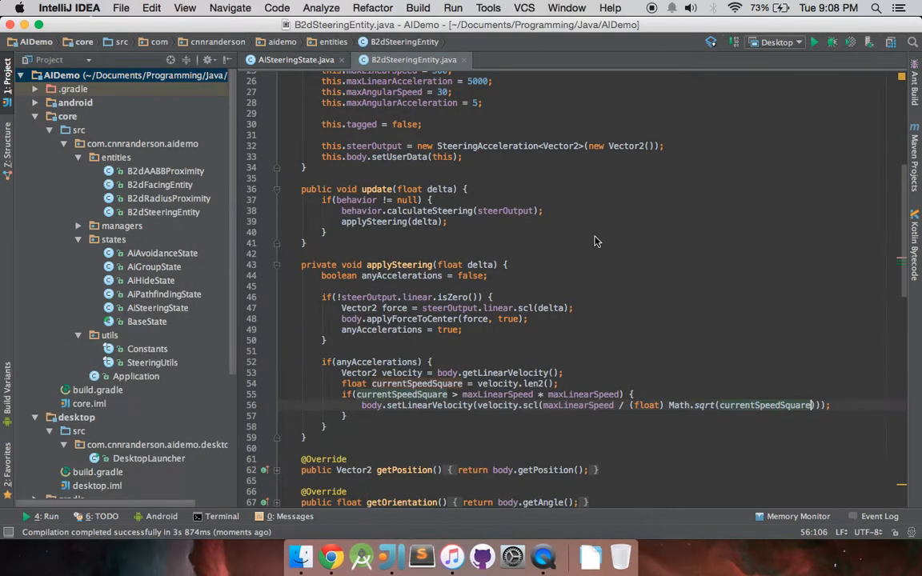
{"action": "mouse_move", "coordinate": [593, 281]}
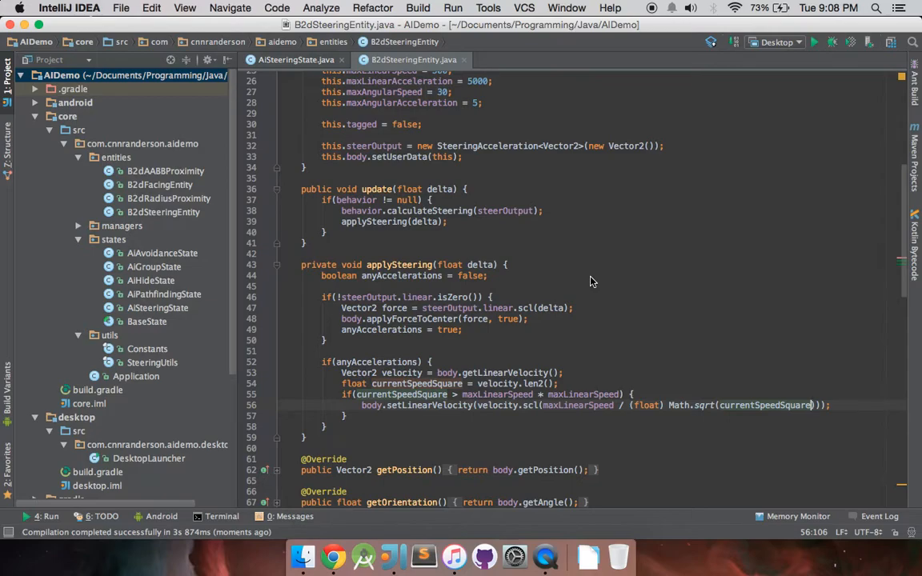
{"action": "mouse_move", "coordinate": [357, 337]}
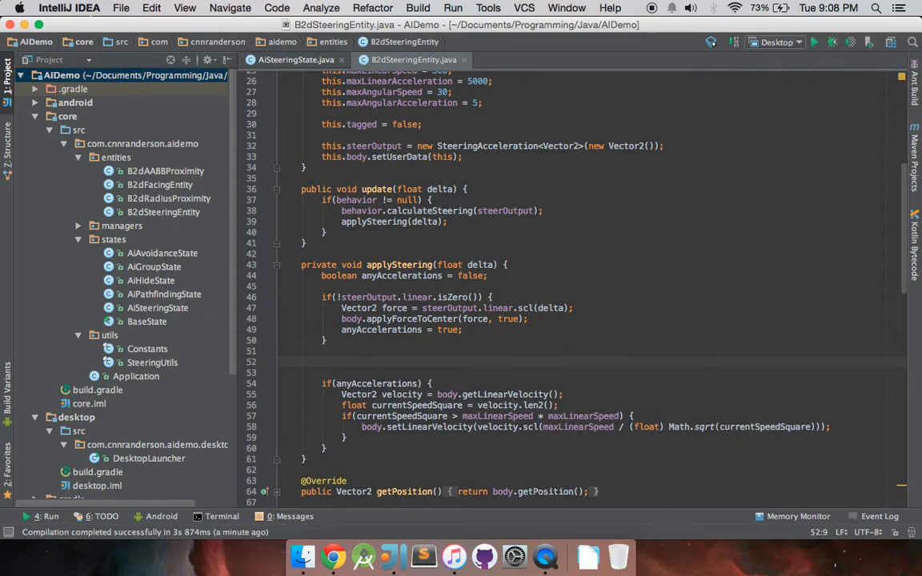
Step: Open an if block in applySteering testing steerOutput.angular != 0
{"action": "type", "text": "if(steerOut."}
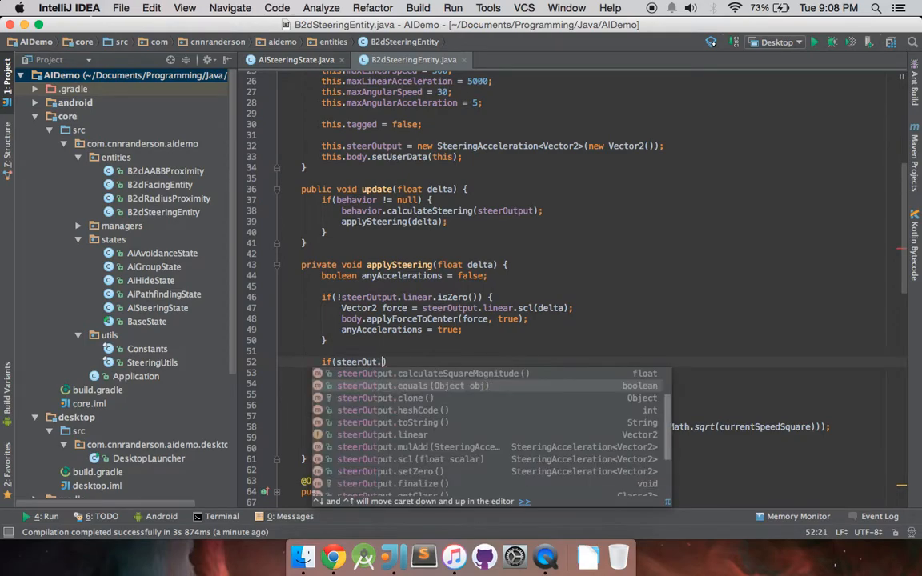
{"action": "type", "text": "angular"}
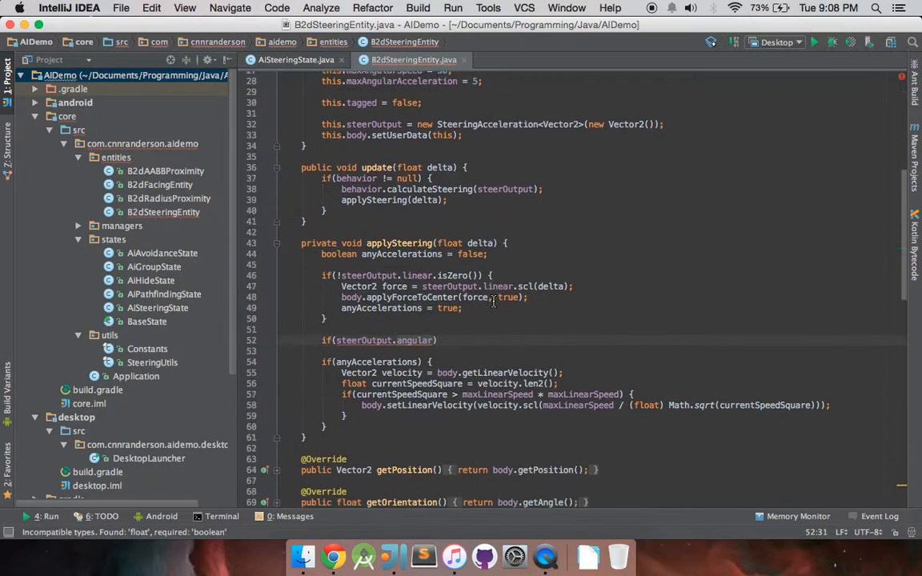
{"action": "mouse_move", "coordinate": [499, 334]}
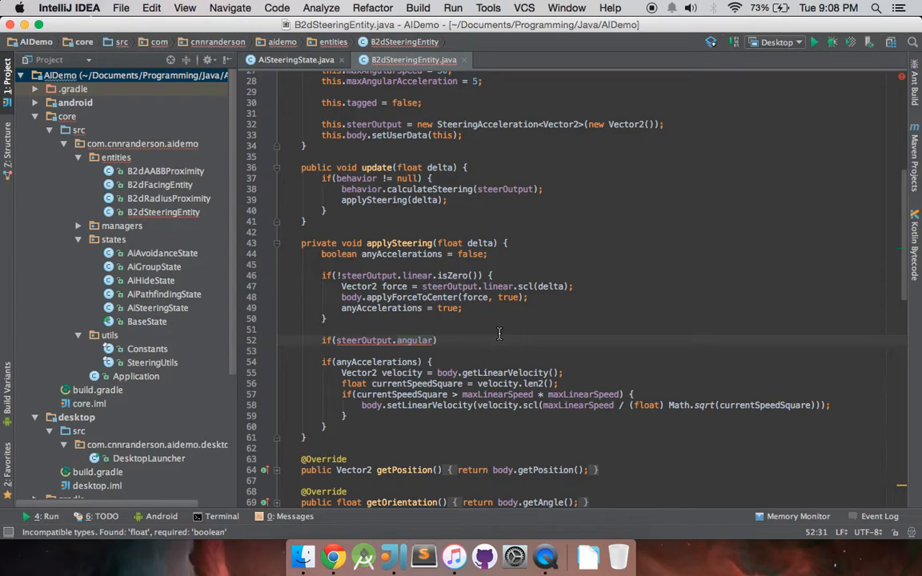
{"action": "type", "text": "!="}
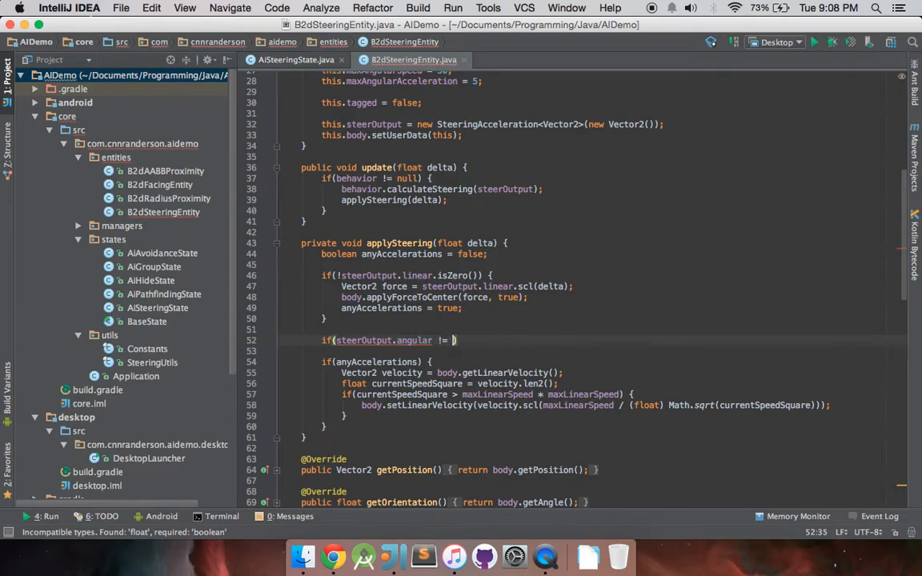
{"action": "type", "text": "0) {"}
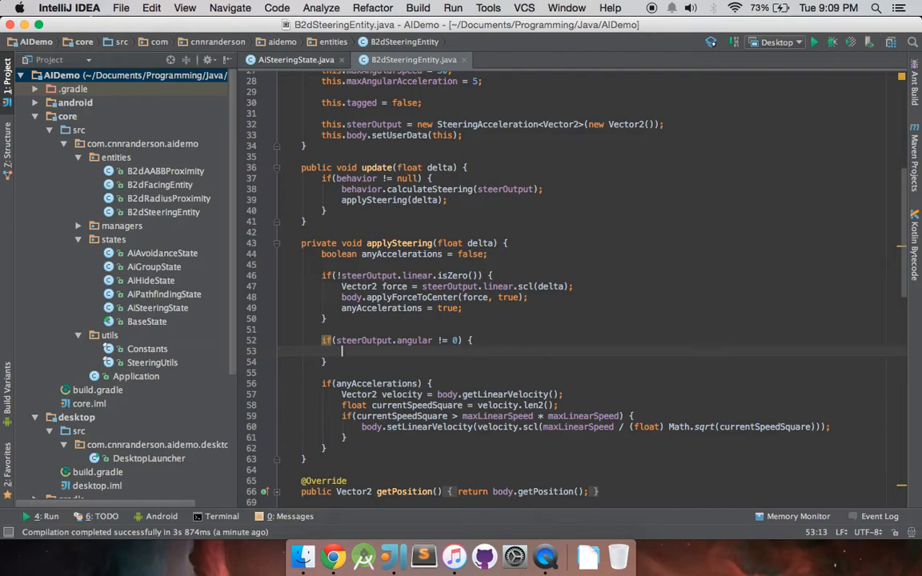
Step: Inside it, call body.applyTorque(steerOutput.angular * delta, true) and set anyAccelerations = true
{"action": "type", "text": "body"}
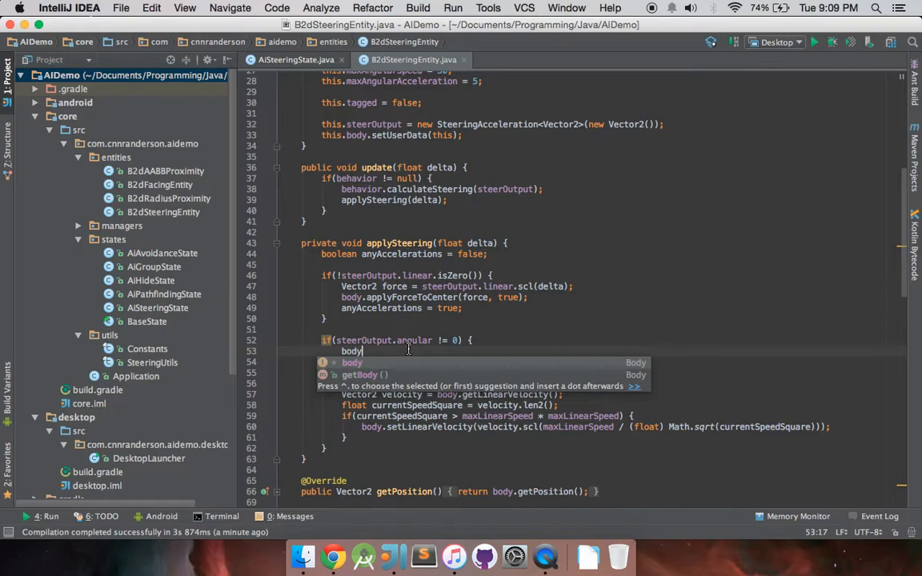
{"action": "type", "text": ".applyTorque()"}
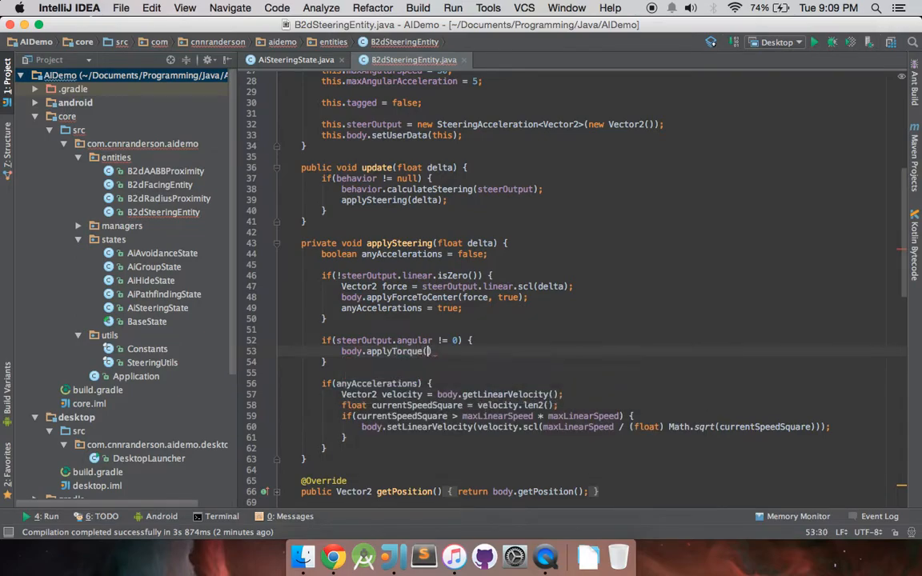
{"action": "type", "text": "steerOutput"}
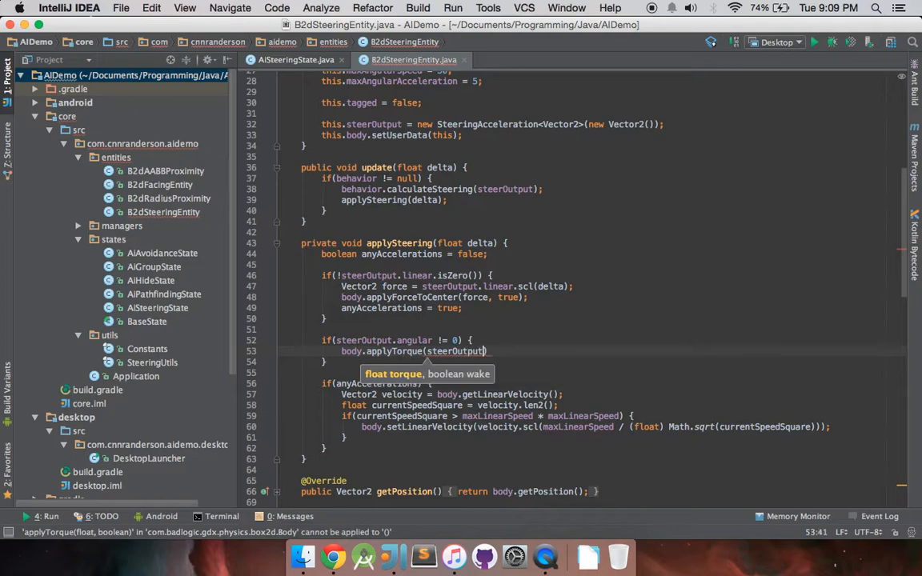
{"action": "type", "text": ".angular"}
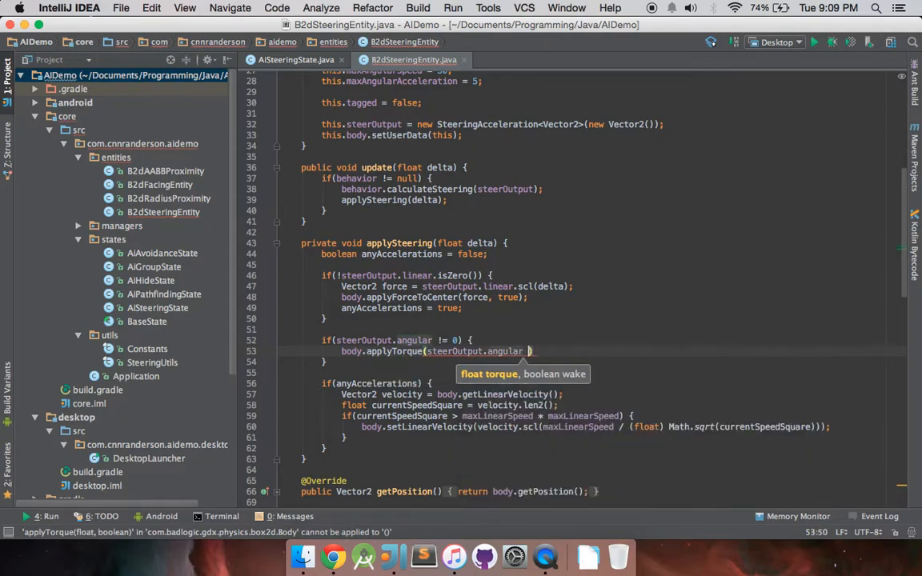
{"action": "type", "text": "* delta,"}
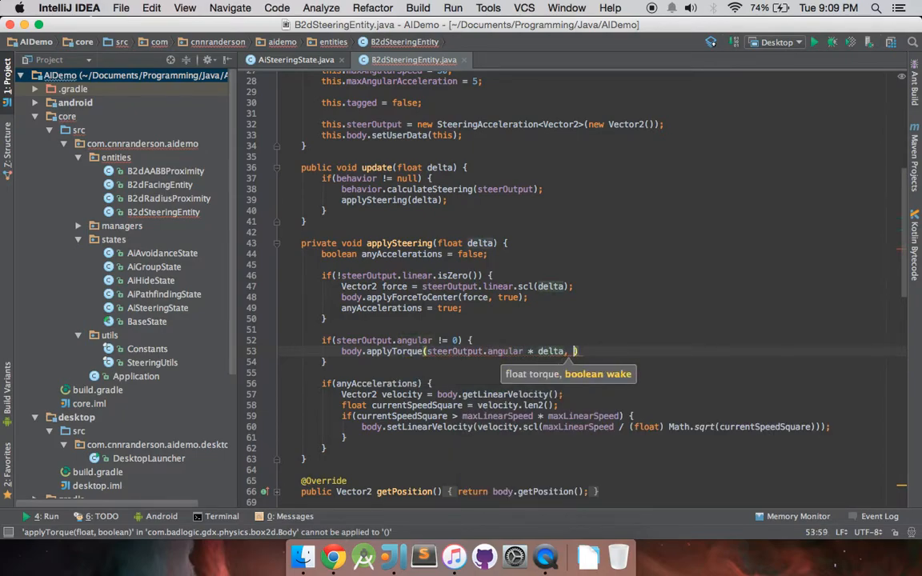
{"action": "type", "text": "true"}
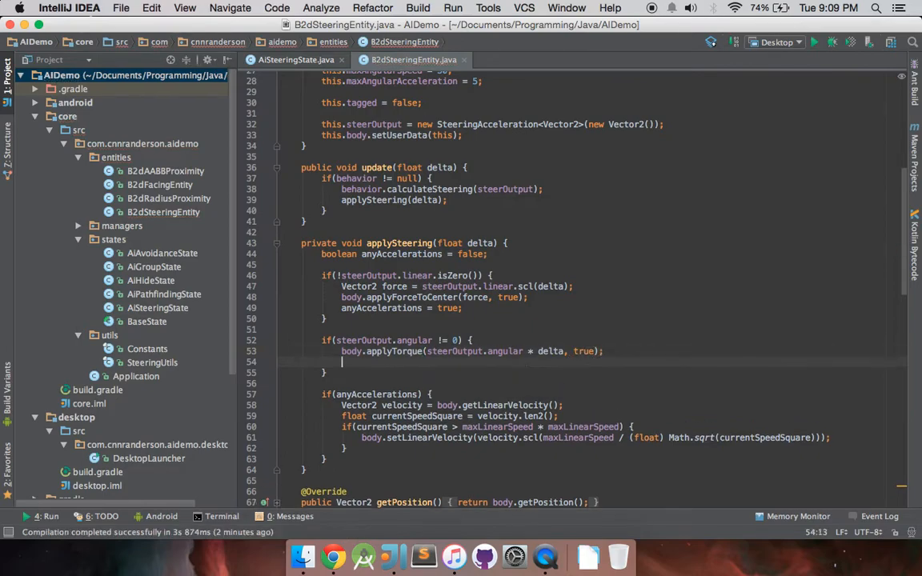
{"action": "type", "text": "an"}
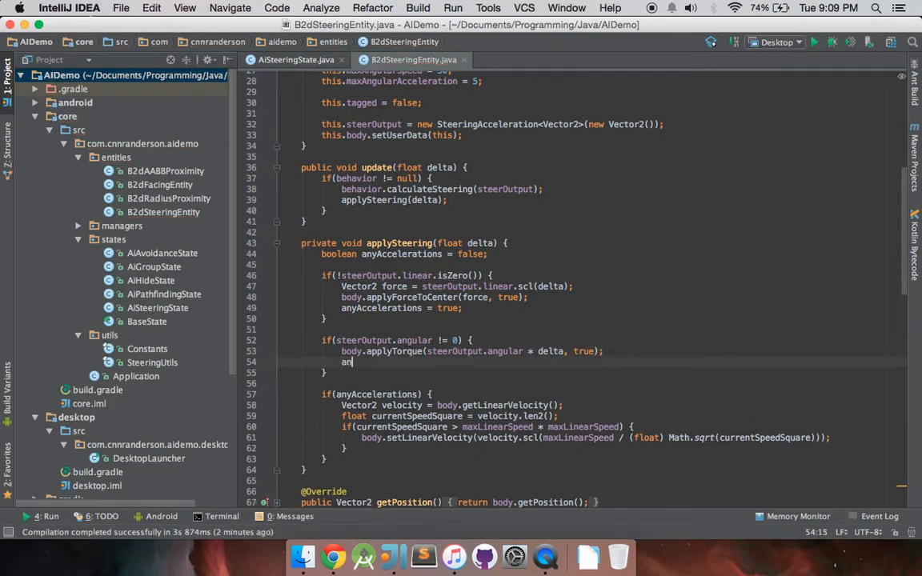
{"action": "type", "text": "yAccelerations = tru"}
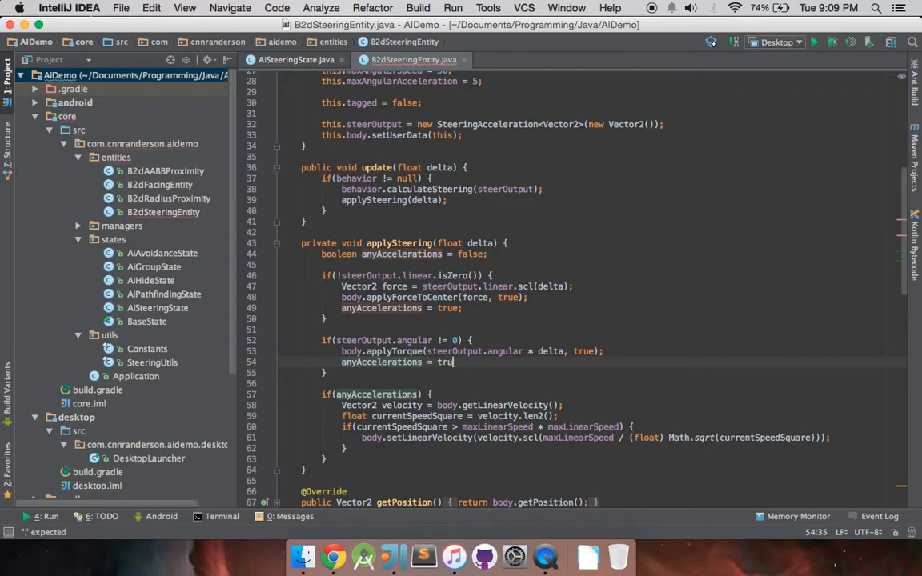
{"action": "type", "text": "e;"}
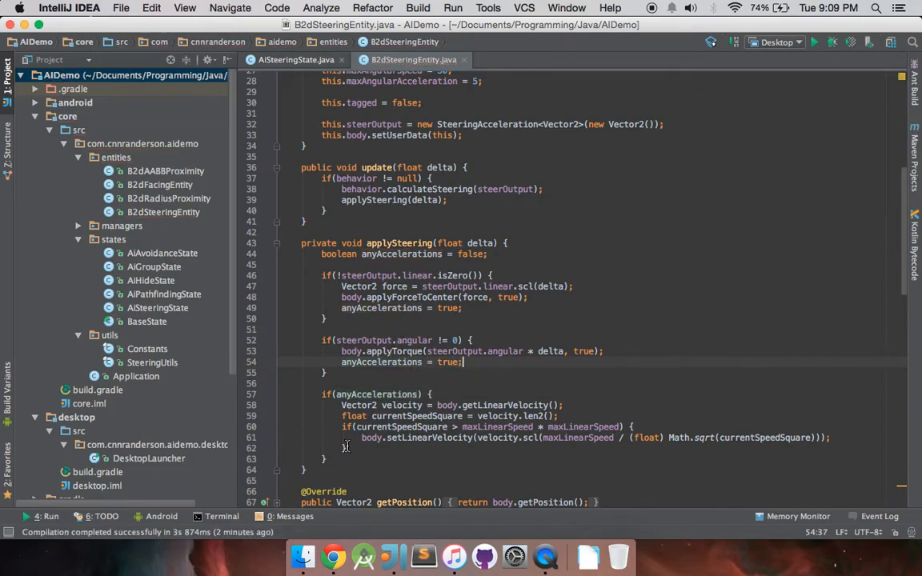
Step: Add a getAngularVelocity check calling setAngularVelocity(maxAngularSpeed), plus // Angular capping and // Linear Capping comments
{"action": "left_click", "coordinate": [345, 448]}
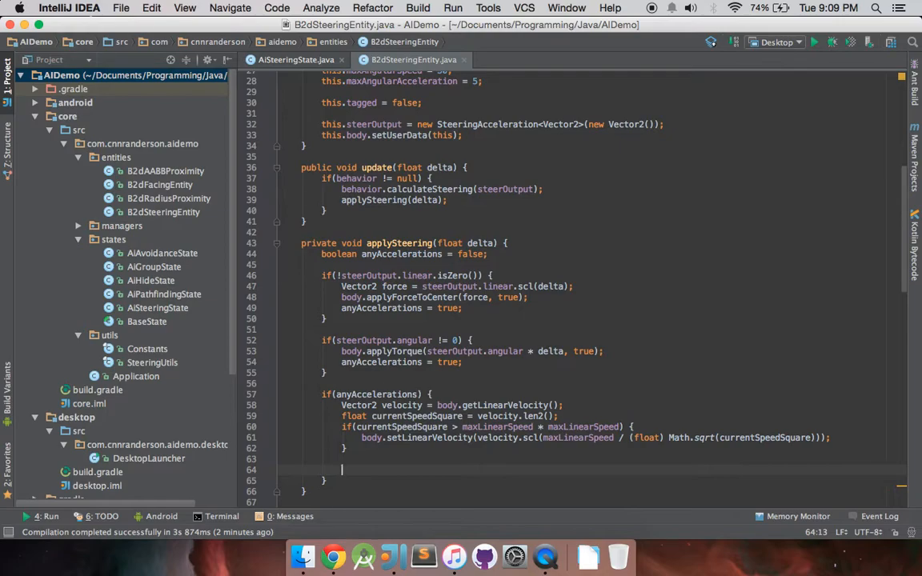
{"action": "type", "text": "if(body.getAngularVelocity() > maxAngularSpeed) {"}
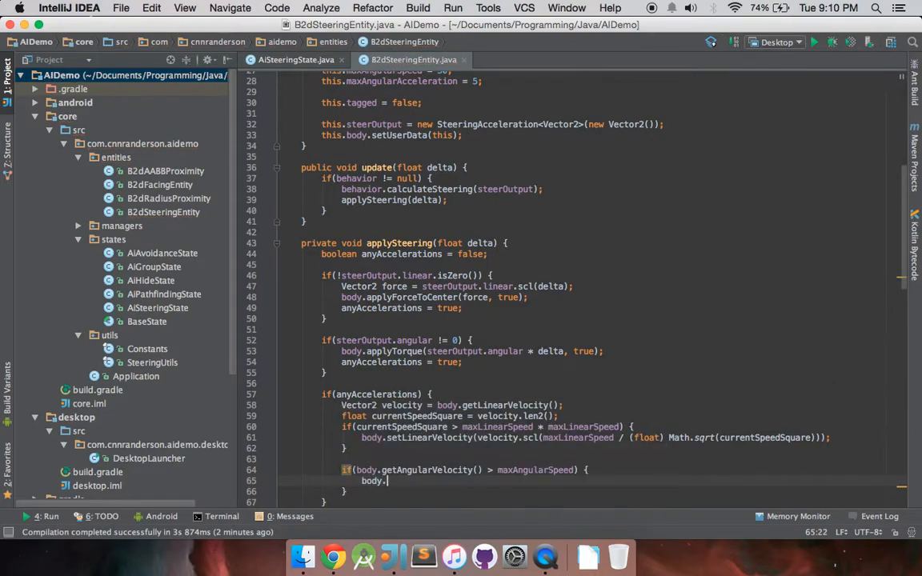
{"action": "type", "text": "setAngularVelocity(maxAngularSpeed);"}
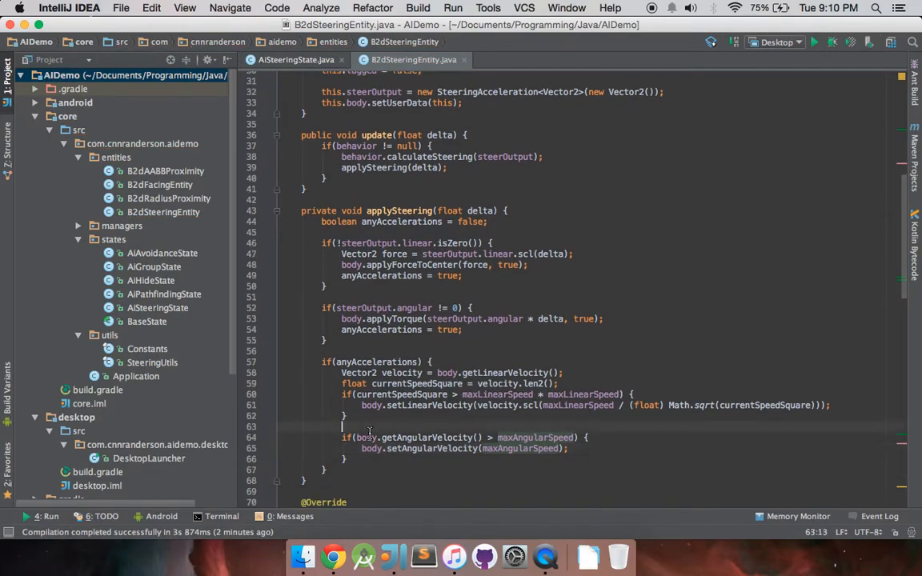
{"action": "type", "text": "// Angular capping"}
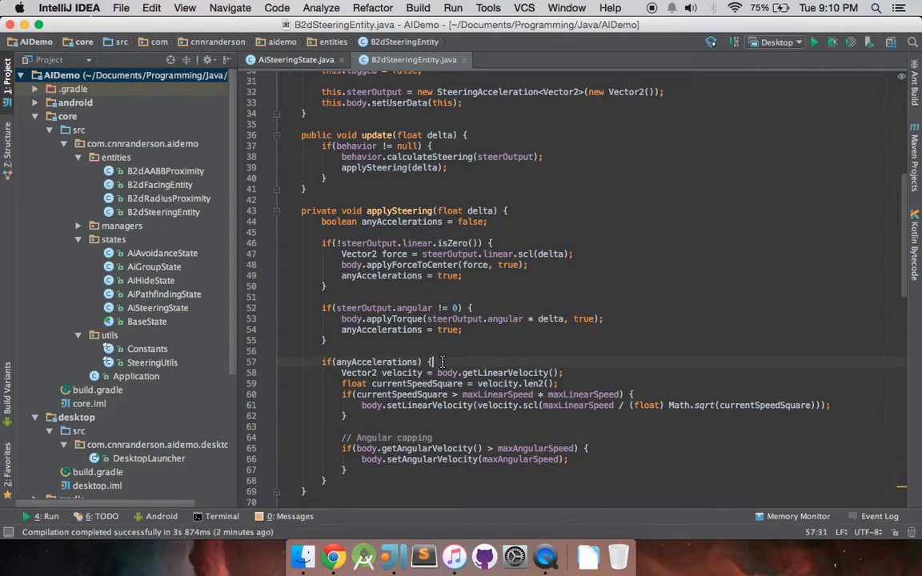
{"action": "type", "text": "// Linear Capping"}
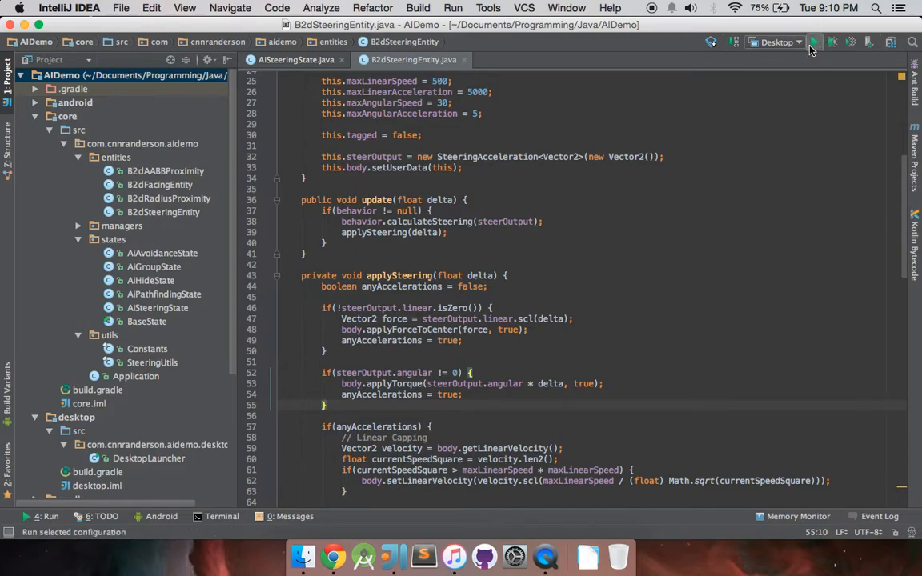
{"action": "mouse_move", "coordinate": [814, 42]}
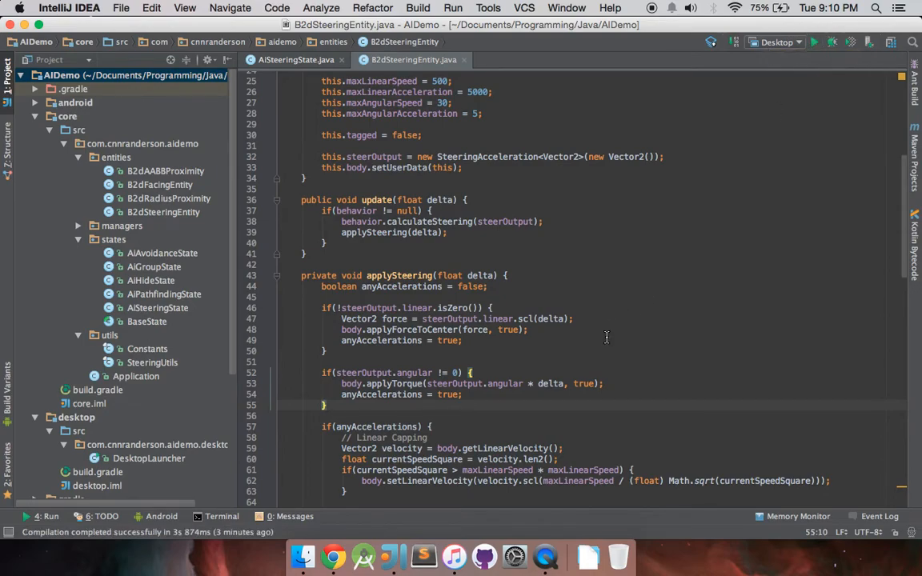
Step: Run the Desktop configuration to recompile the updated B2dSteeringEntity code
{"action": "scroll", "scroll_direction": "down", "scroll_amount": 3}
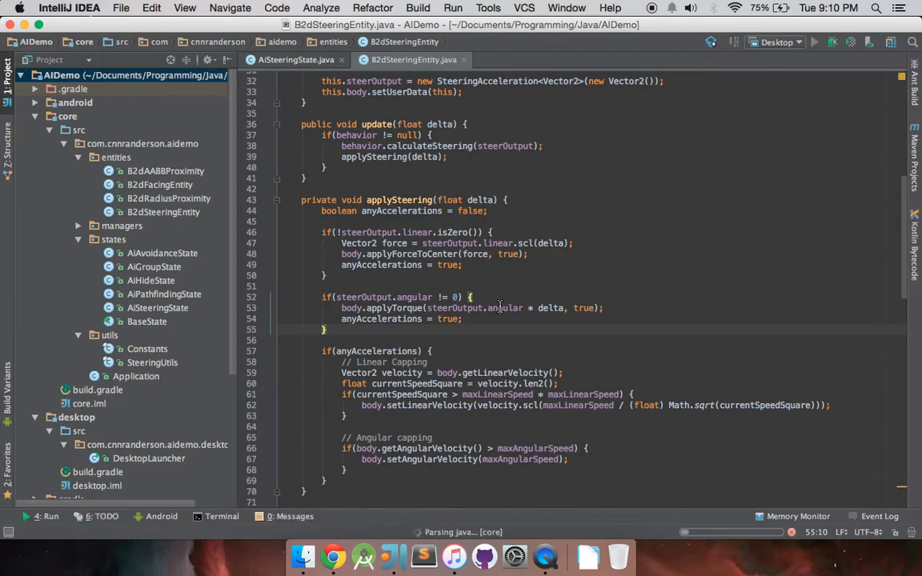
{"action": "left_click", "coordinate": [815, 42]}
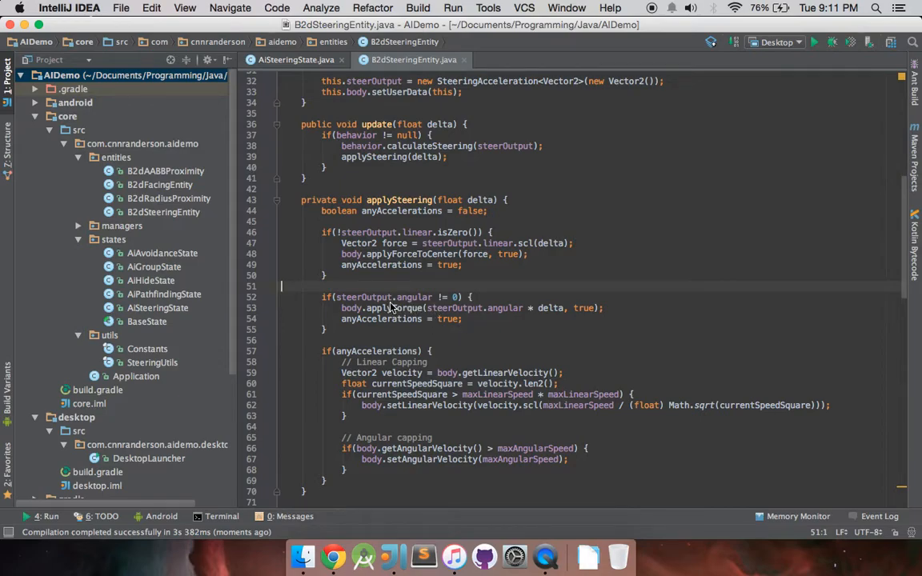
{"action": "mouse_move", "coordinate": [430, 303]}
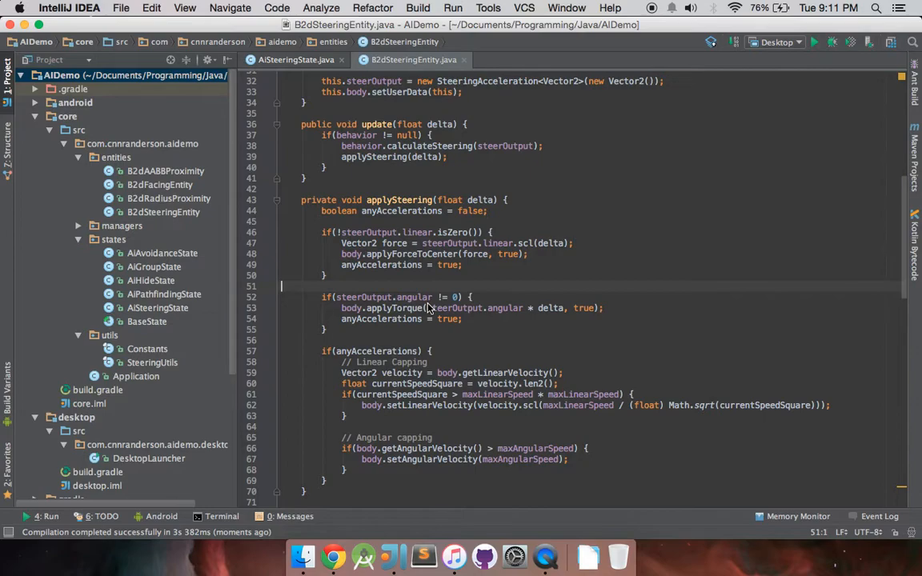
{"action": "mouse_move", "coordinate": [494, 316]}
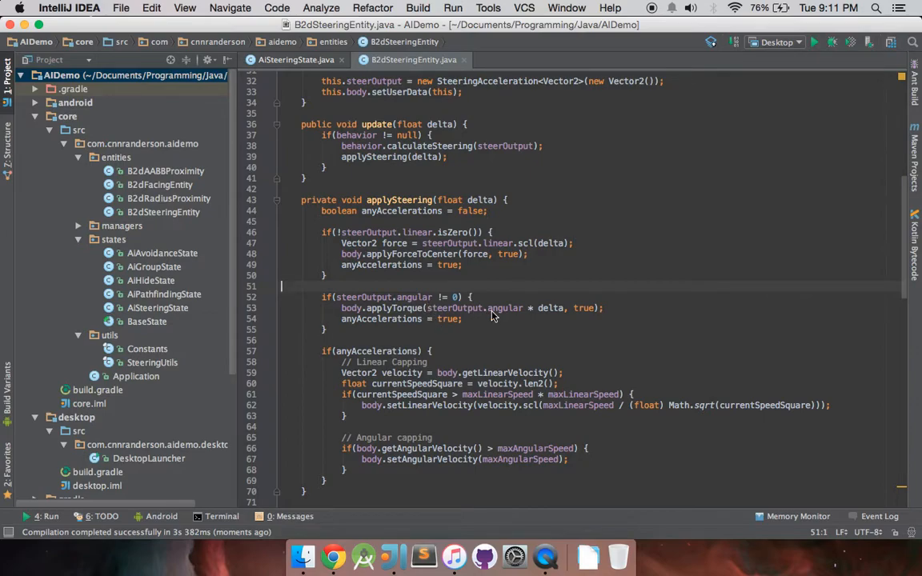
{"action": "mouse_move", "coordinate": [514, 317]}
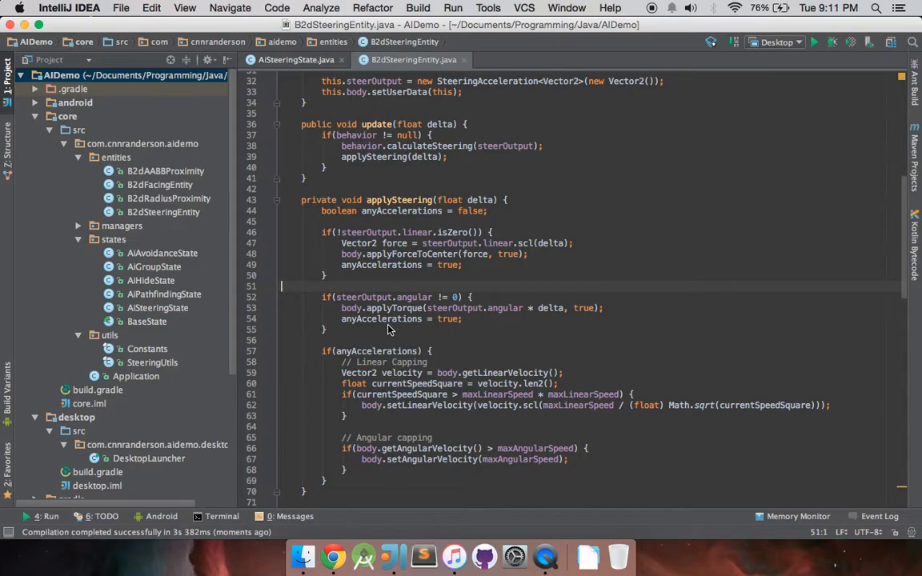
{"action": "mouse_move", "coordinate": [428, 328]}
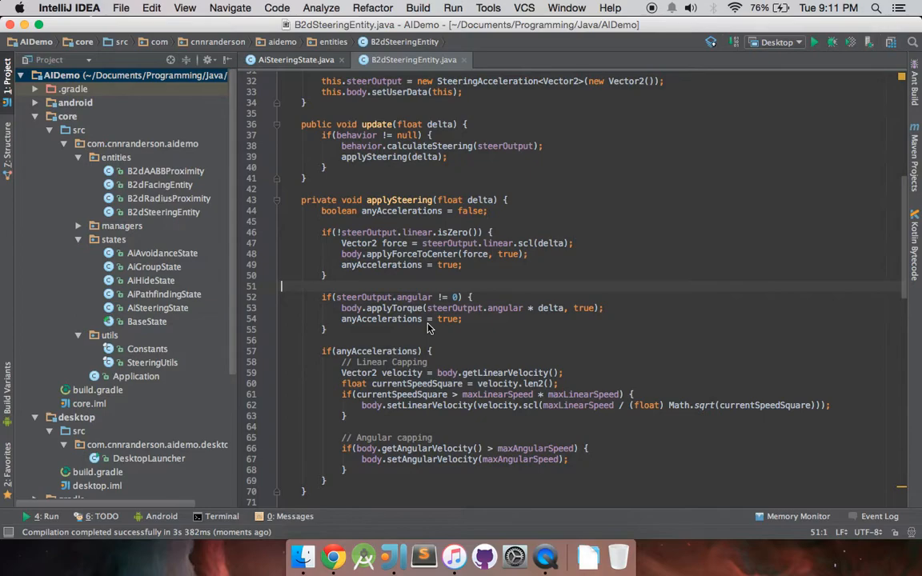
{"action": "mouse_move", "coordinate": [428, 332]}
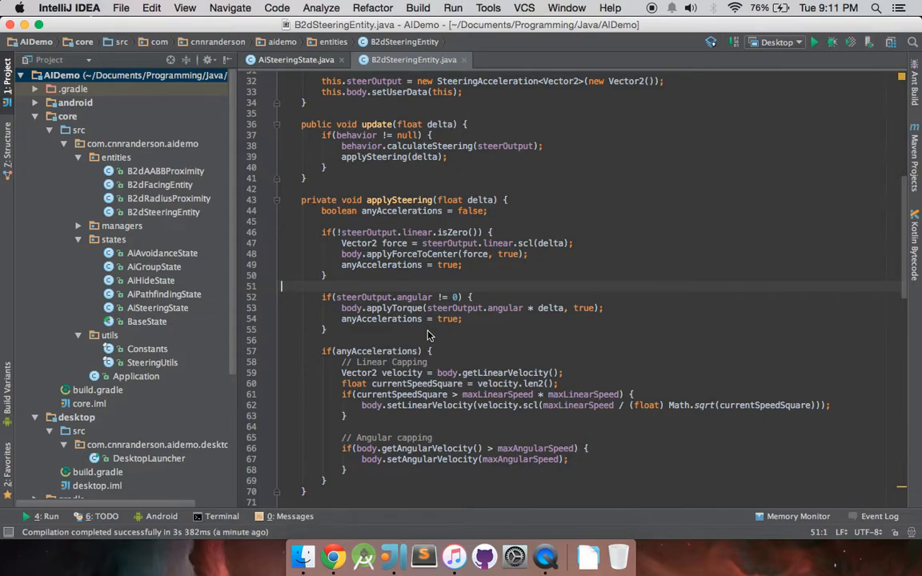
{"action": "mouse_move", "coordinate": [475, 322]}
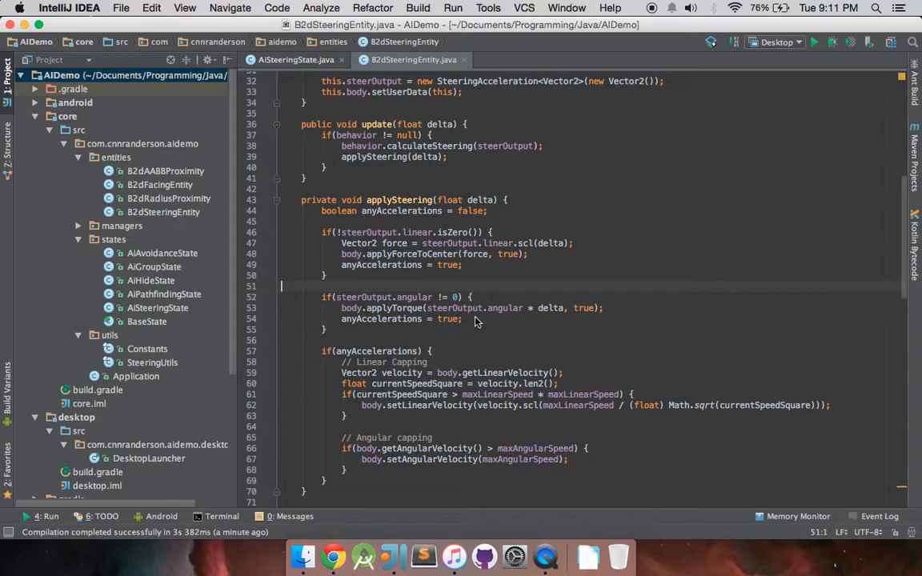
Step: Type an else branch after the angular steering if block
{"action": "type", "text": "else {"}
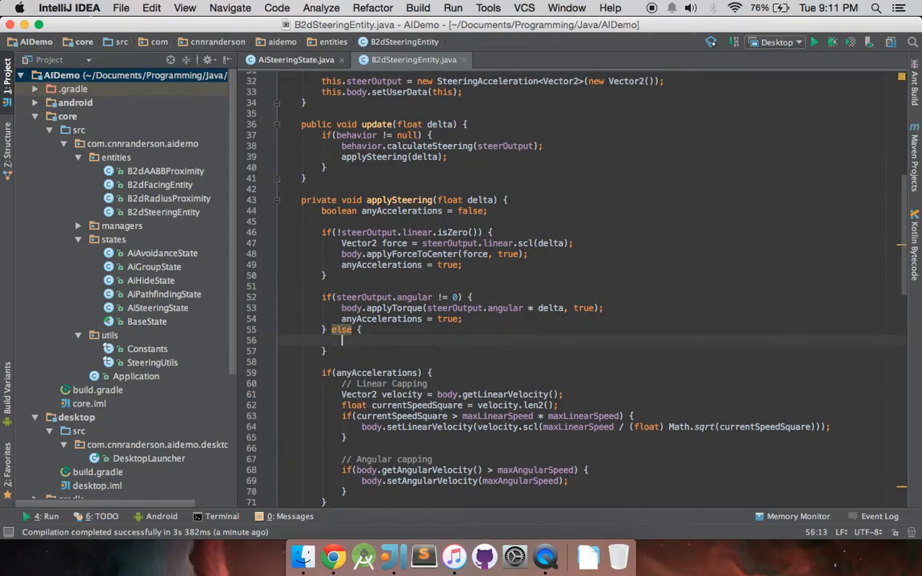
Step: Store body.getLinearVelocity() in linVel and check !linVel.isZero()
{"action": "type", "text": "Vector2 linVel ="}
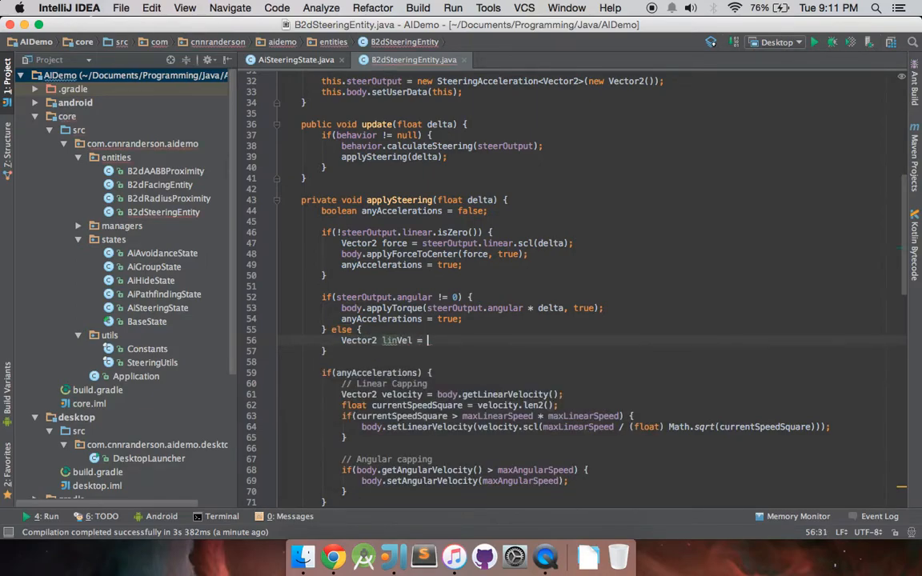
{"action": "type", "text": "getLinearVelocity();"}
{"action": "type", "text": "if(!"}
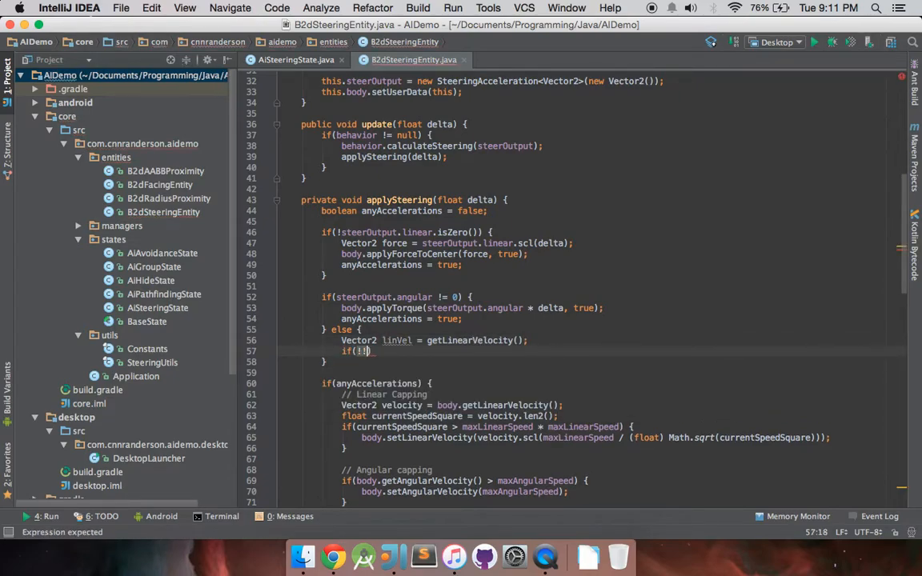
{"action": "type", "text": "linVel."}
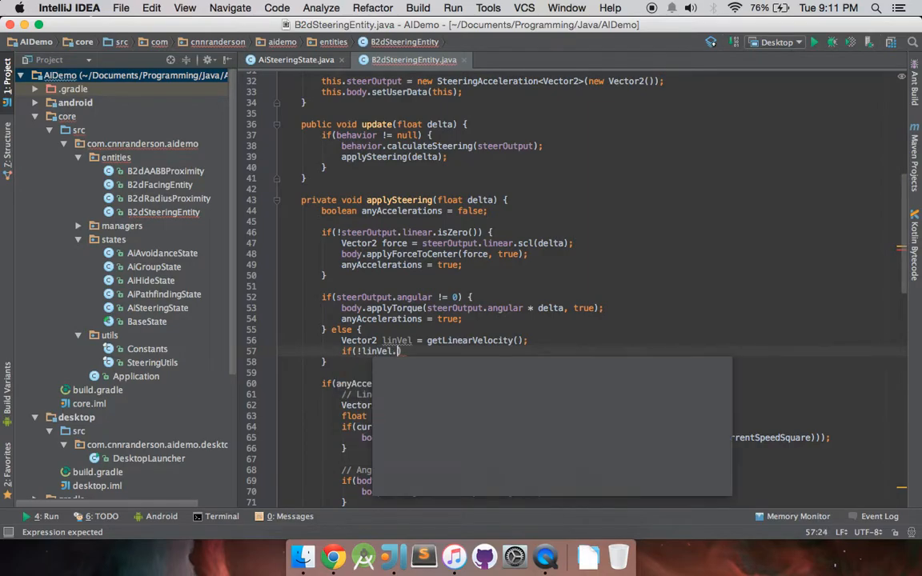
{"action": "type", "text": "isZero("}
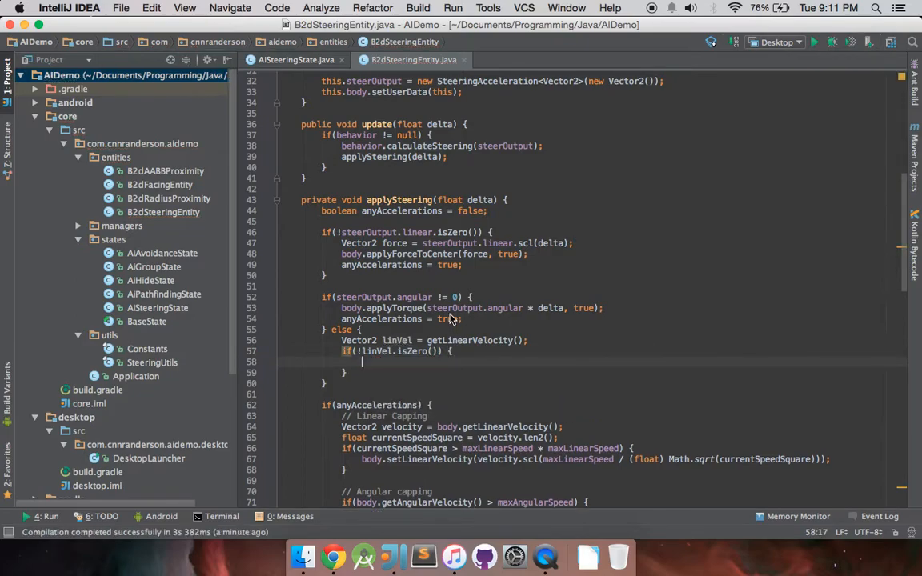
Step: Compute newOrientation from linVel and set angular velocity to newOrientation minus getAngularVelocity()
{"action": "type", "text": "float newO"}
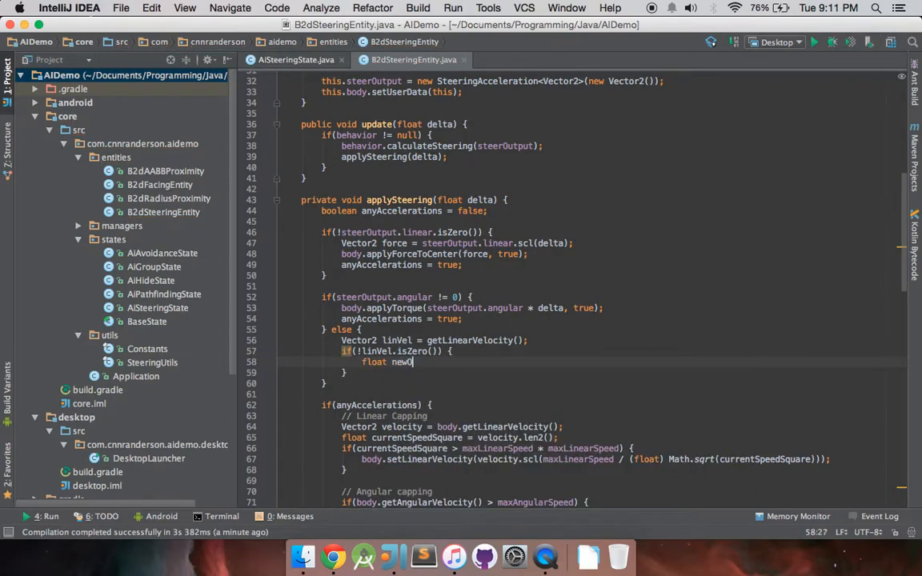
{"action": "type", "text": "rientation = vectorToAngle("}
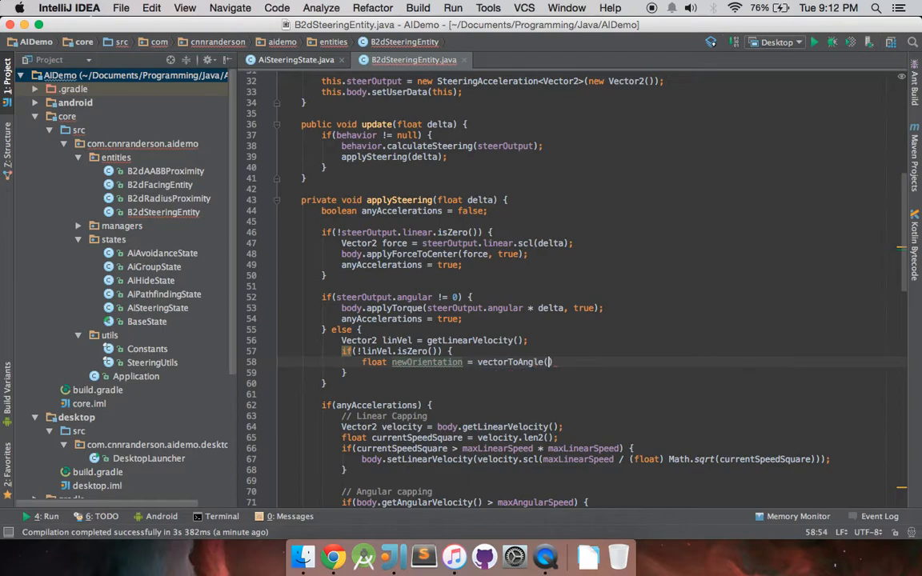
{"action": "type", "text": "linVel"}
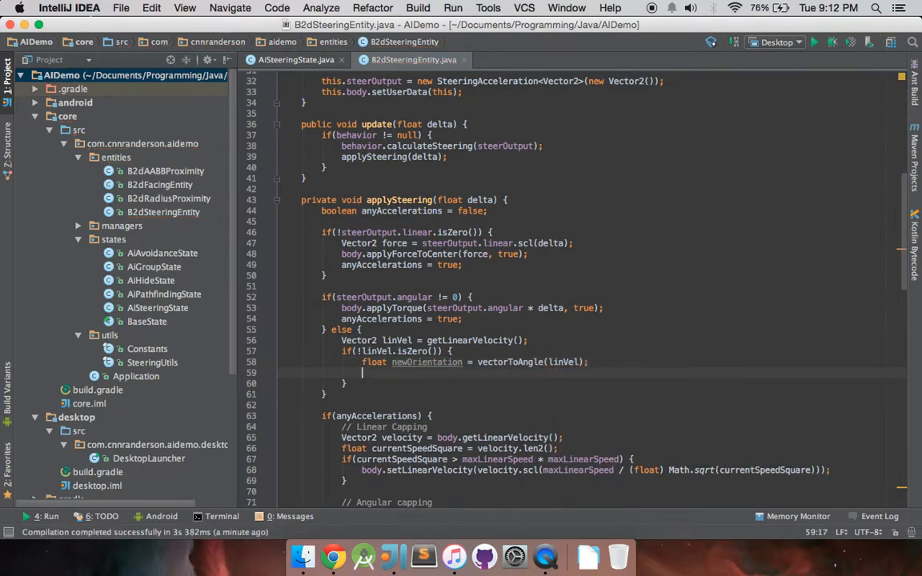
{"action": "type", "text": "body.set"}
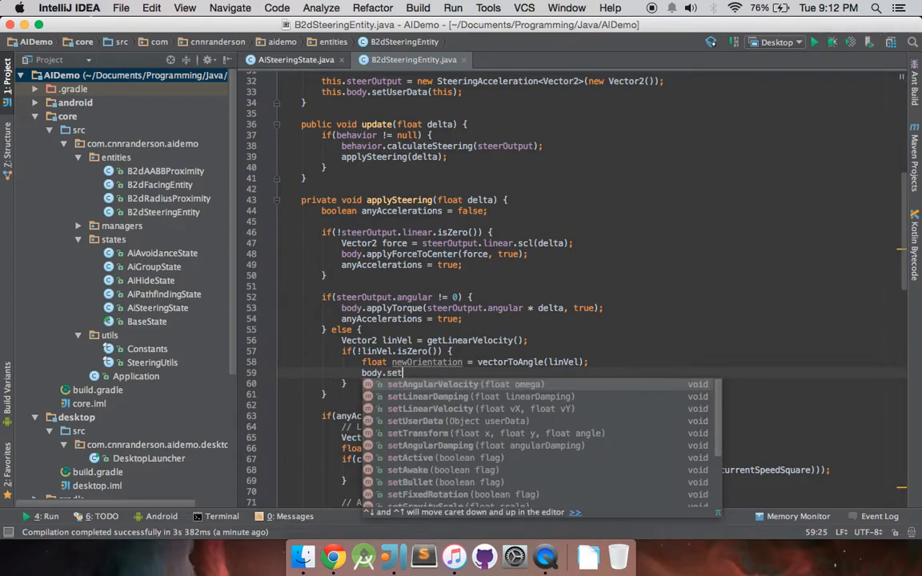
{"action": "type", "text": "AngularVe"}
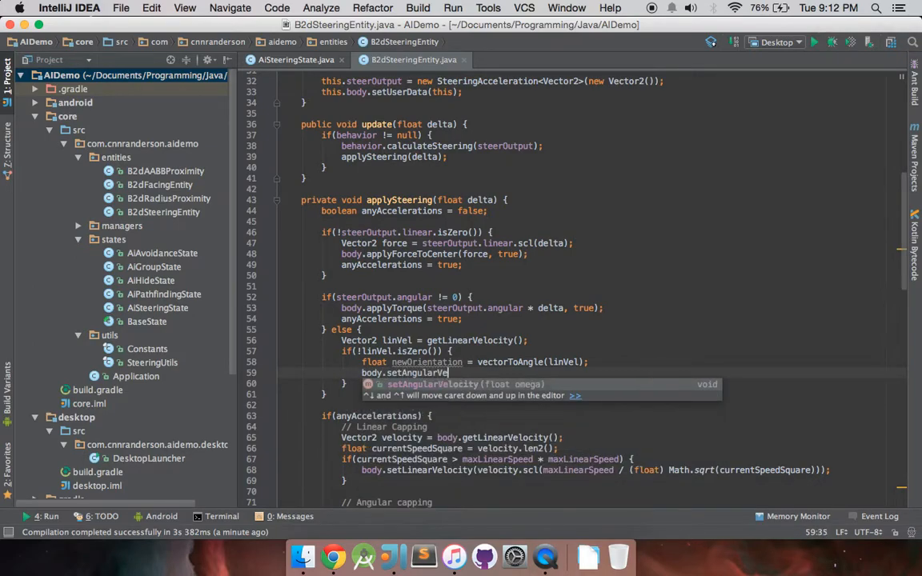
{"action": "type", "text": "(n))"}
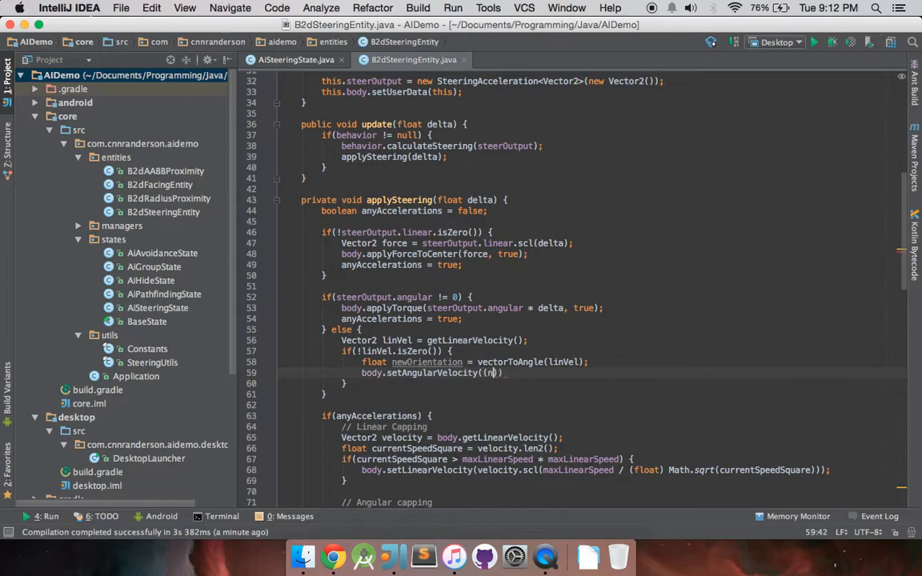
{"action": "type", "text": "ewOrientation -"}
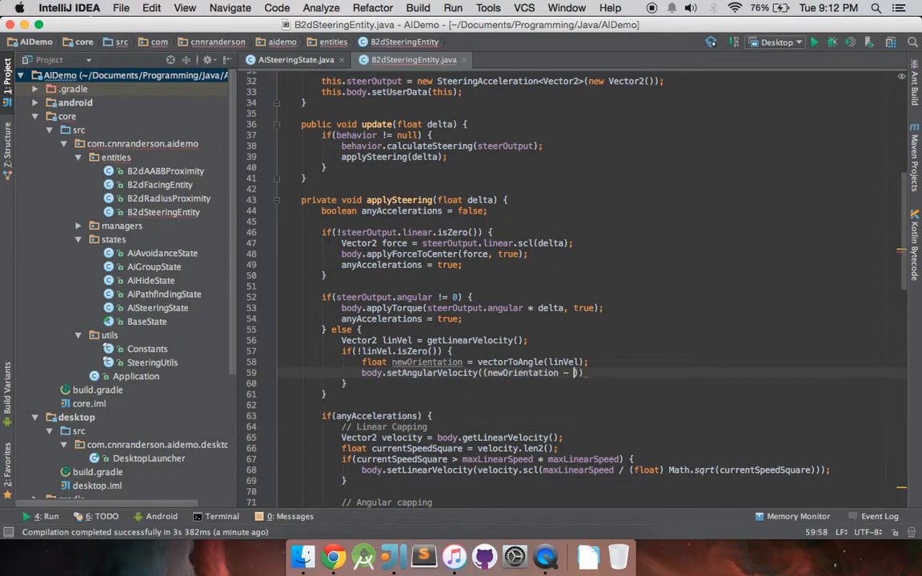
{"action": "type", "text": "getAngularVelocity()"}
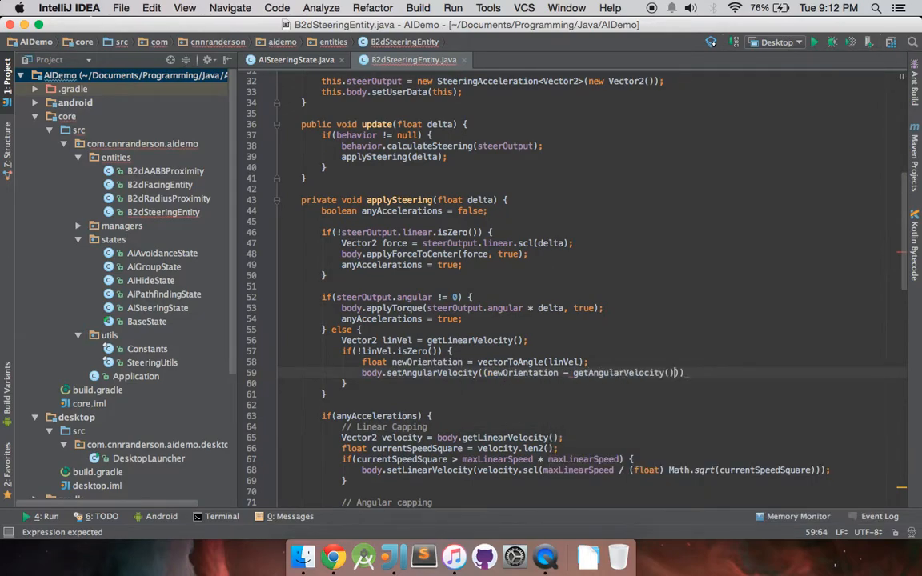
{"action": "type", "text": ");"}
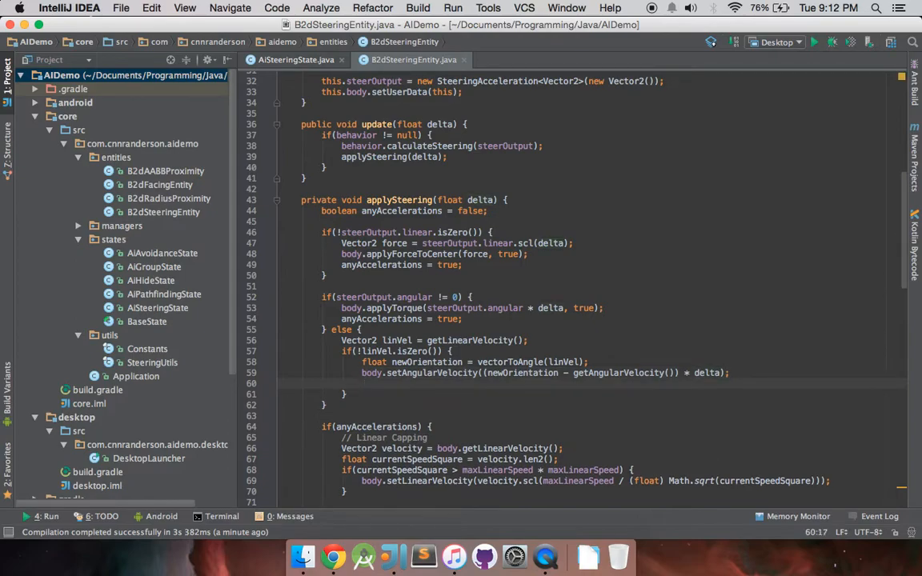
Step: Call body.setTransform(body.getPosition(), newOrientation) to turn the body toward its velocity
{"action": "type", "text": "body"}
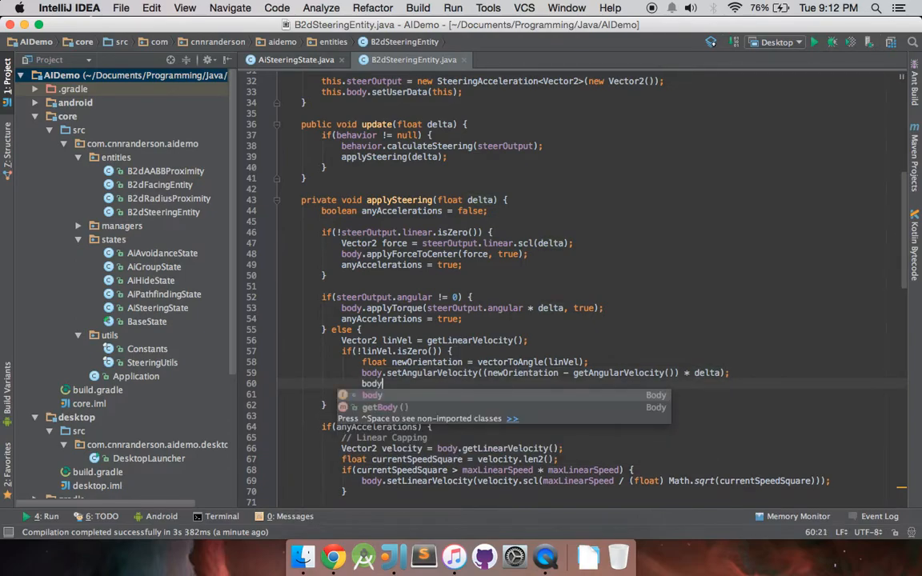
{"action": "type", "text": "setTra"}
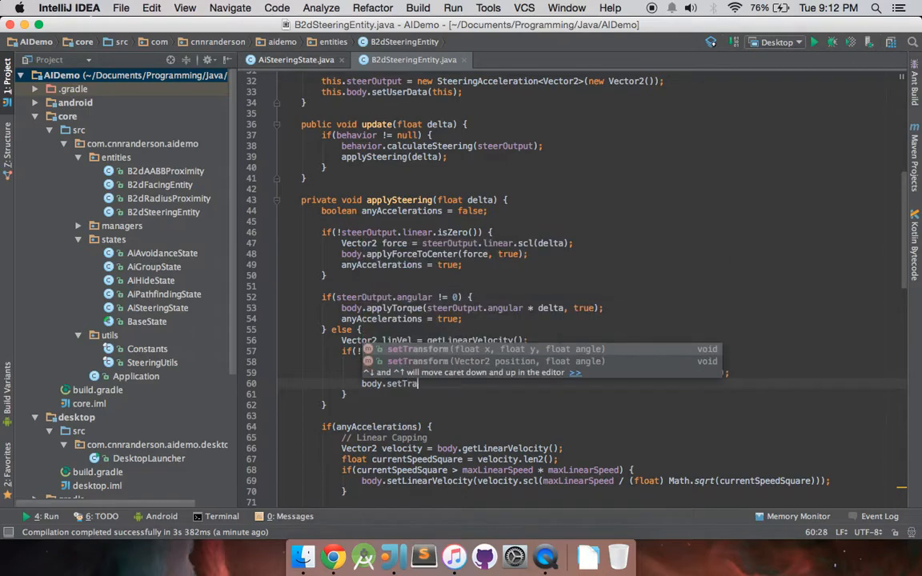
{"action": "type", "text": "nsform"}
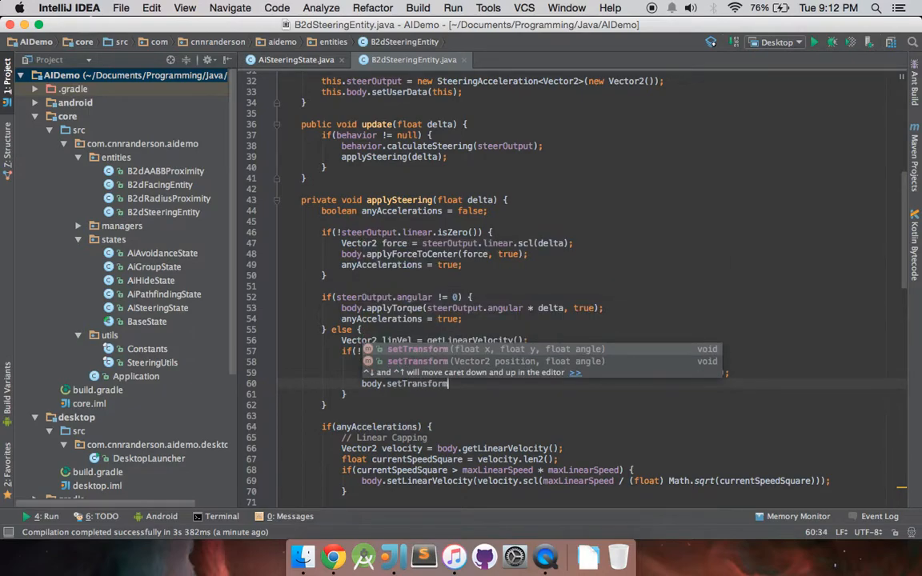
{"action": "type", "text": "body)"}
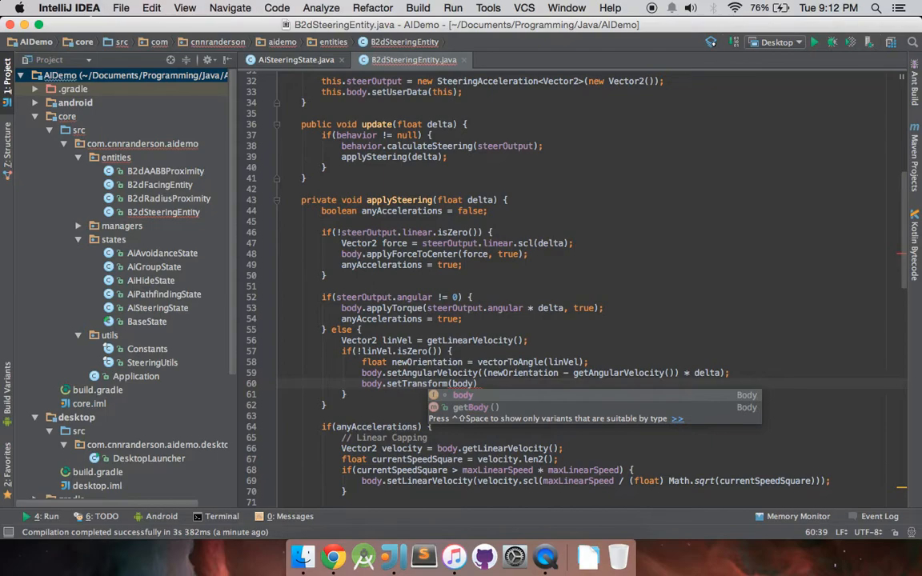
{"action": "type", "text": "getPosition()"}
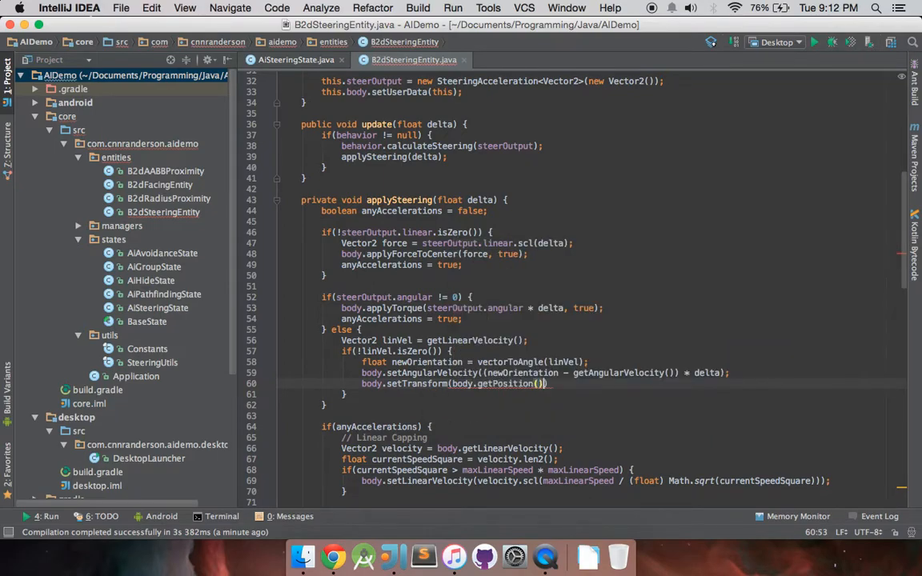
{"action": "type", "text": ", new"}
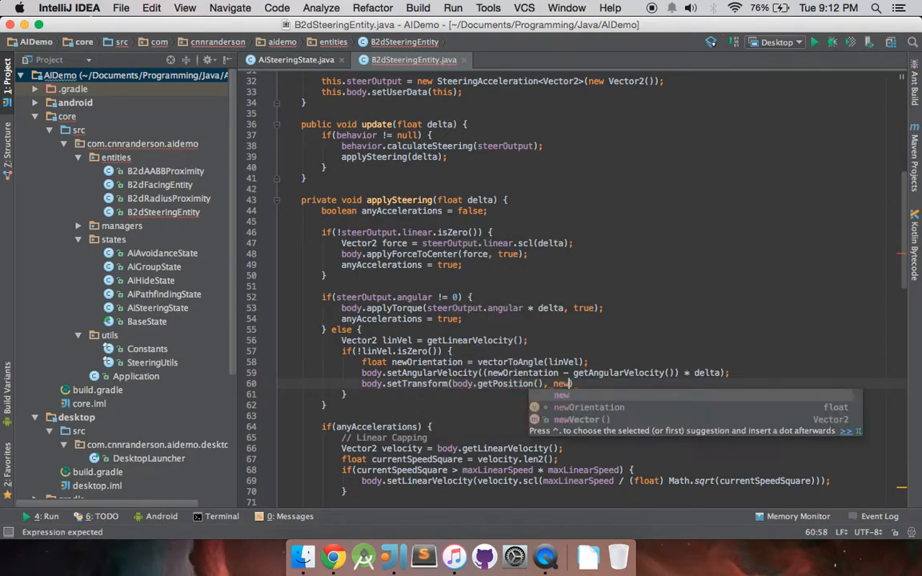
{"action": "key", "text": "Enter"}
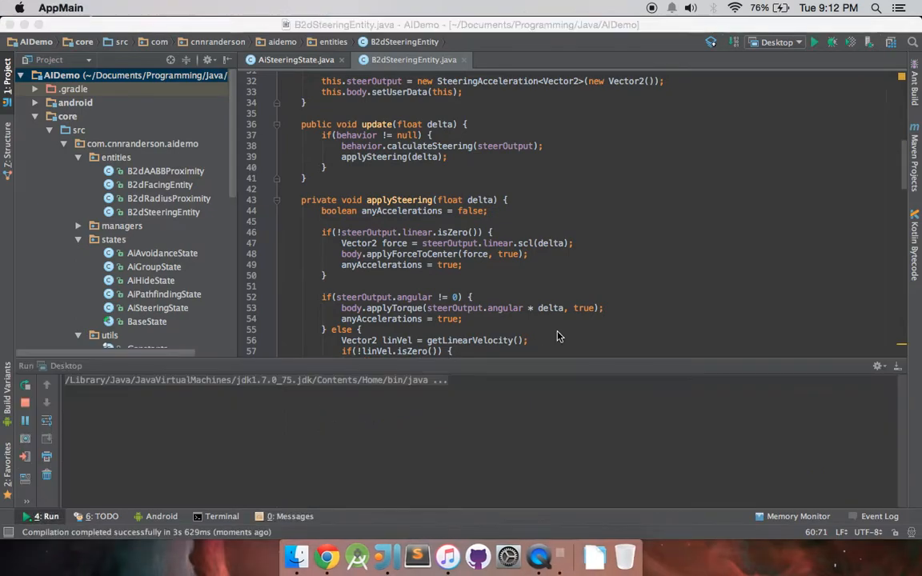
Step: Bring the applySteering code editor back to the front
{"action": "left_click", "coordinate": [814, 42]}
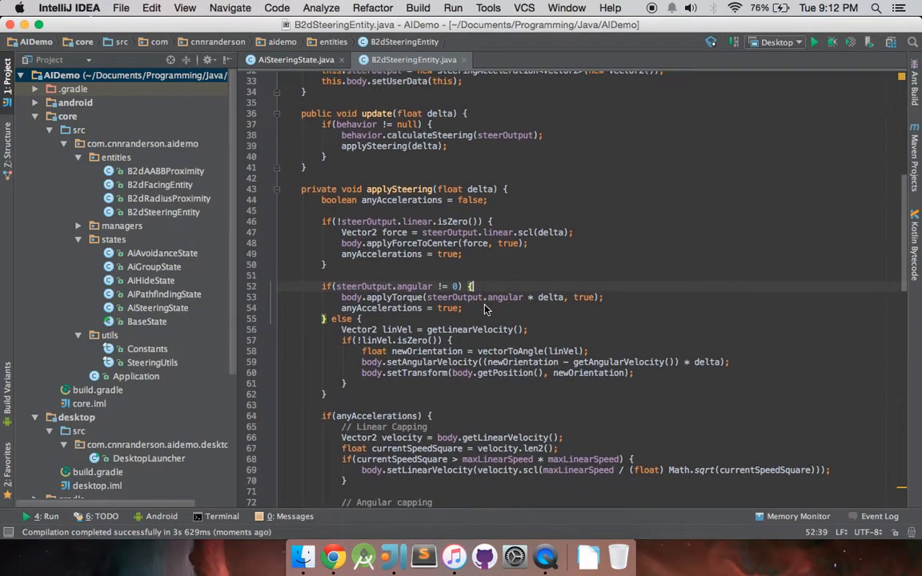
Step: Scroll through the finished applySteering method before launching the demo
{"action": "scroll", "scroll_direction": "down", "scroll_amount": 3}
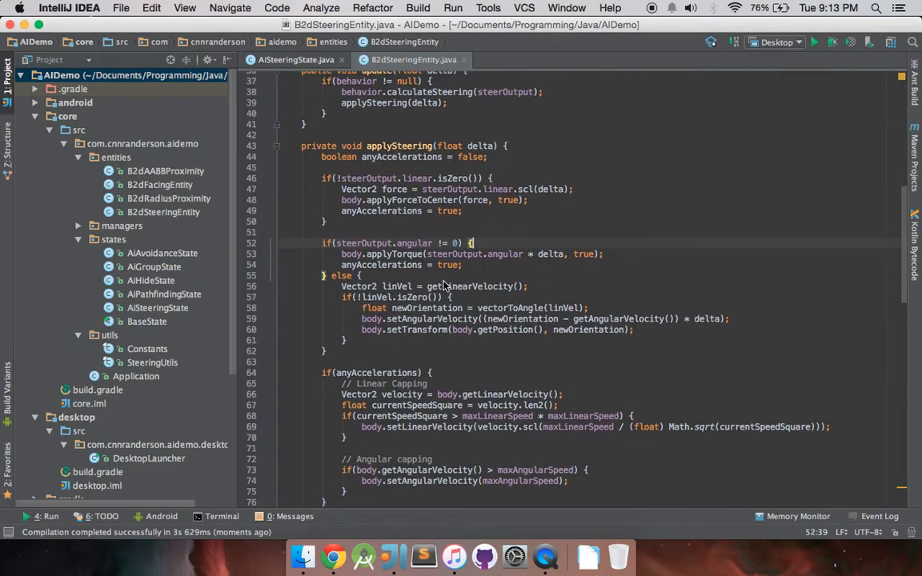
{"action": "mouse_move", "coordinate": [385, 302]}
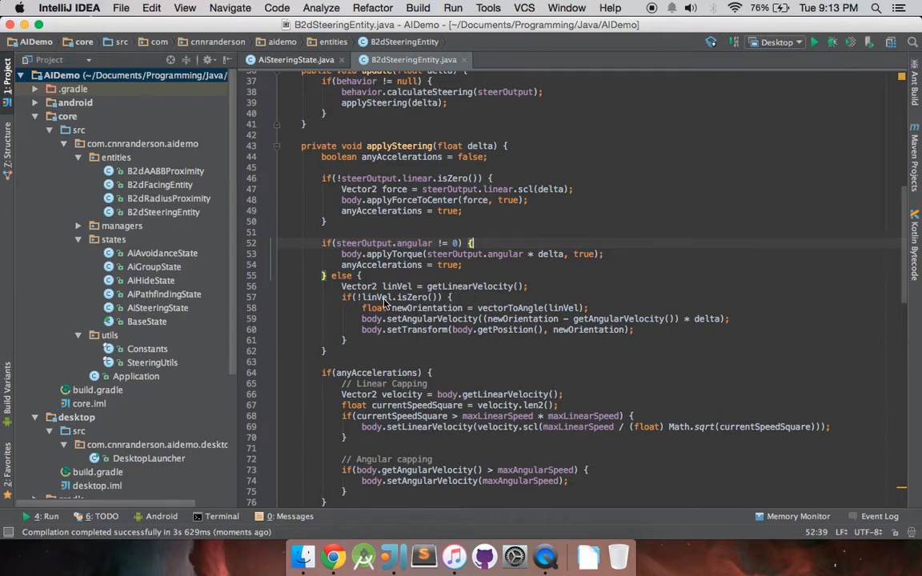
{"action": "mouse_move", "coordinate": [400, 302]}
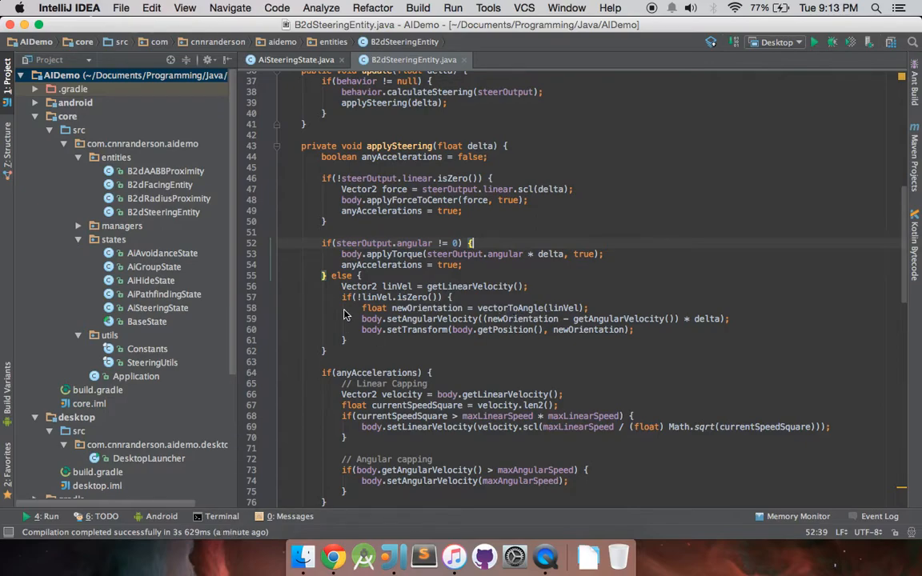
{"action": "mouse_move", "coordinate": [406, 246]}
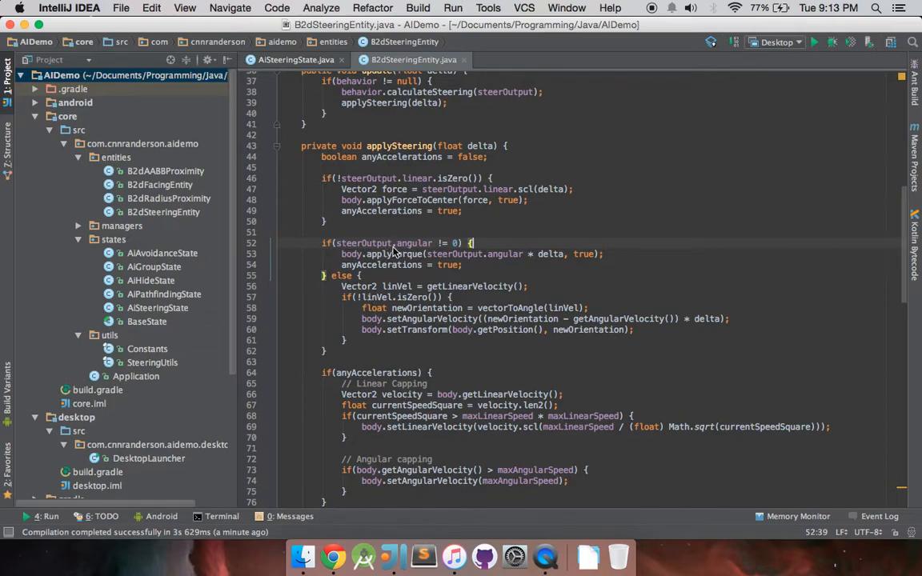
{"action": "mouse_move", "coordinate": [418, 257]}
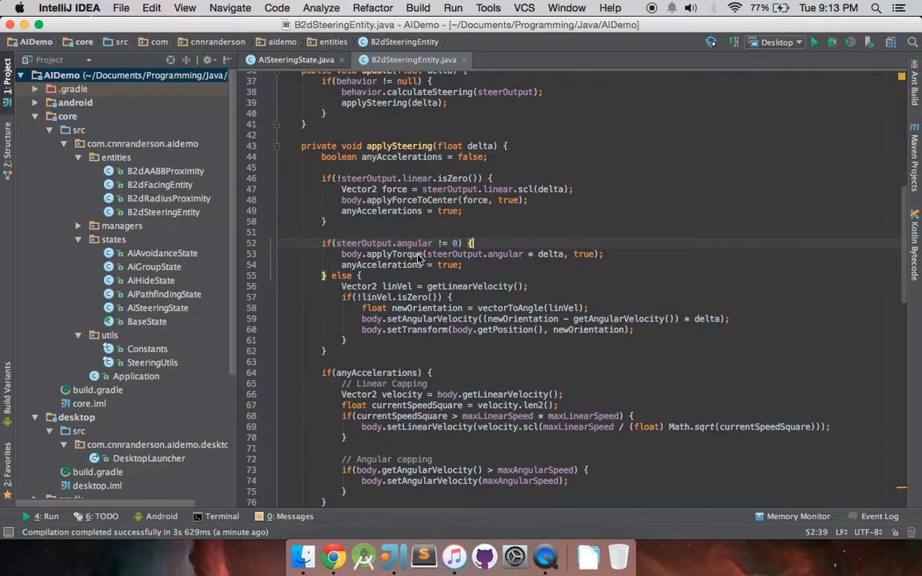
{"action": "mouse_move", "coordinate": [431, 254]}
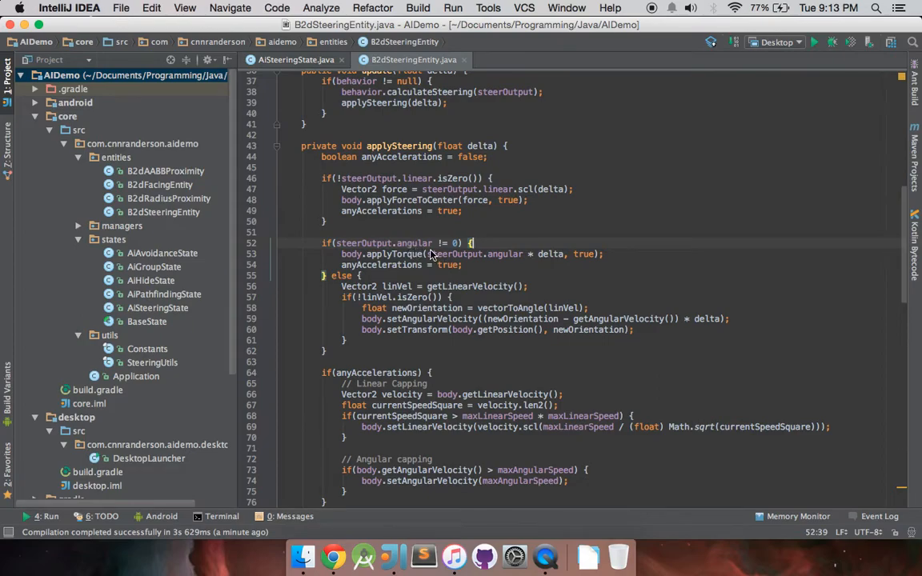
{"action": "mouse_move", "coordinate": [426, 252]}
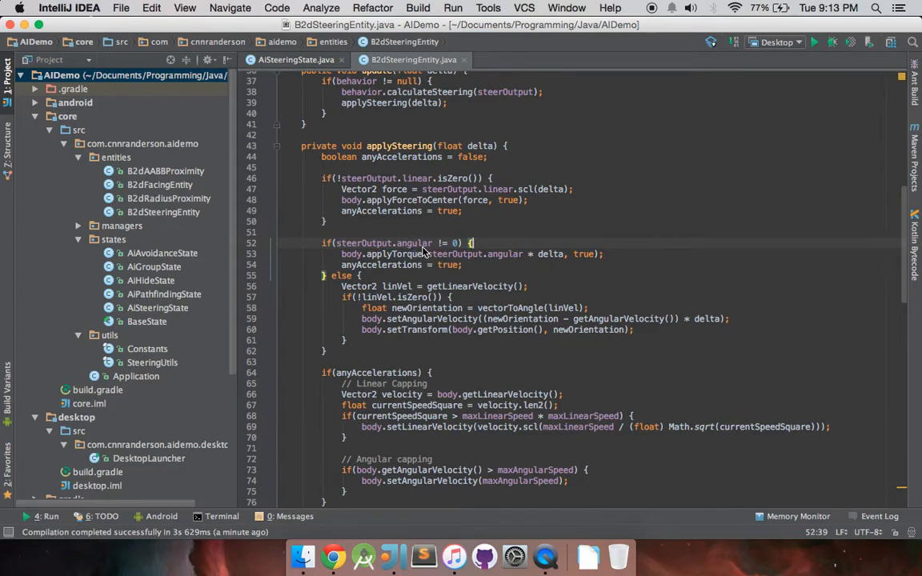
{"action": "mouse_move", "coordinate": [464, 292]}
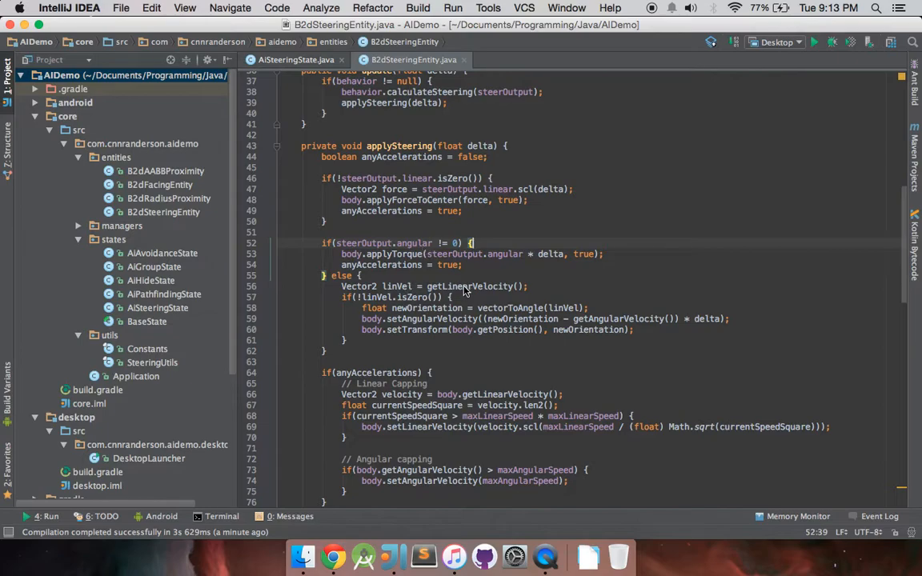
{"action": "mouse_move", "coordinate": [450, 252]}
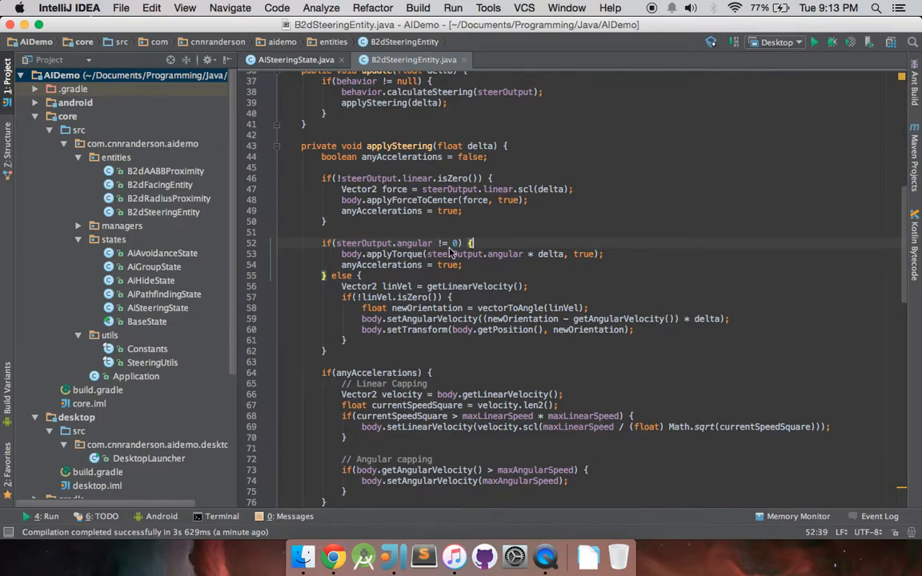
{"action": "mouse_move", "coordinate": [461, 251]}
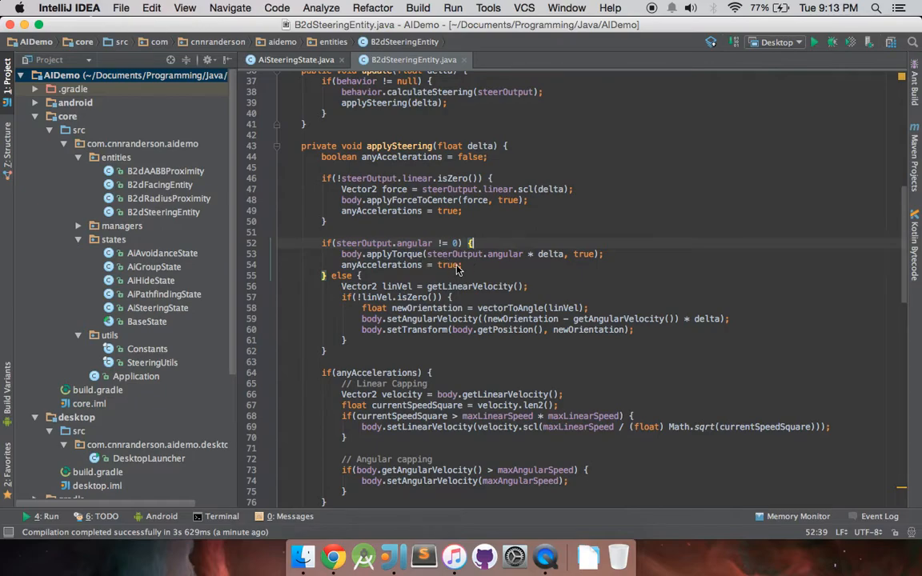
{"action": "mouse_move", "coordinate": [411, 264]}
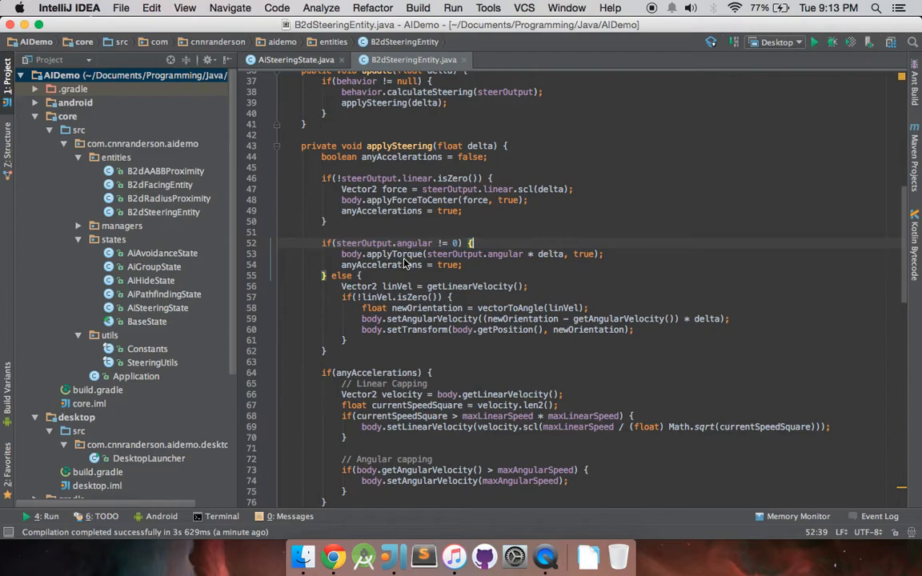
{"action": "mouse_move", "coordinate": [404, 298]}
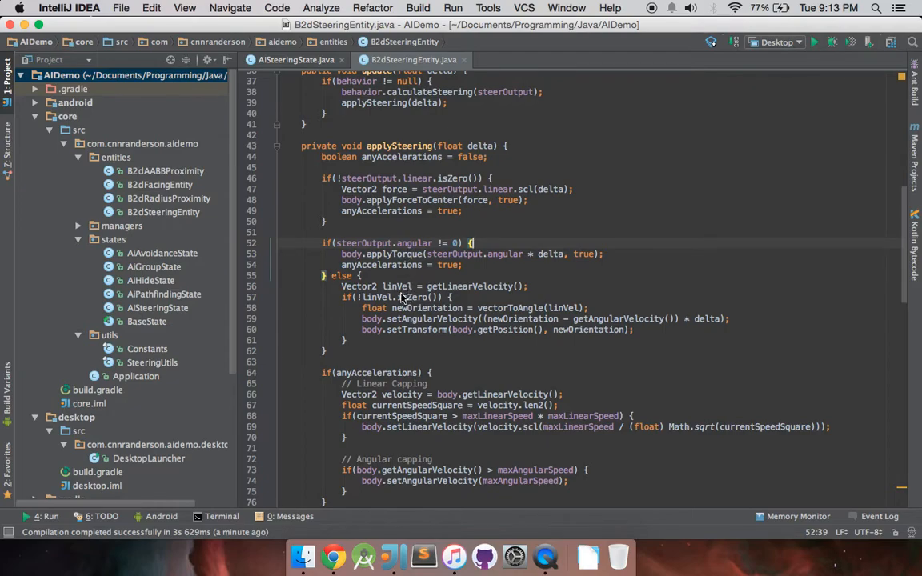
{"action": "mouse_move", "coordinate": [403, 297]}
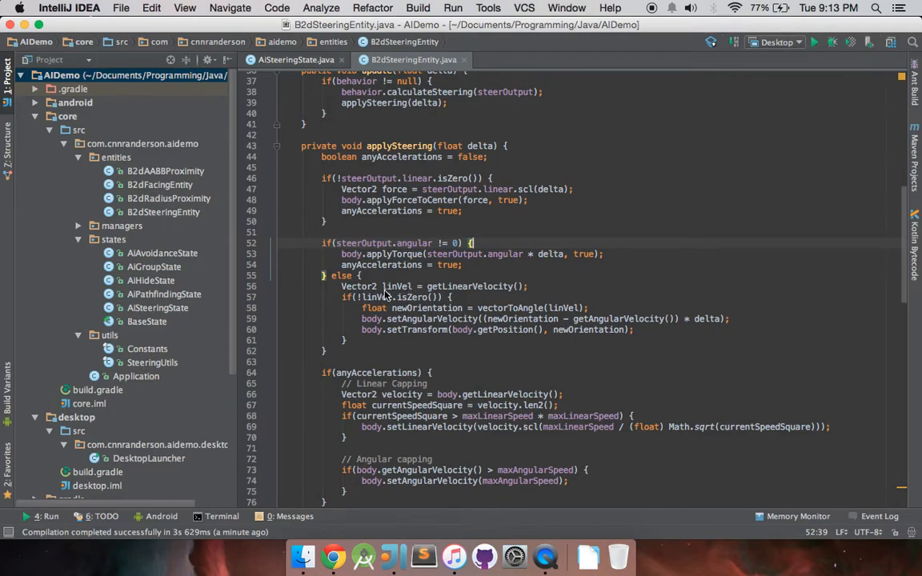
{"action": "mouse_move", "coordinate": [359, 308]}
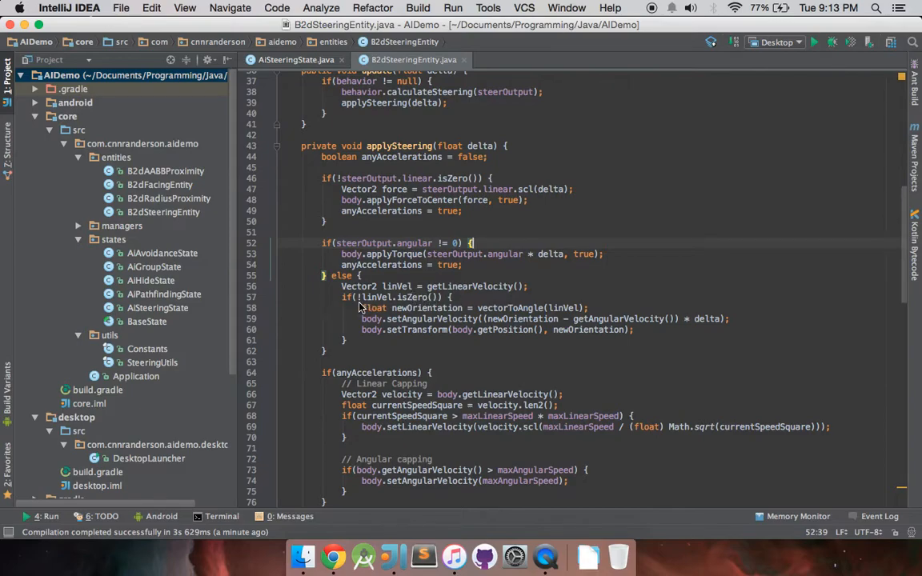
{"action": "mouse_move", "coordinate": [404, 307]}
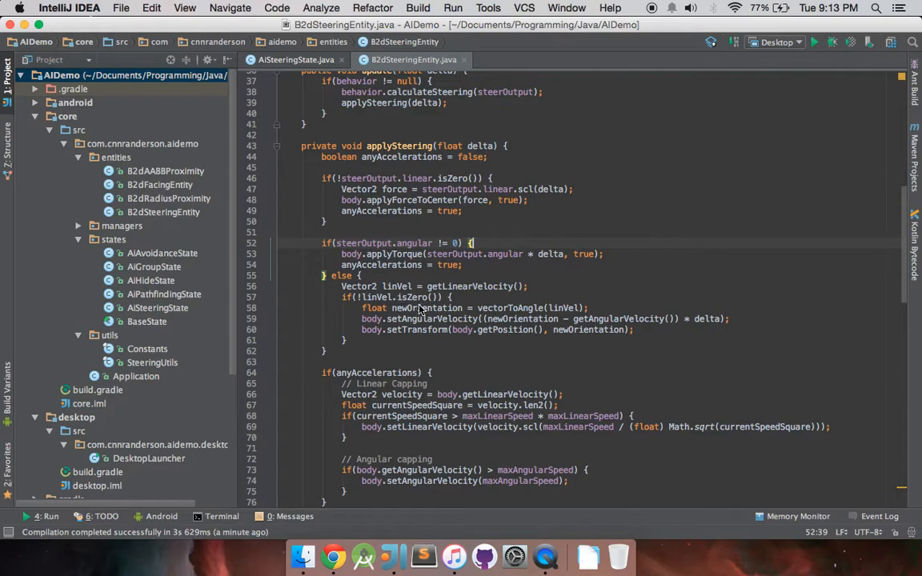
{"action": "mouse_move", "coordinate": [496, 324]}
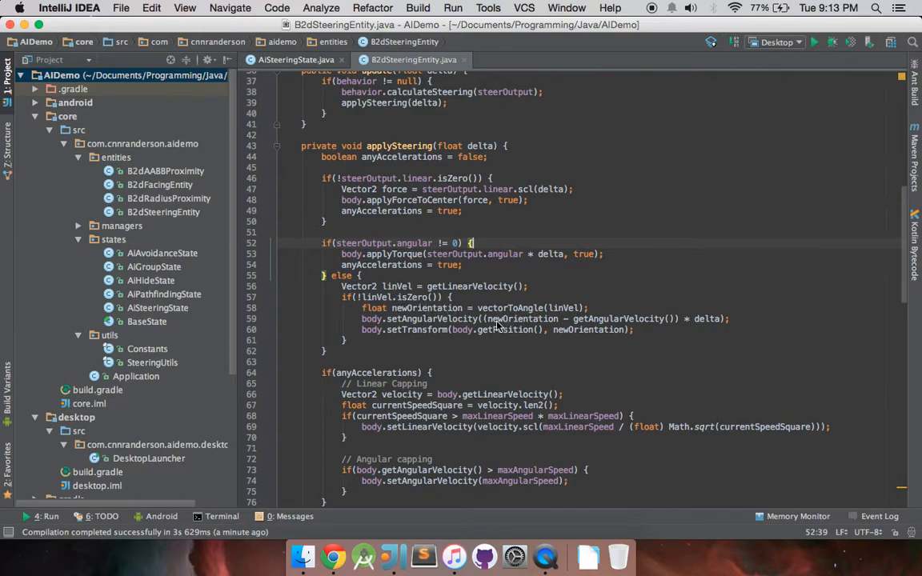
{"action": "mouse_move", "coordinate": [424, 336]}
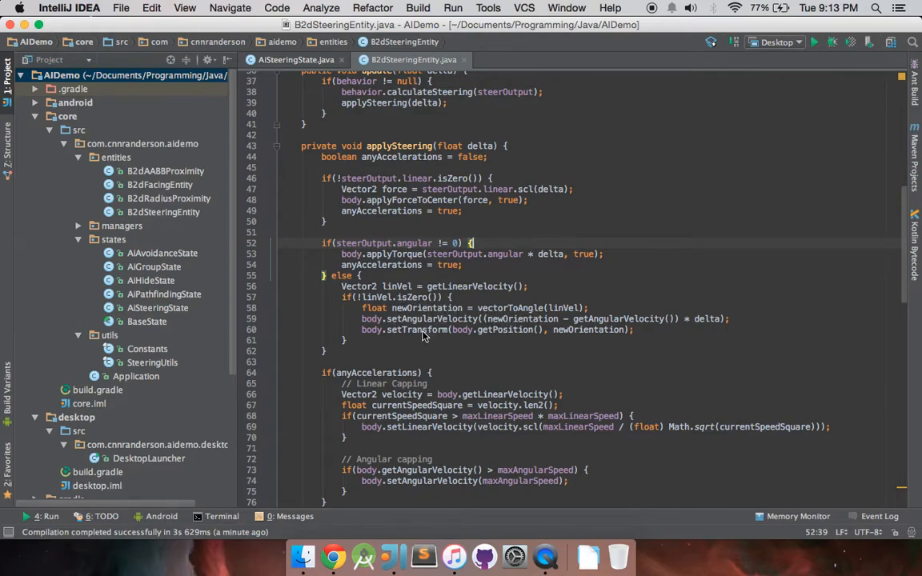
{"action": "mouse_move", "coordinate": [596, 328]}
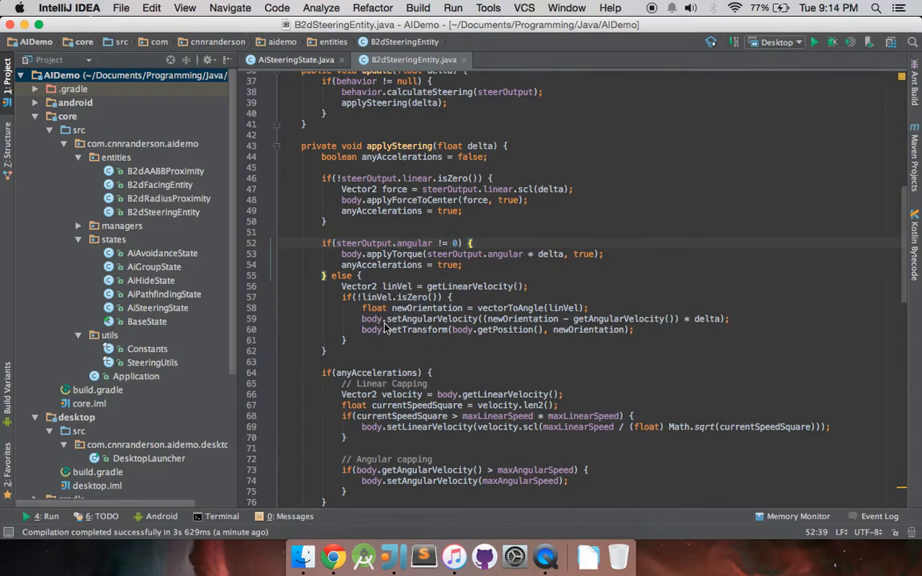
{"action": "mouse_move", "coordinate": [399, 274]}
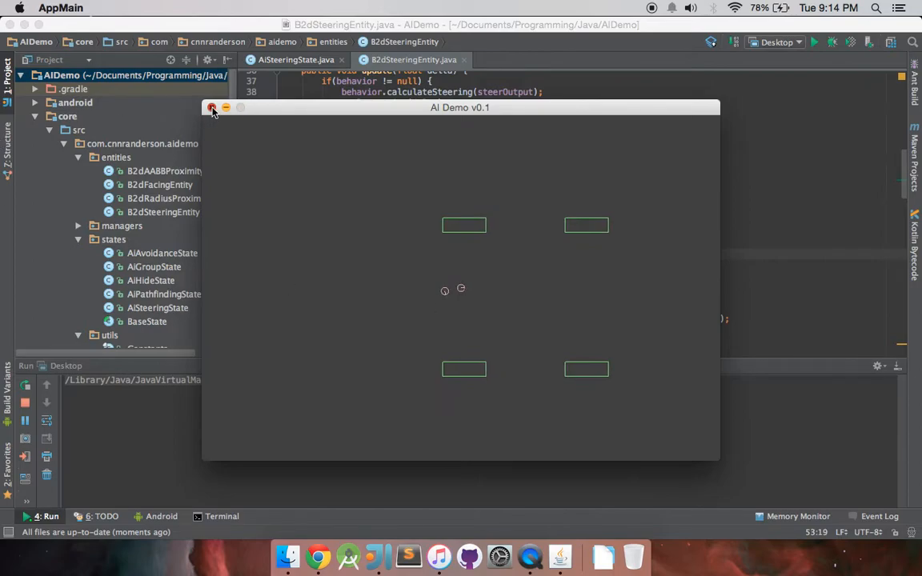
Step: Close the AI Demo window after checking the follower circle beside the player
{"action": "left_click", "coordinate": [212, 108]}
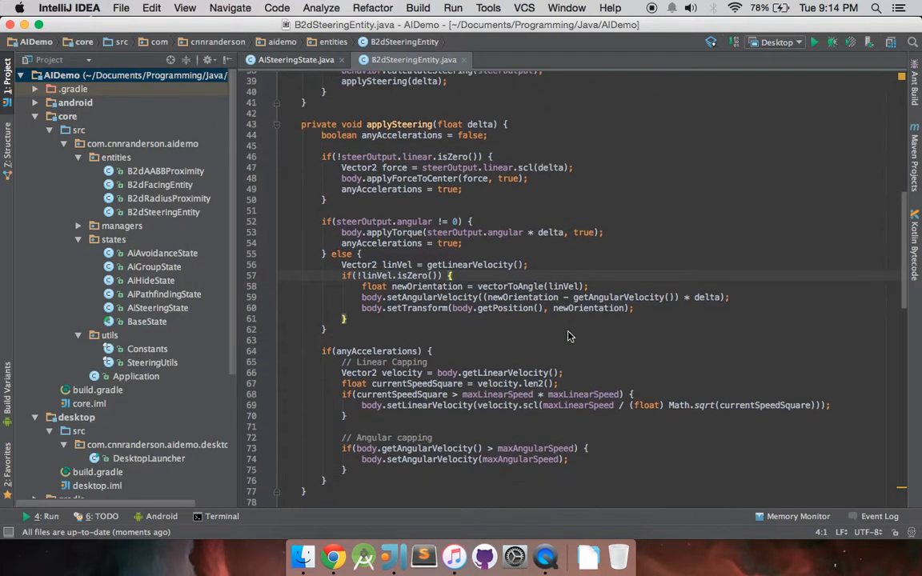
{"action": "scroll", "scroll_direction": "down", "scroll_amount": 3}
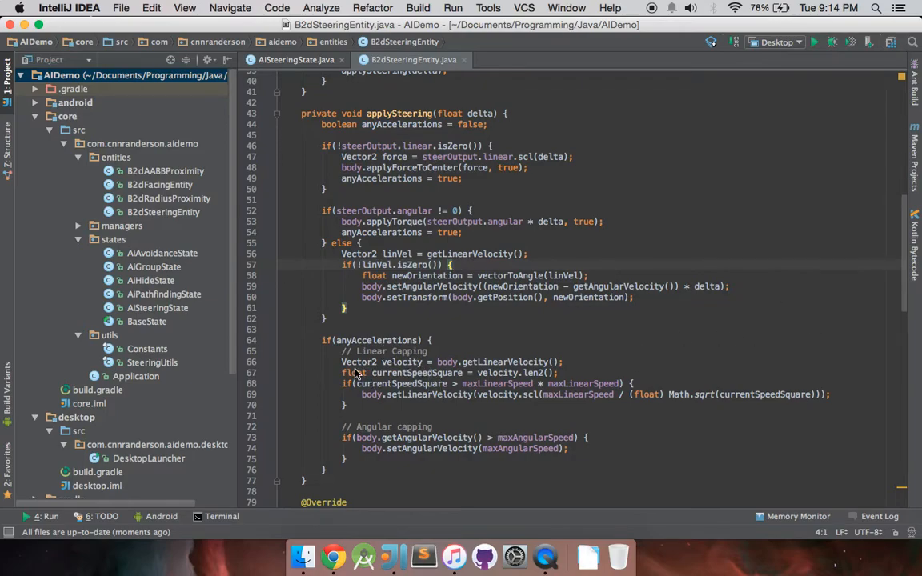
{"action": "left_click", "coordinate": [296, 59]}
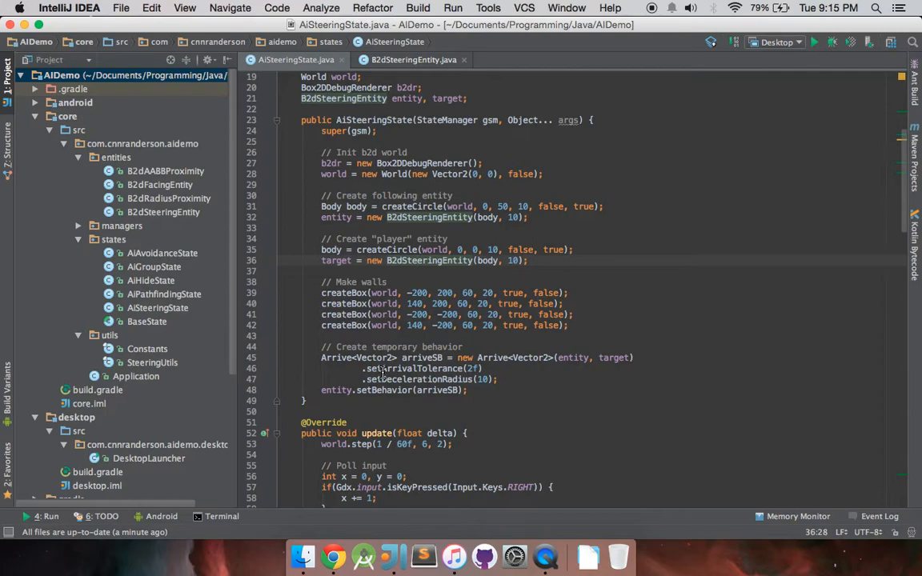
{"action": "left_click", "coordinate": [413, 60]}
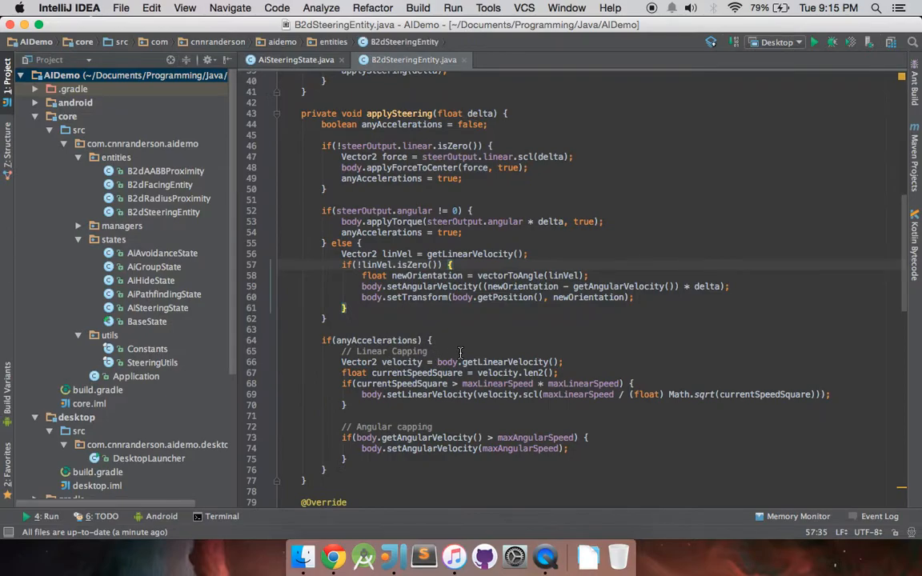
{"action": "mouse_move", "coordinate": [448, 365]}
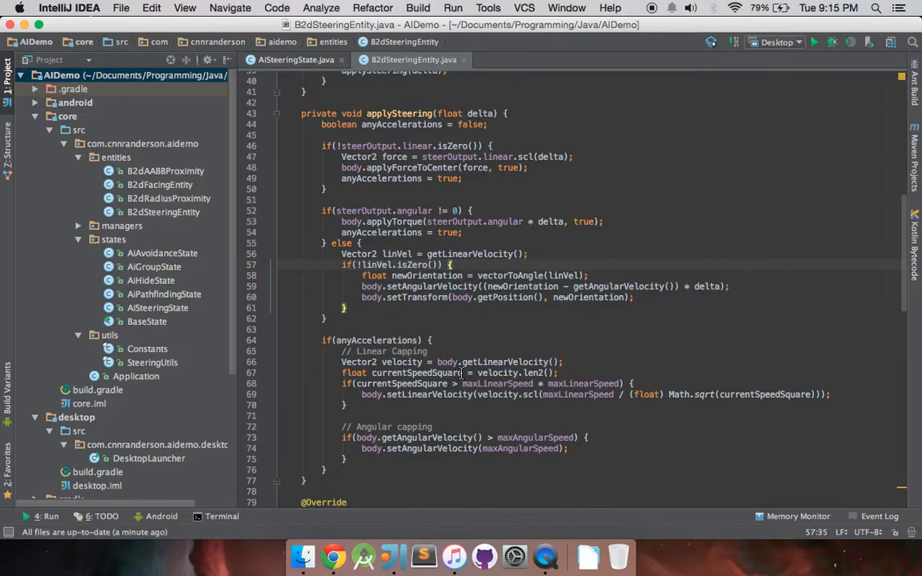
{"action": "mouse_move", "coordinate": [570, 372]}
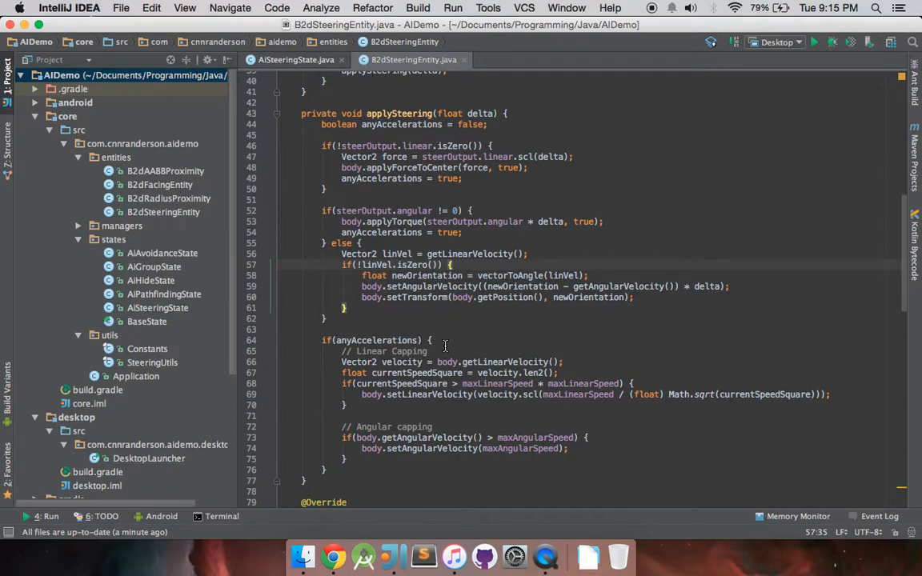
{"action": "mouse_move", "coordinate": [477, 326]}
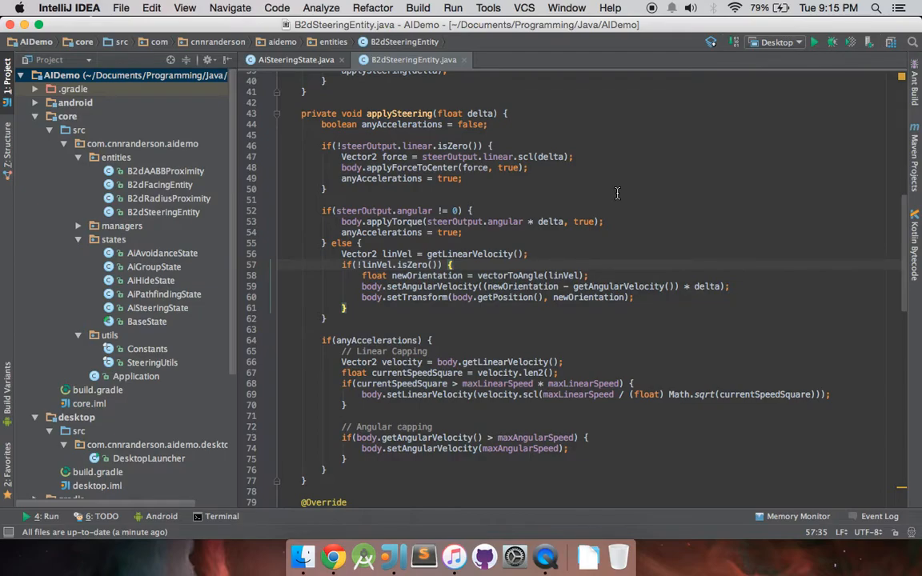
{"action": "mouse_move", "coordinate": [630, 115]}
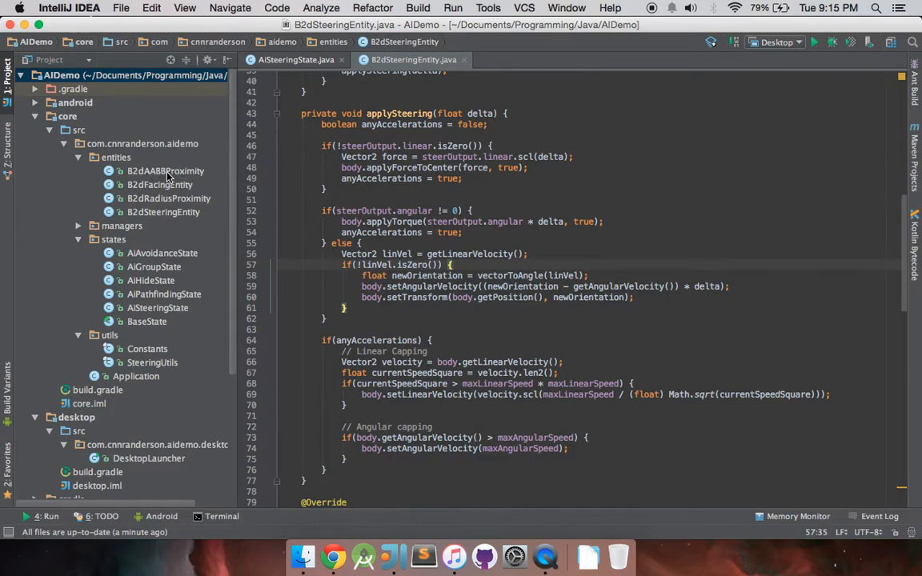
{"action": "mouse_move", "coordinate": [172, 190]}
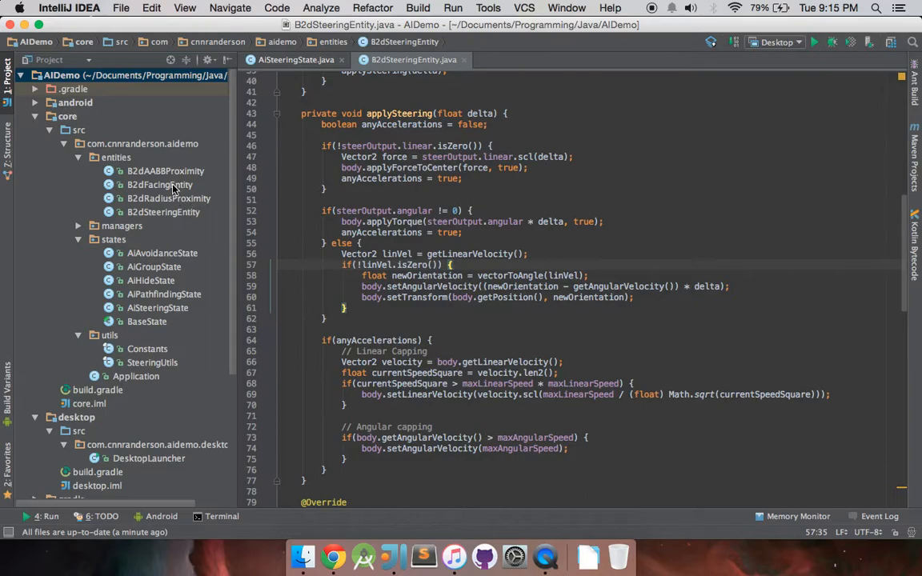